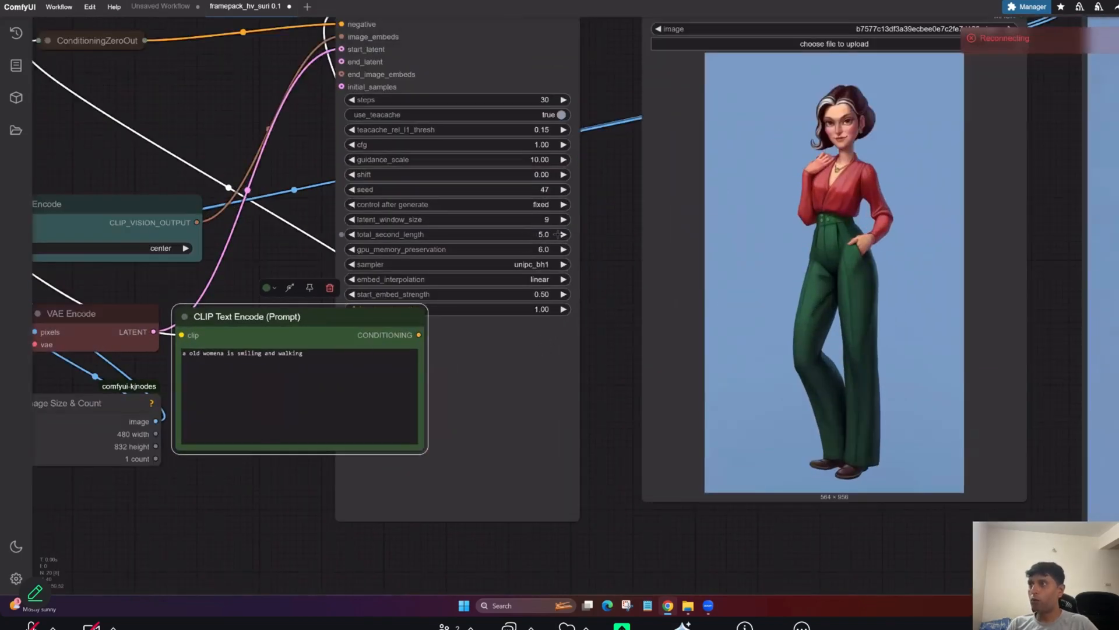
pyautogui.moveTo(552, 234)
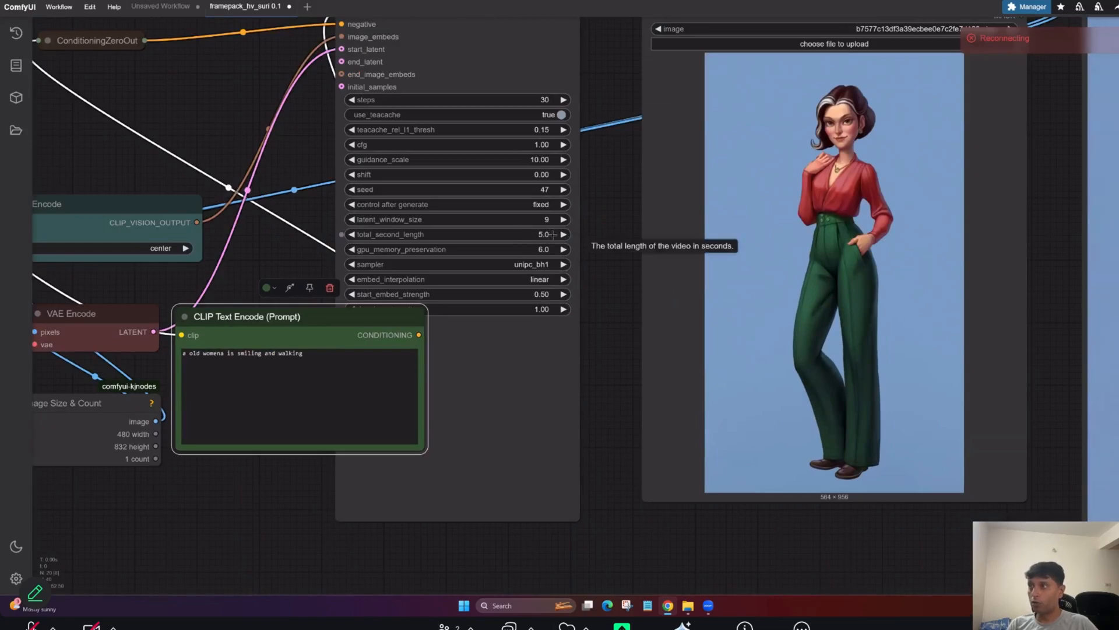
pyautogui.moveTo(653, 251)
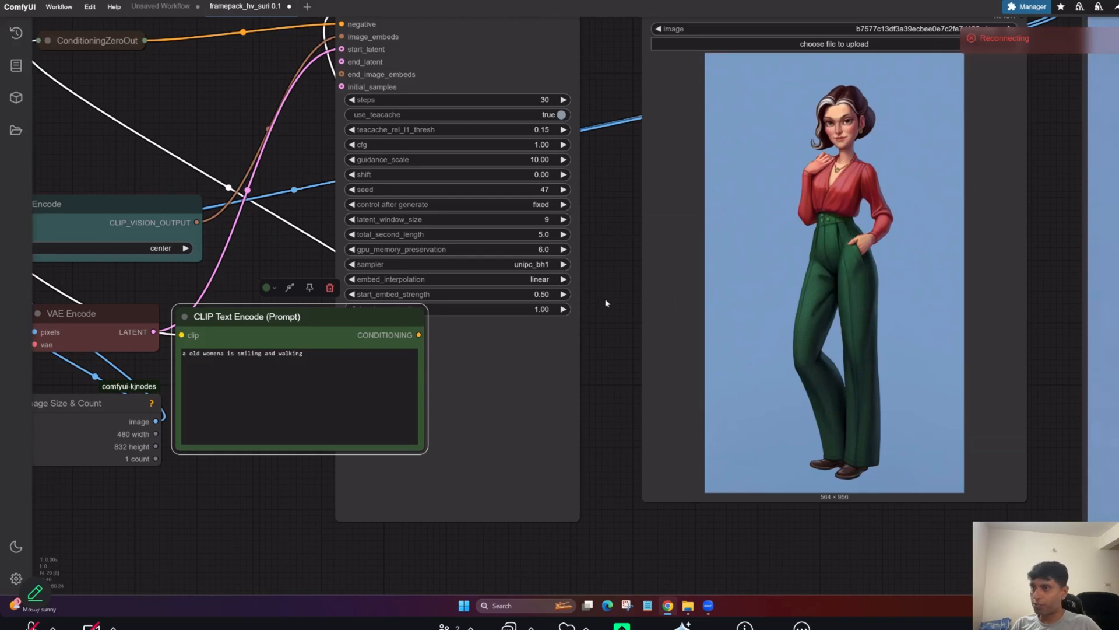
# Step: Scroll through the FramePack workflow with its woman image, walking prompt and 5-second length
pyautogui.scroll(-3)
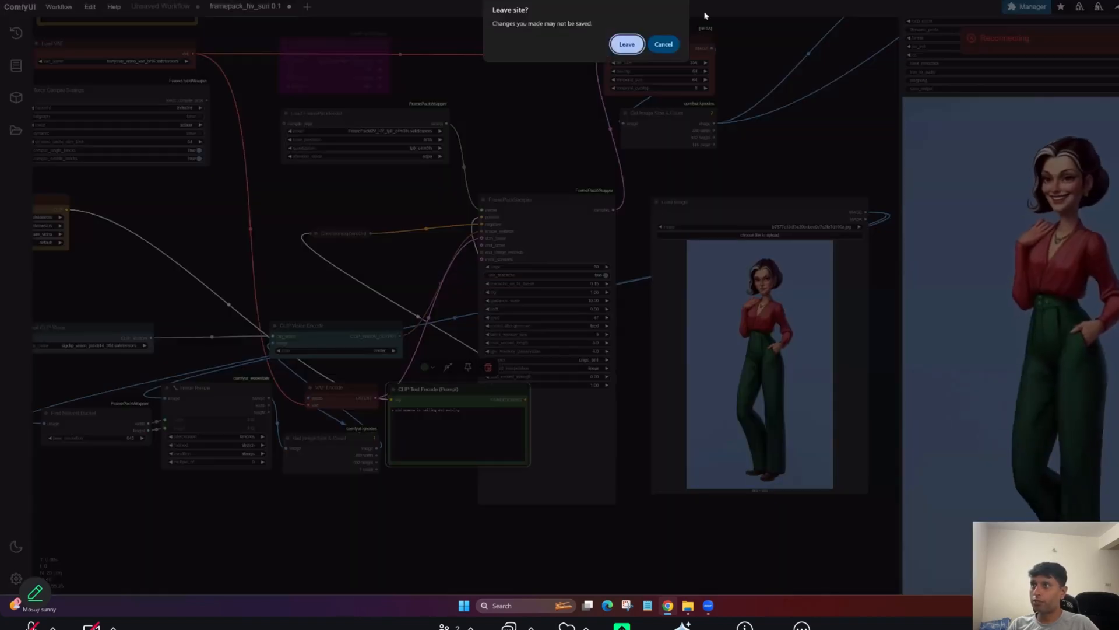
# Step: Confirm leaving ComfyUI, show the FramePackWrapper HTTPS clone URL, and scroll to the README model links
pyautogui.click(627, 44)
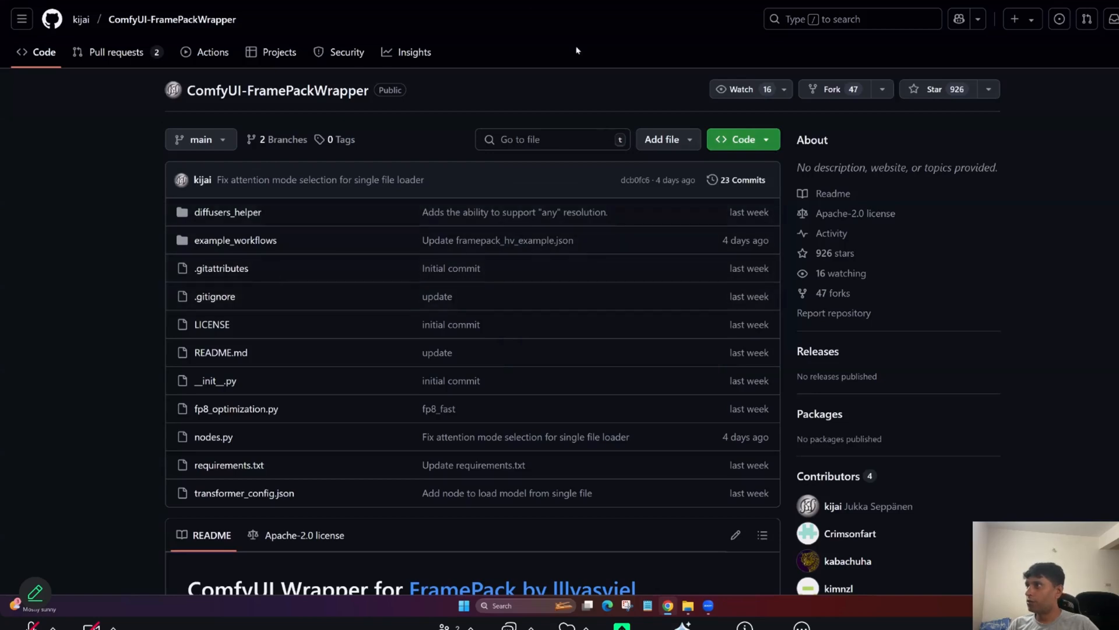
pyautogui.moveTo(246, 69)
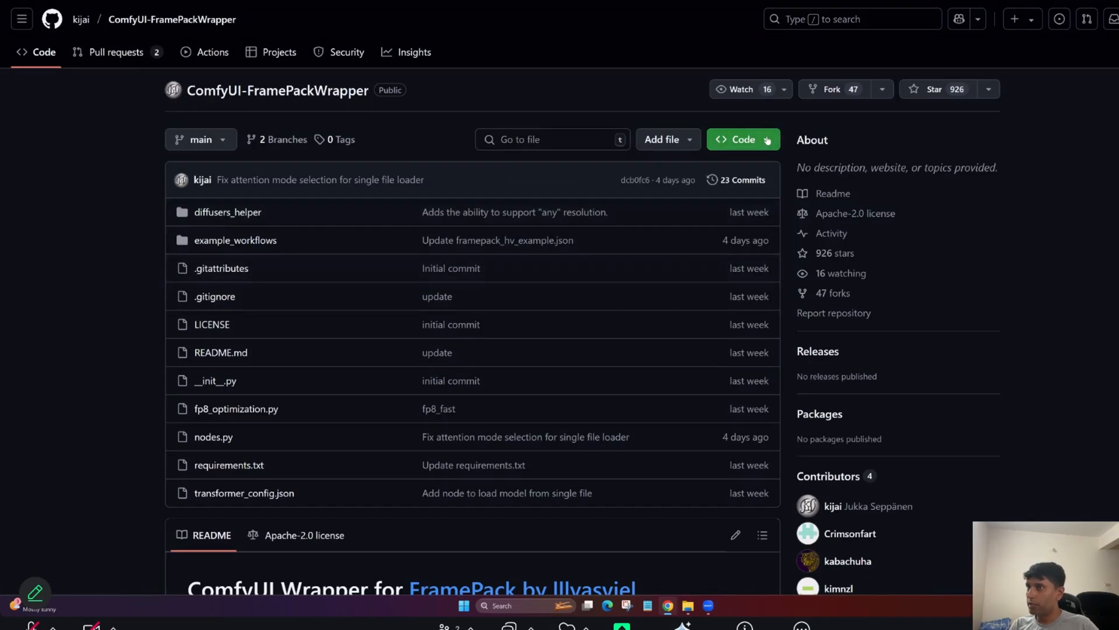
pyautogui.click(743, 139)
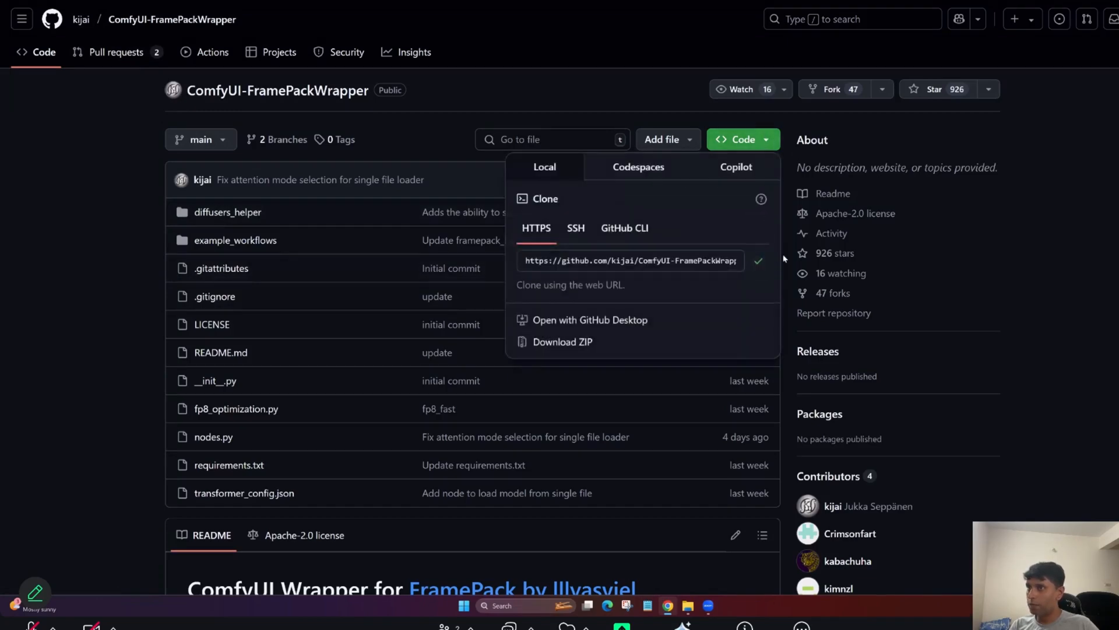
pyautogui.scroll(-3)
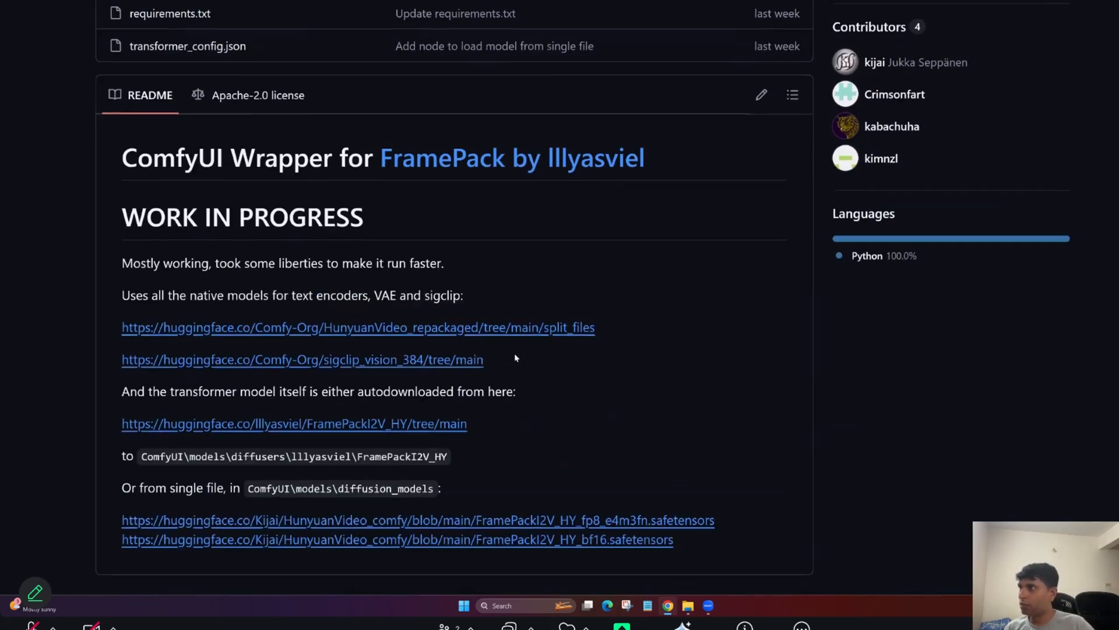
pyautogui.scroll(-3)
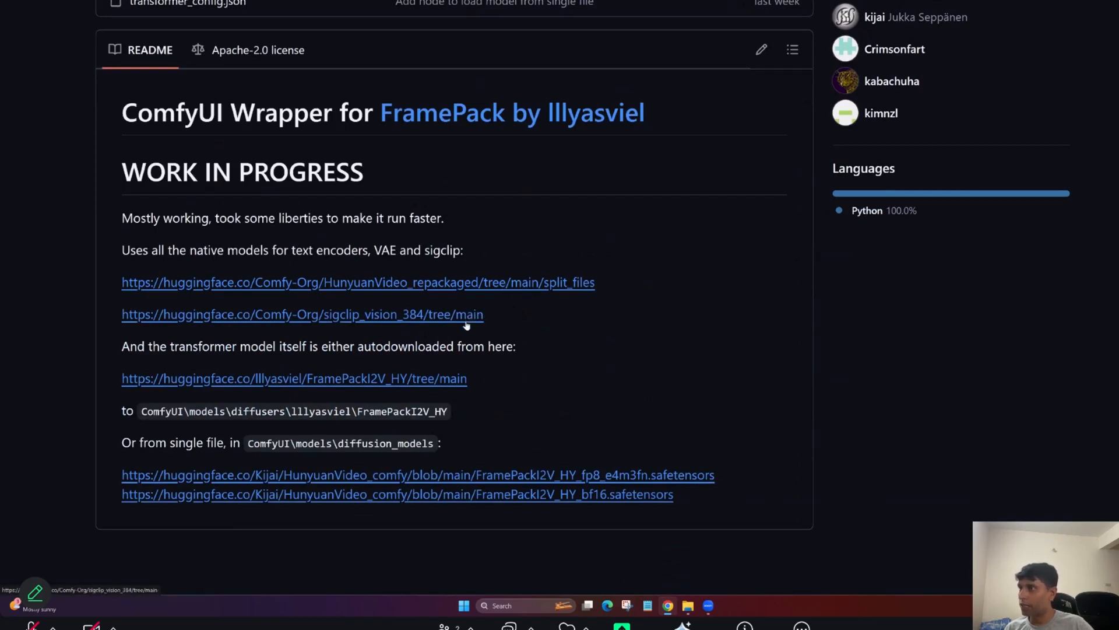
pyautogui.moveTo(511, 476)
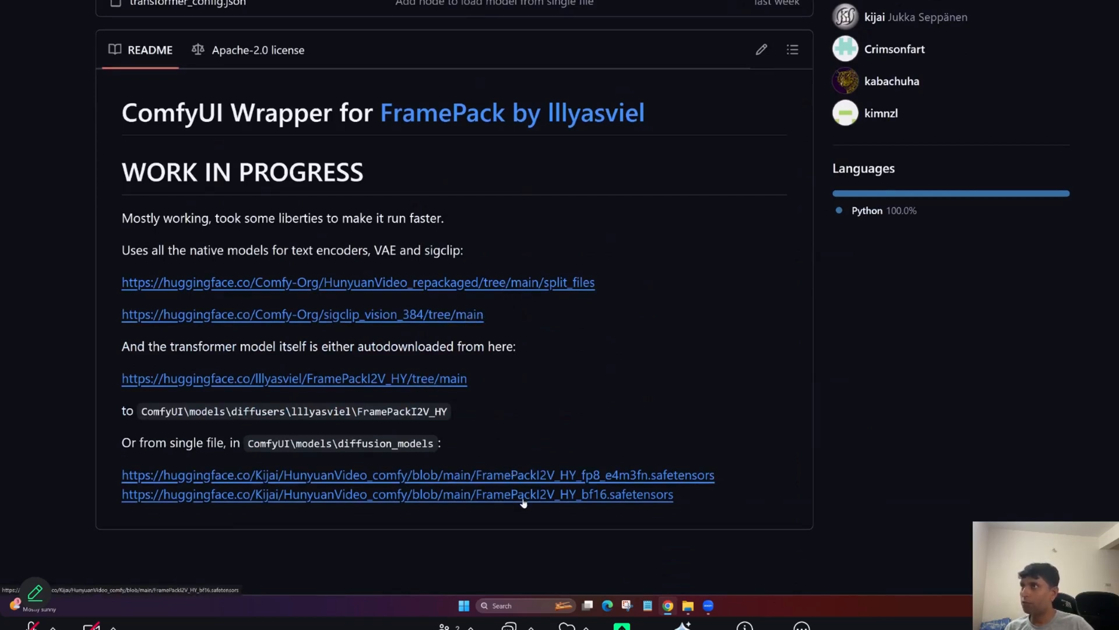
pyautogui.moveTo(298, 458)
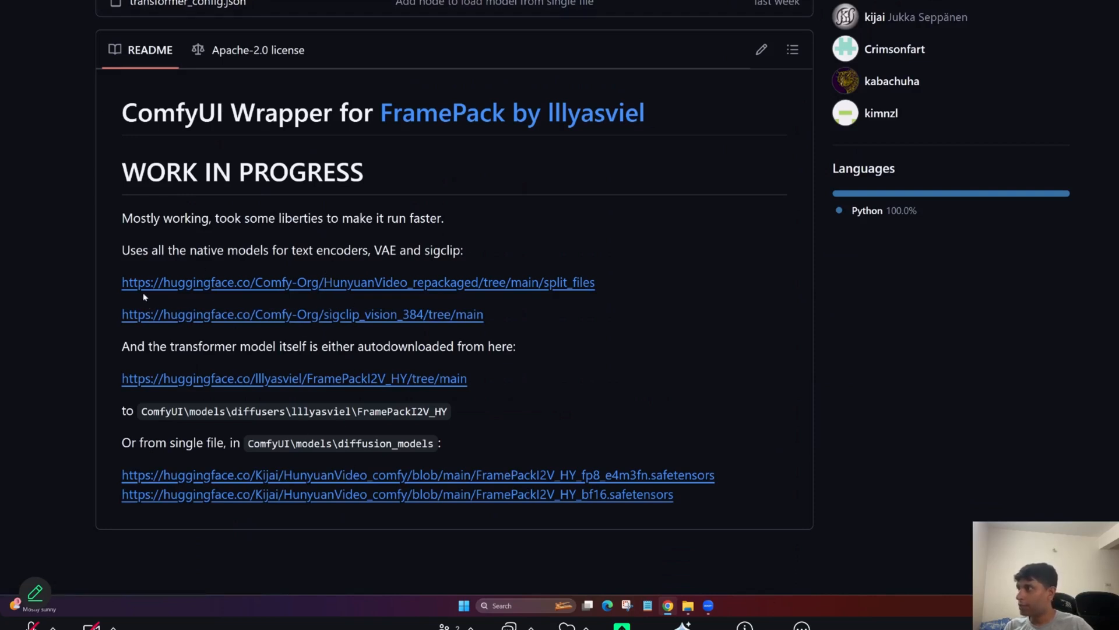
pyautogui.moveTo(307, 298)
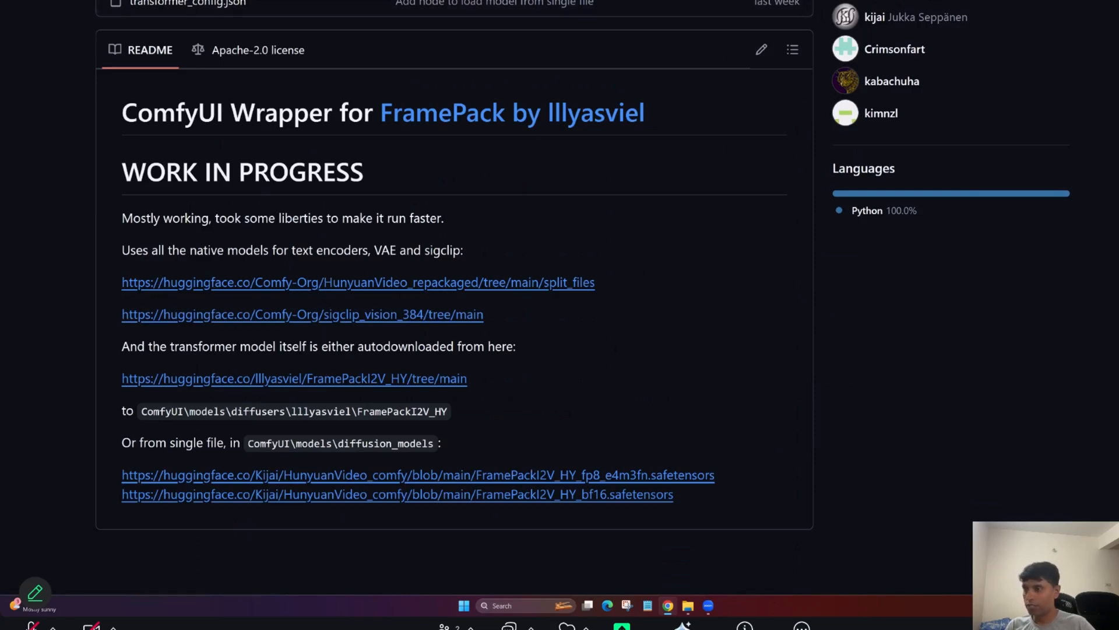
# Step: Open Comfy-Org's HunyuanVideo_repackaged split_files page from the README link
pyautogui.click(381, 281)
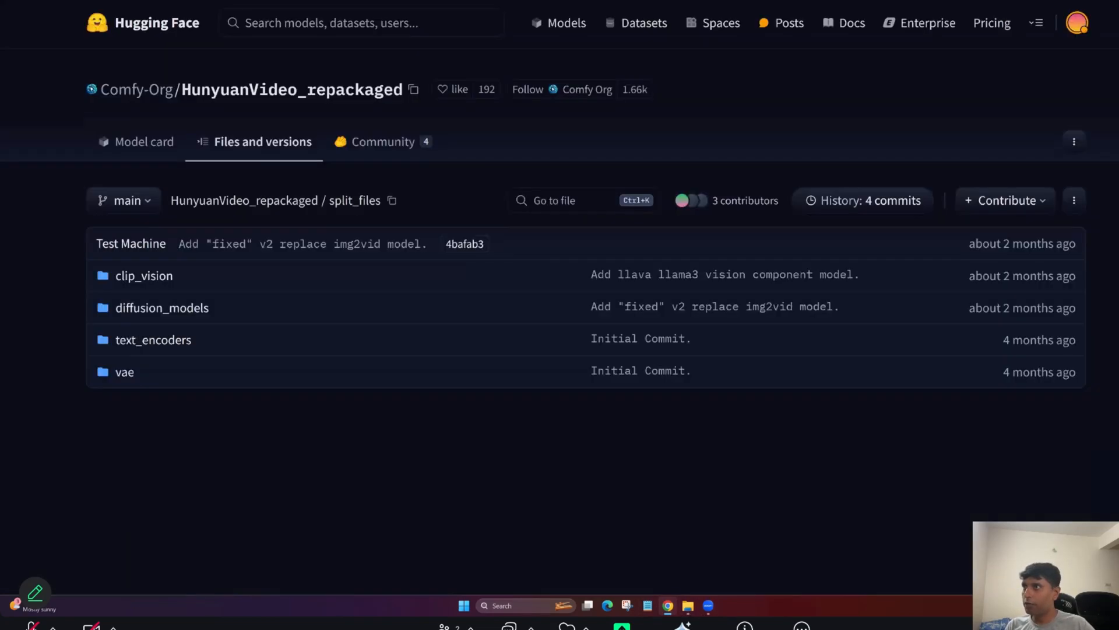
pyautogui.moveTo(690, 406)
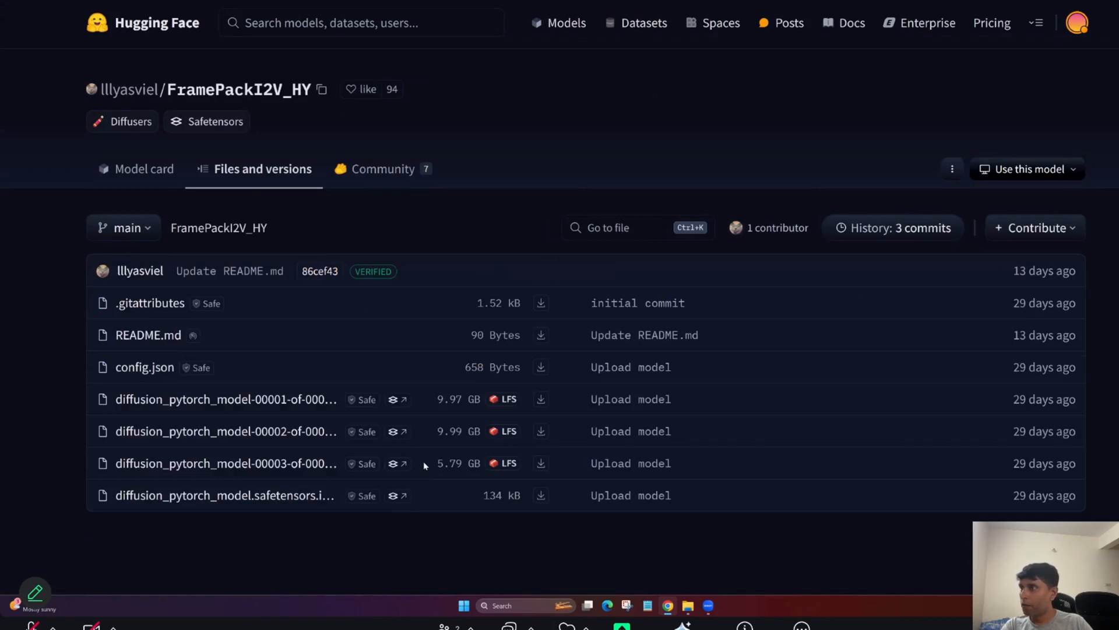
pyautogui.moveTo(192, 506)
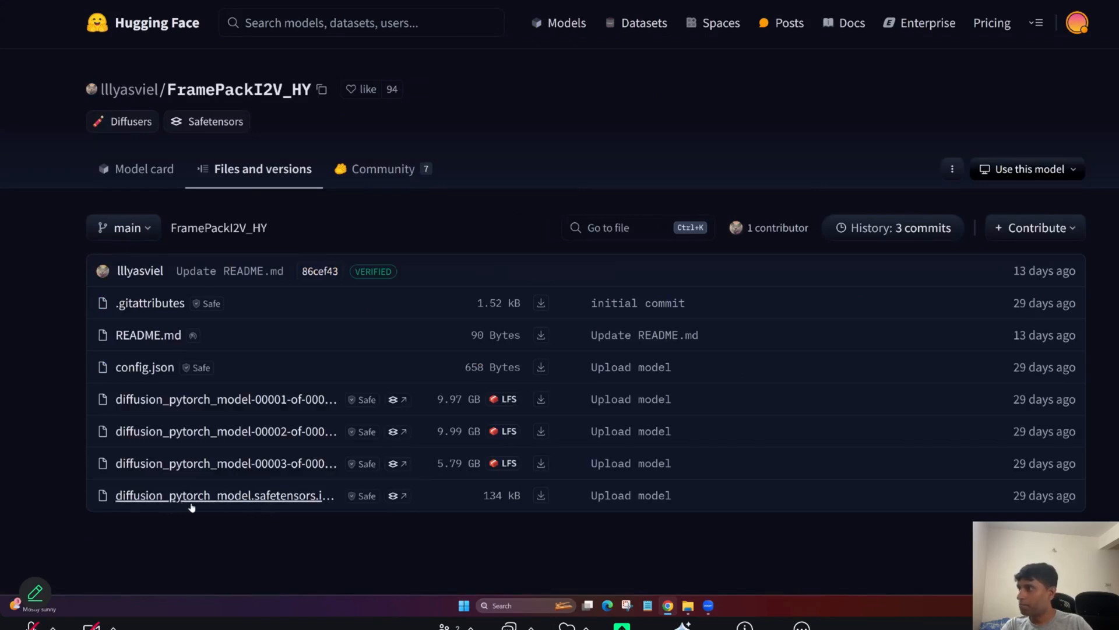
pyautogui.moveTo(477, 441)
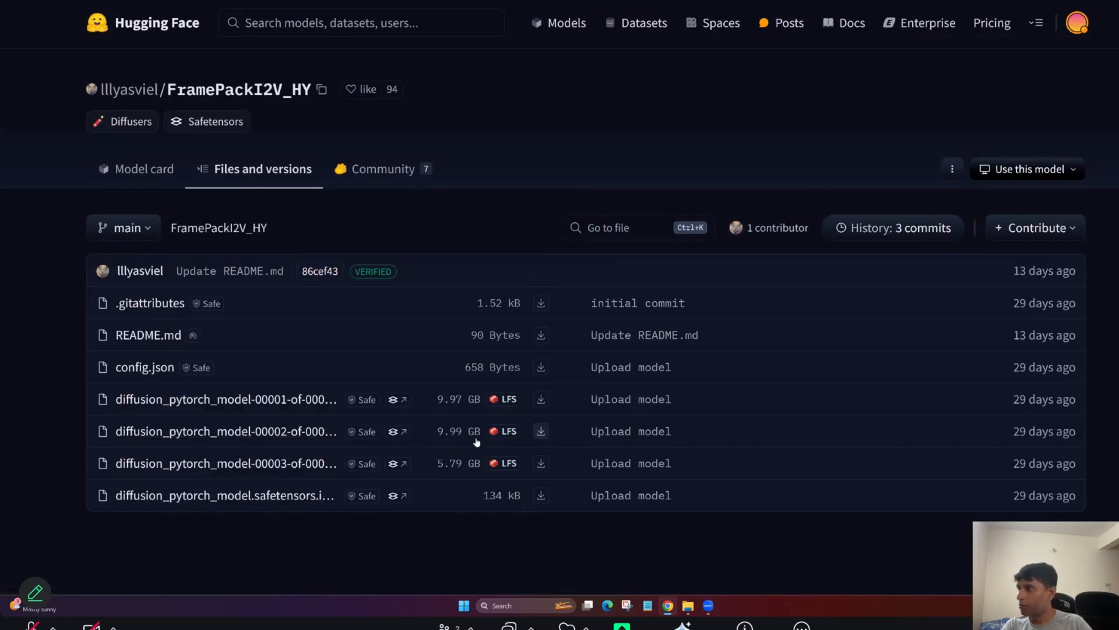
pyautogui.moveTo(718, 101)
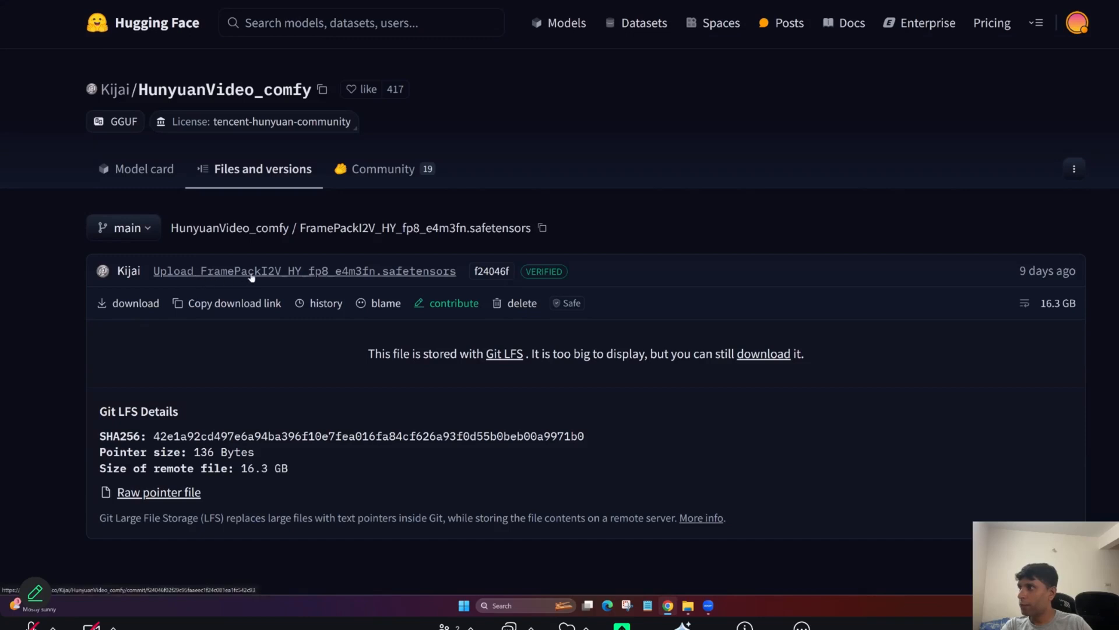
pyautogui.moveTo(328, 284)
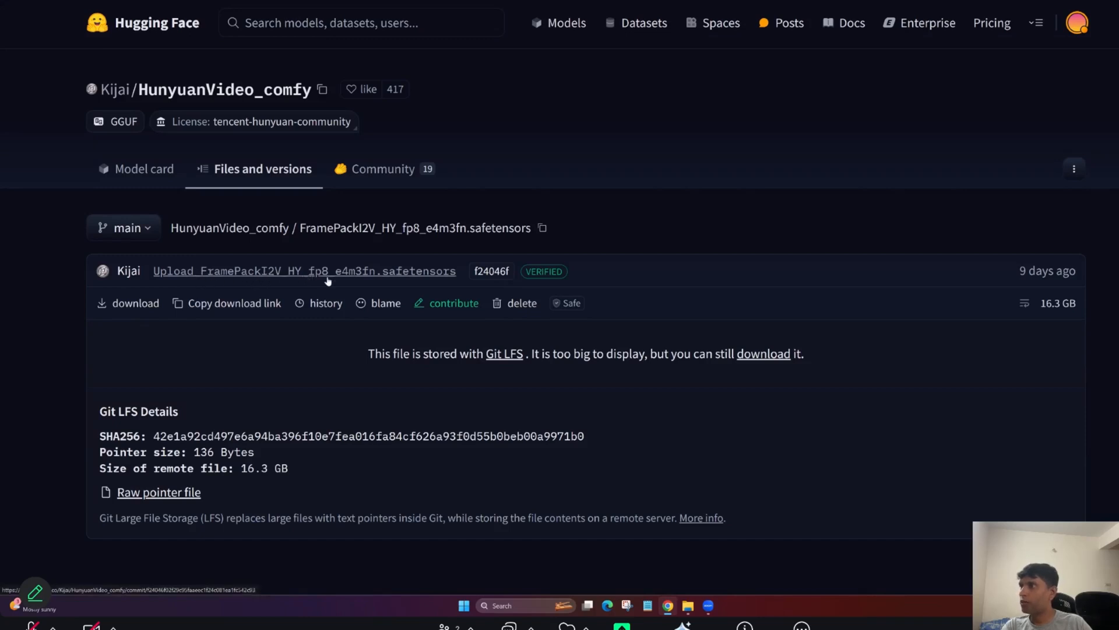
pyautogui.moveTo(893, 299)
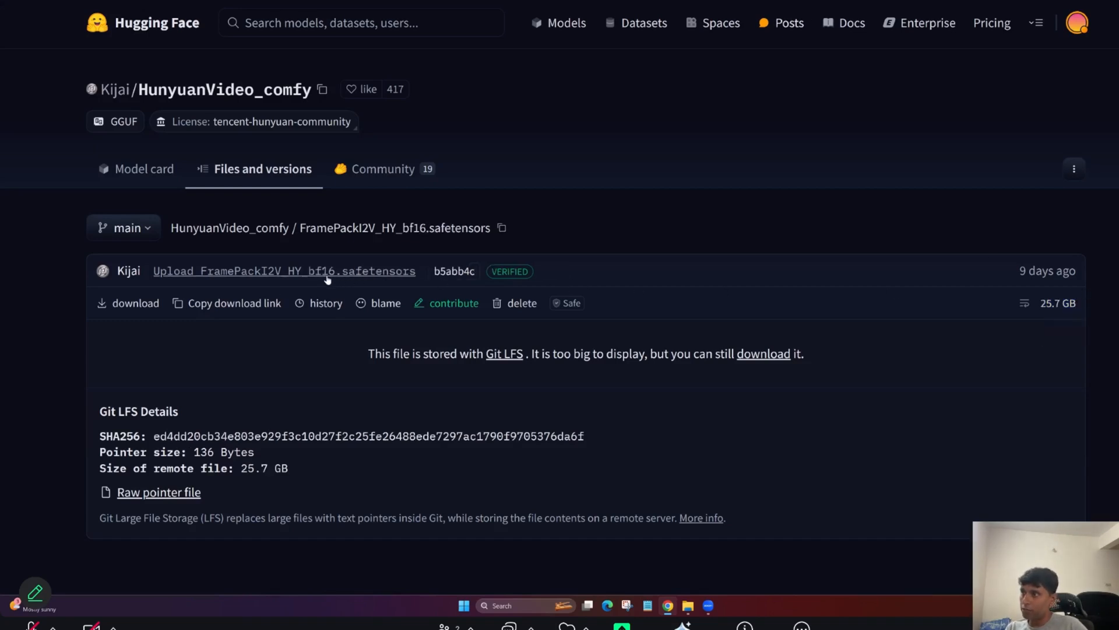
pyautogui.moveTo(339, 271)
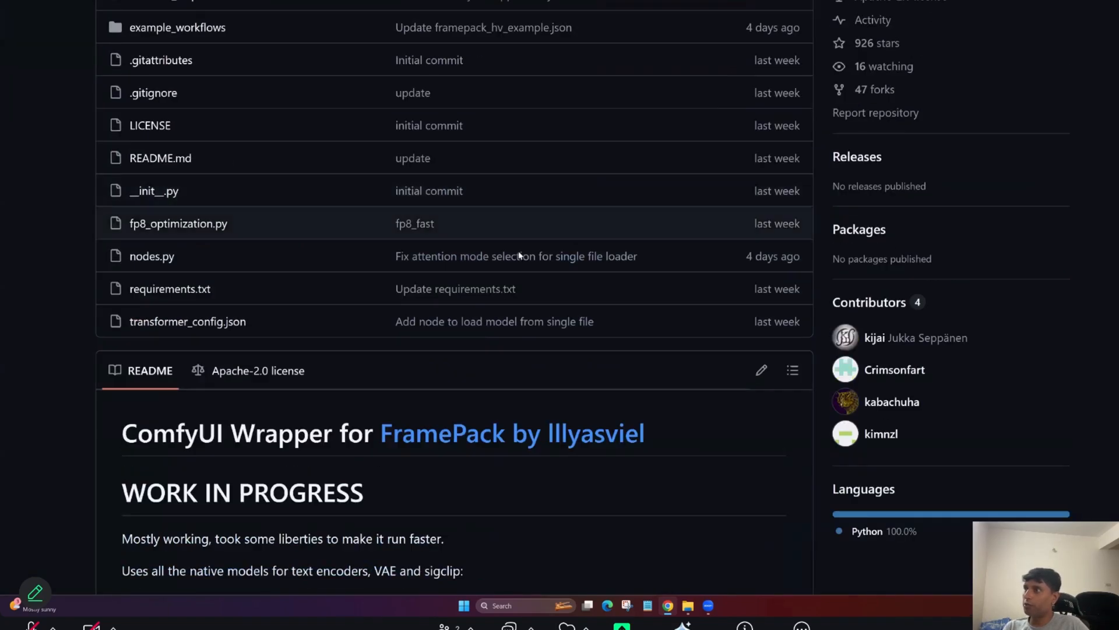
# Step: Go to DATA (D:) showing run_comfyui.bat, activate_venv.bat and the ComfyUI folder
pyautogui.scroll(3)
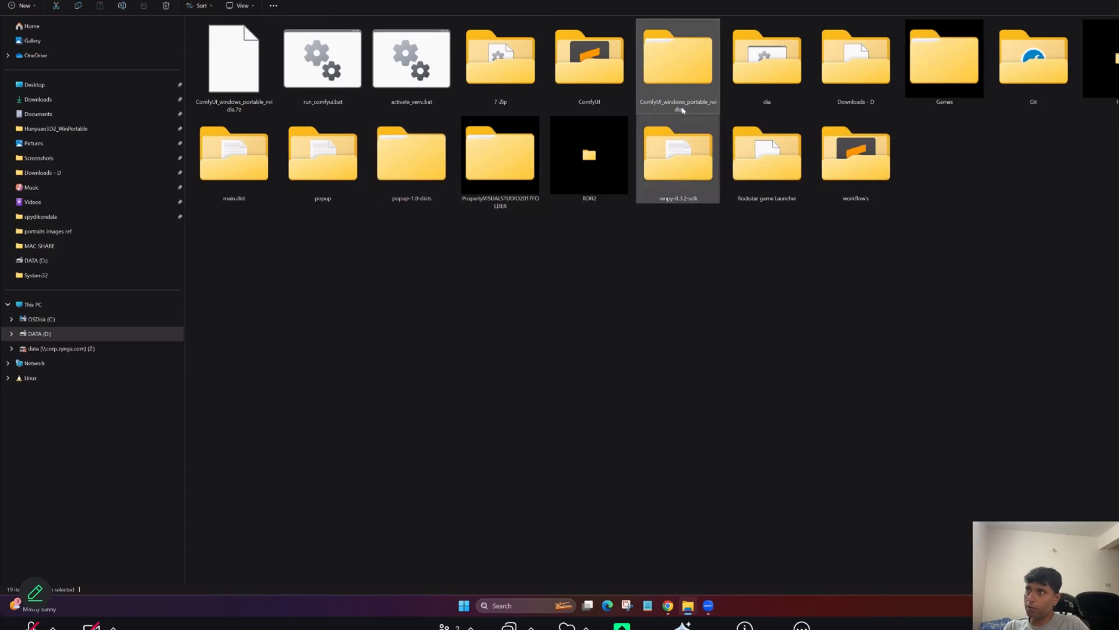
pyautogui.moveTo(657, 70)
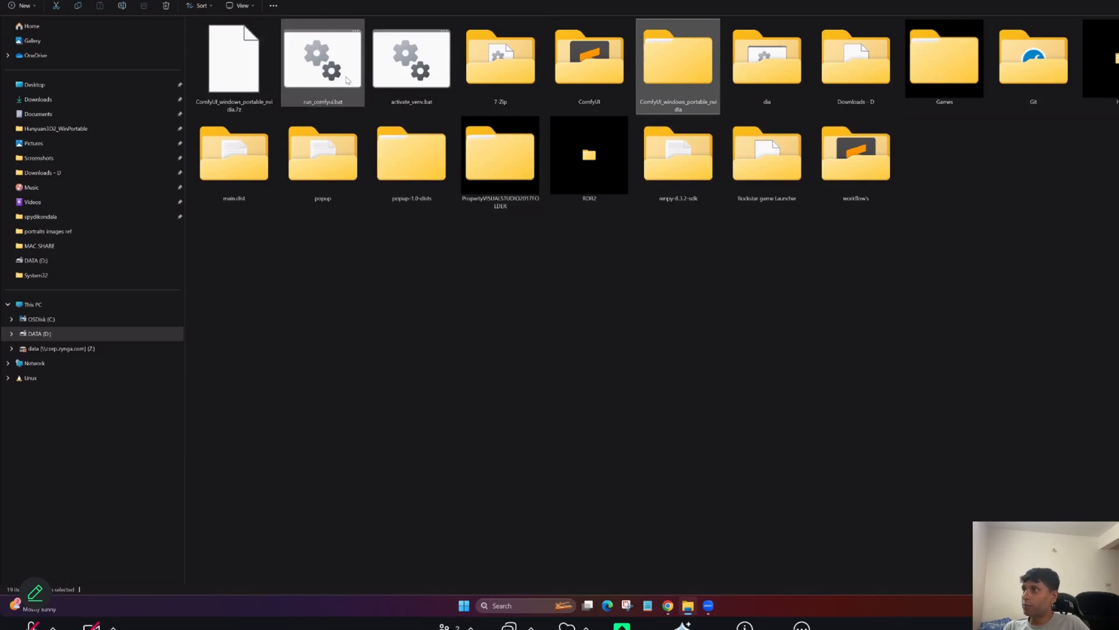
pyautogui.doubleClick(323, 58)
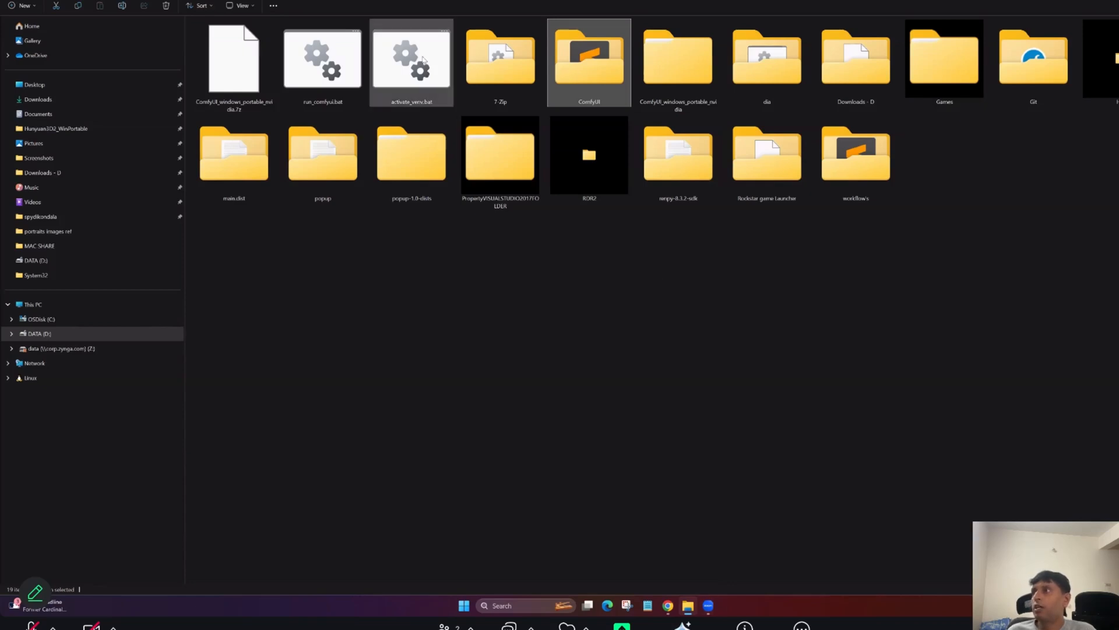
pyautogui.moveTo(423, 60)
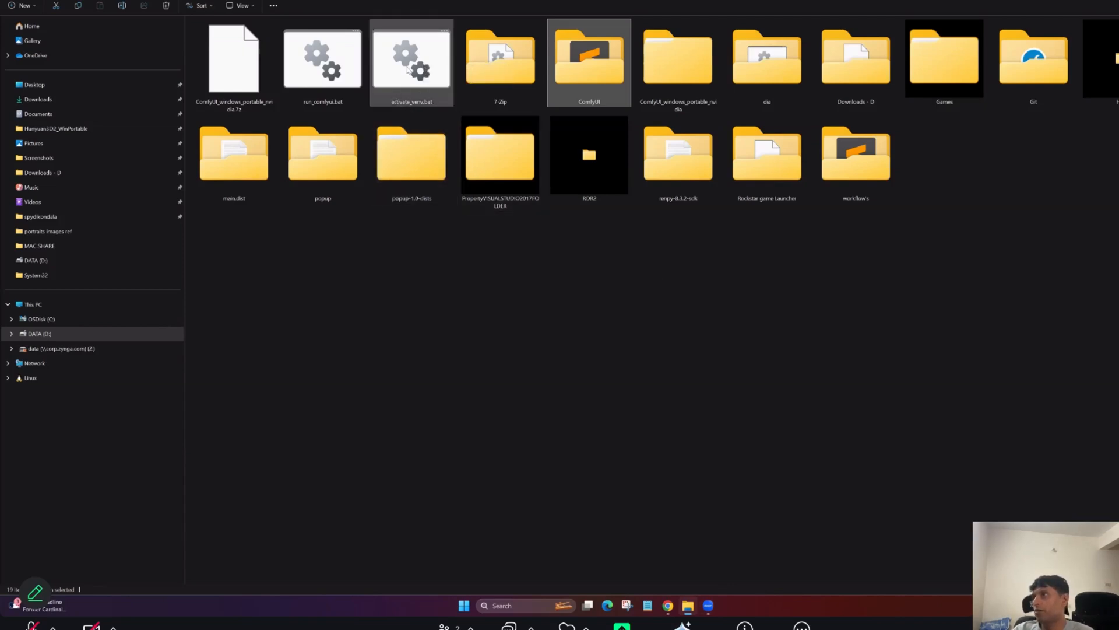
# Step: Launch activate_venv.bat, cd into custom_nodes, list it with dir, and begin typing 'git clo'
pyautogui.doubleClick(413, 61)
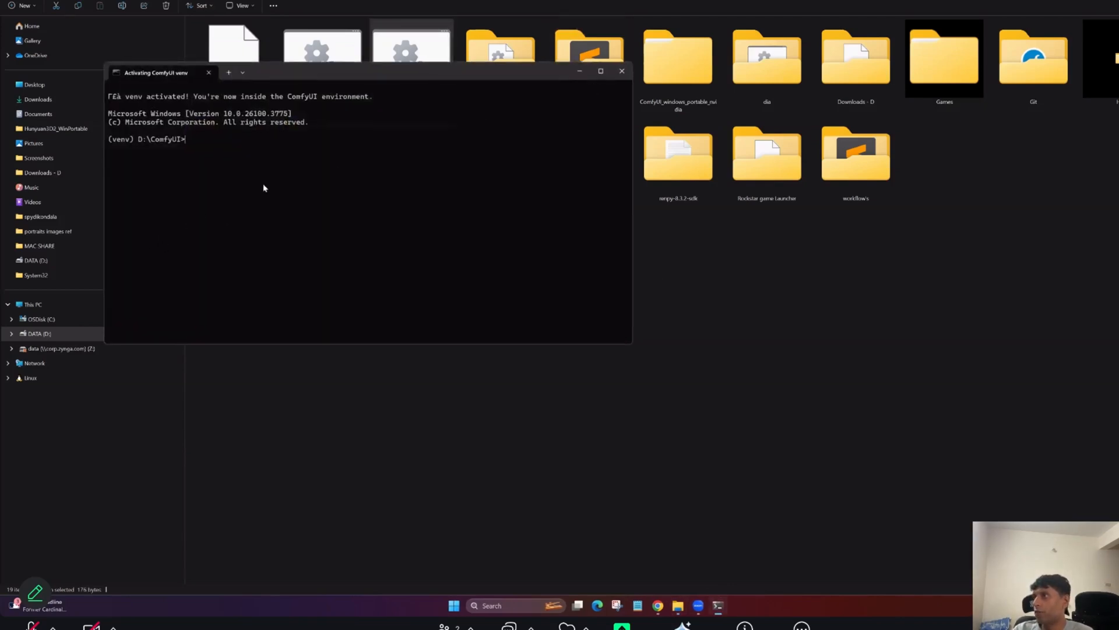
pyautogui.moveTo(253, 153)
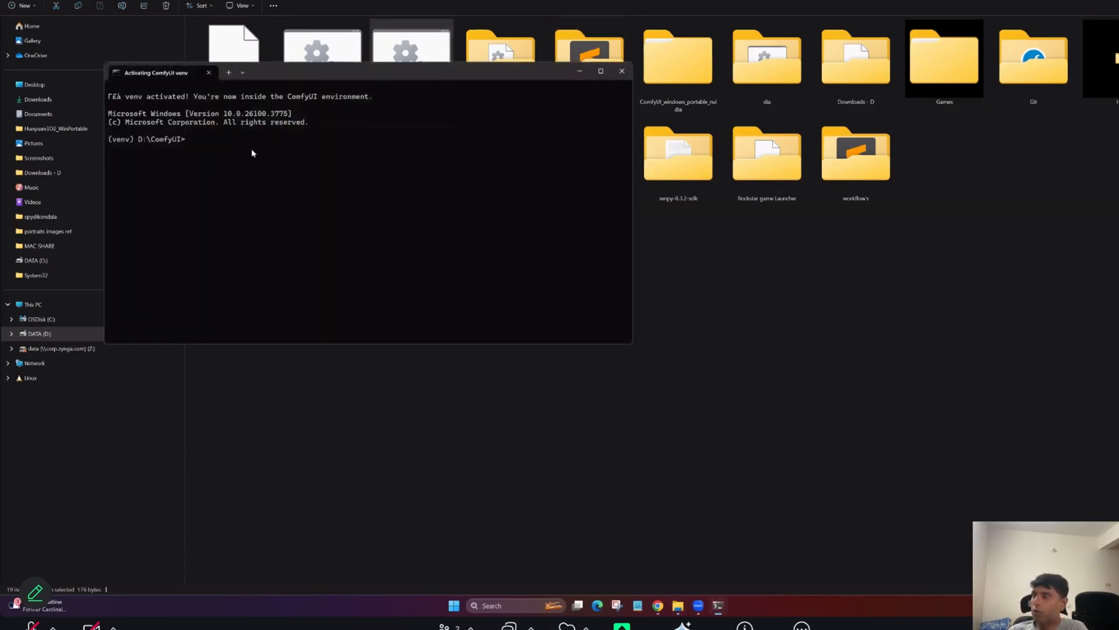
pyautogui.write('c')
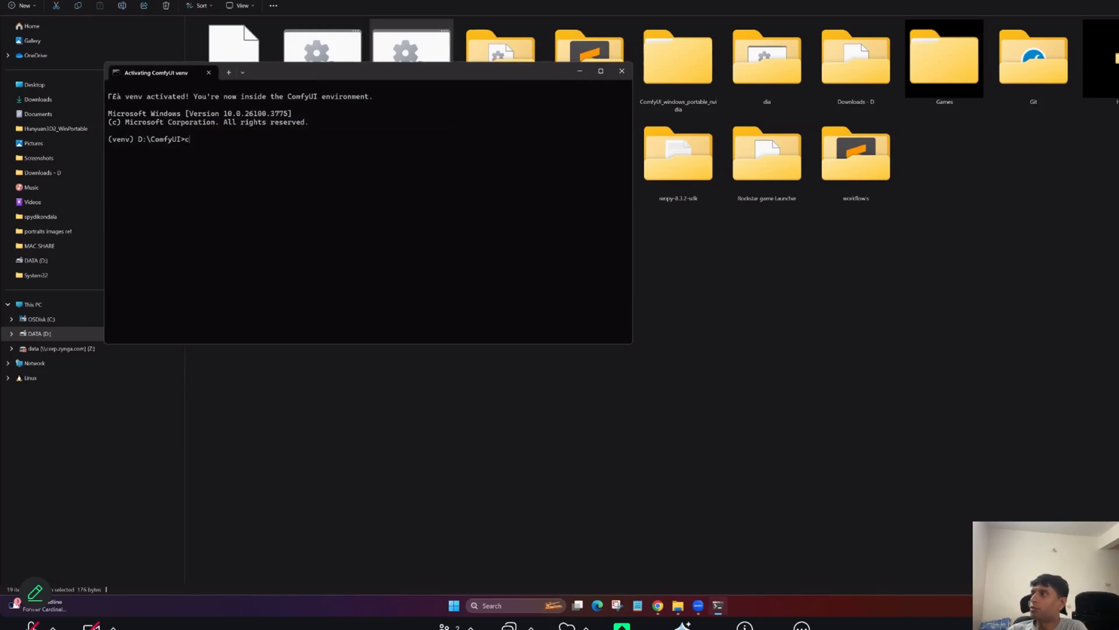
pyautogui.write('cd custom_nodes')
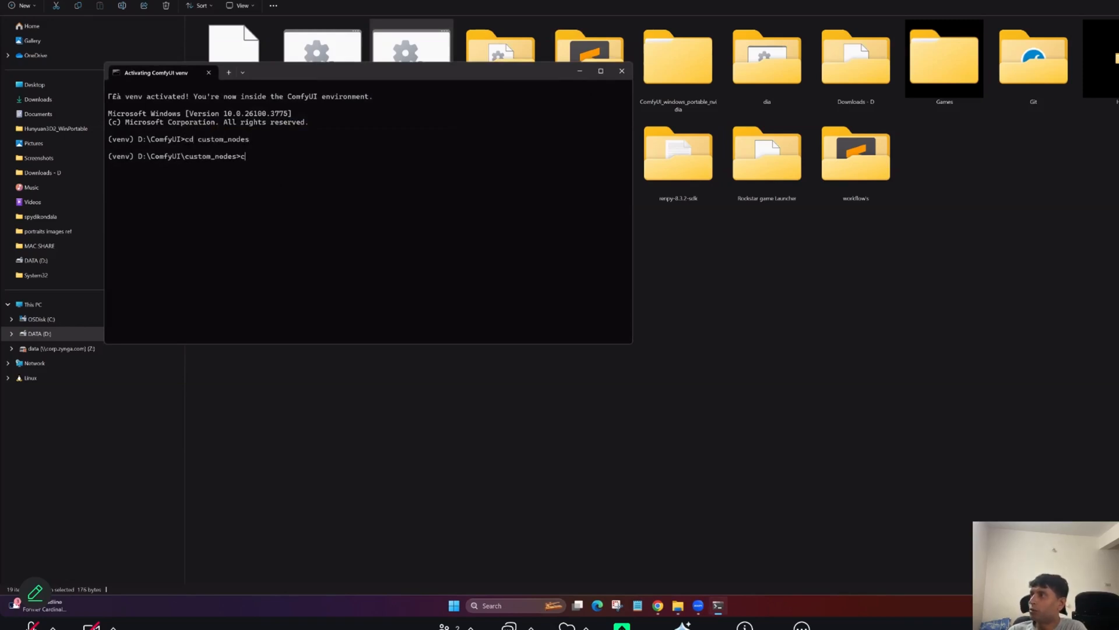
pyautogui.write('dir')
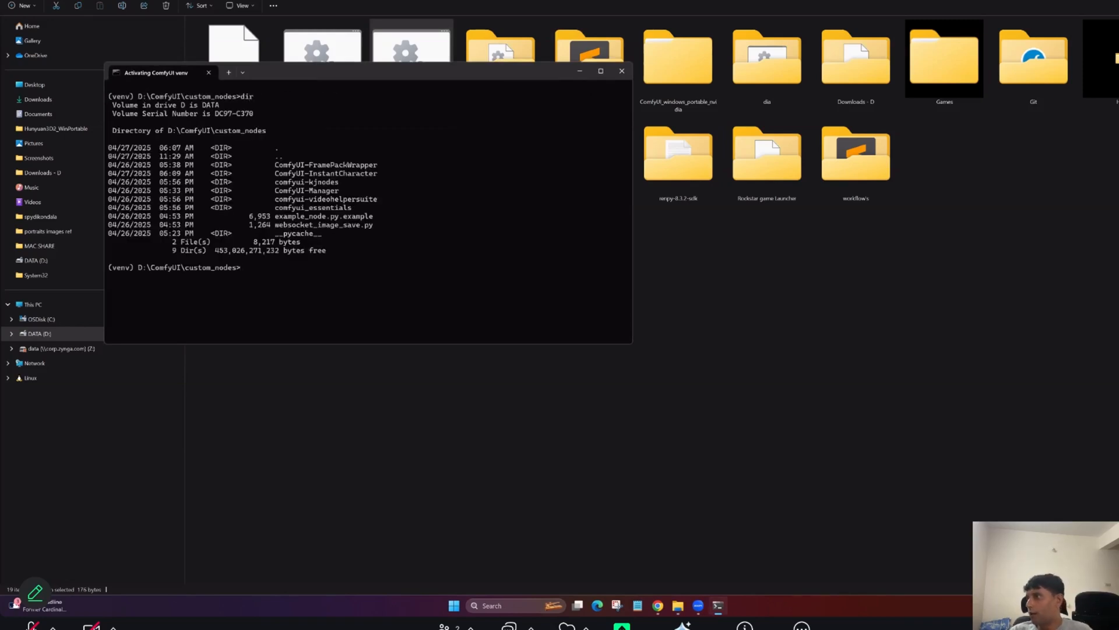
pyautogui.doubleClick(307, 182)
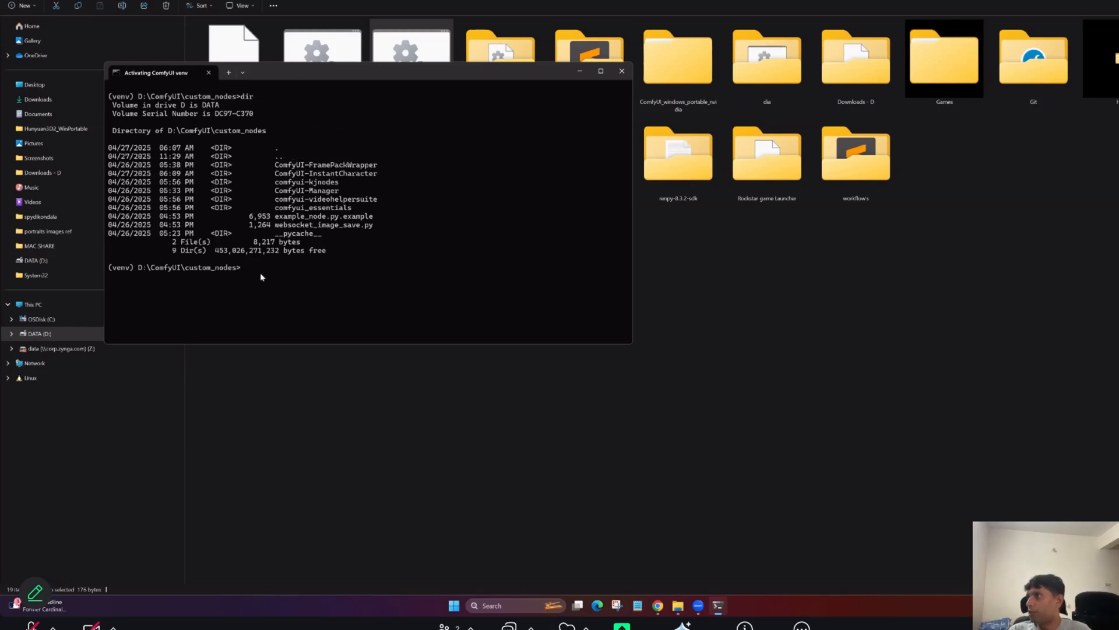
pyautogui.write('git clo')
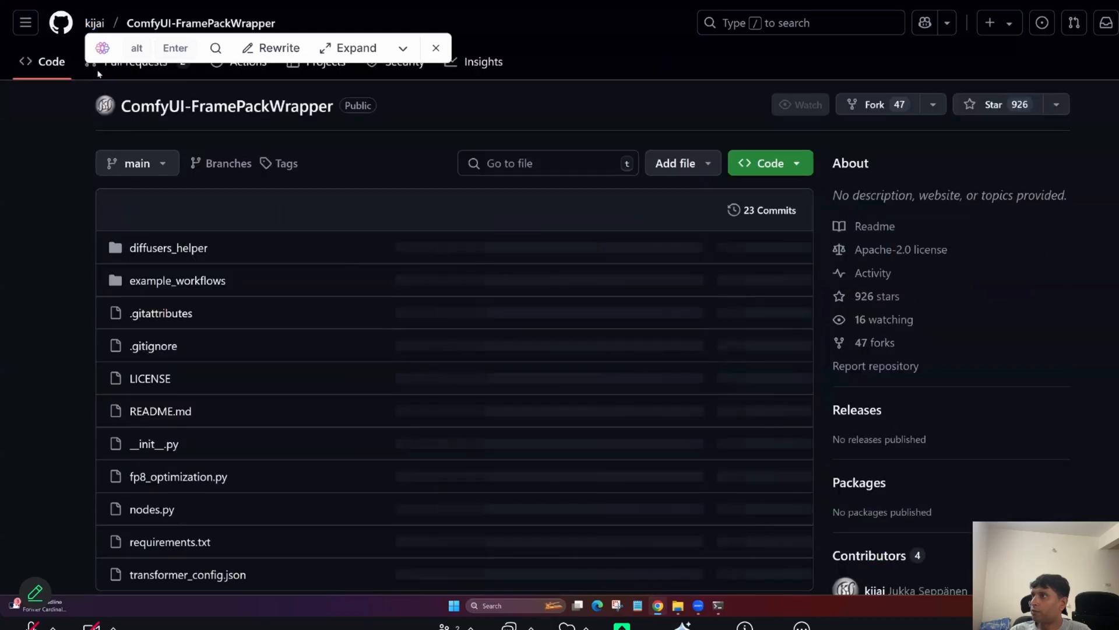
pyautogui.click(770, 162)
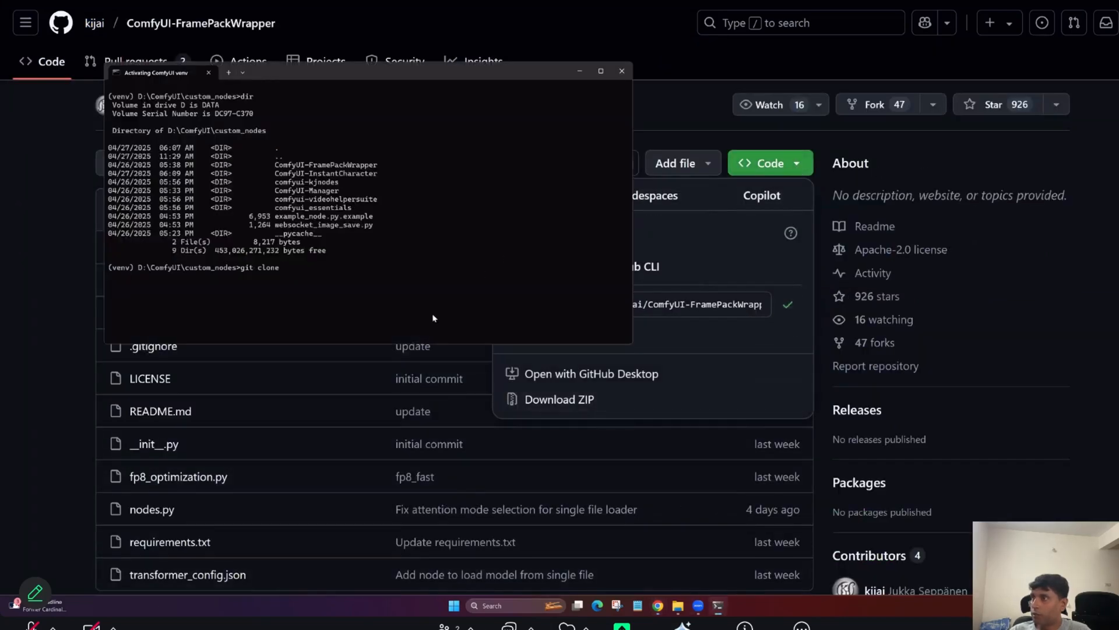
pyautogui.write('https://github.com/kijai/ComfyUI-FramePackWrapper.git')
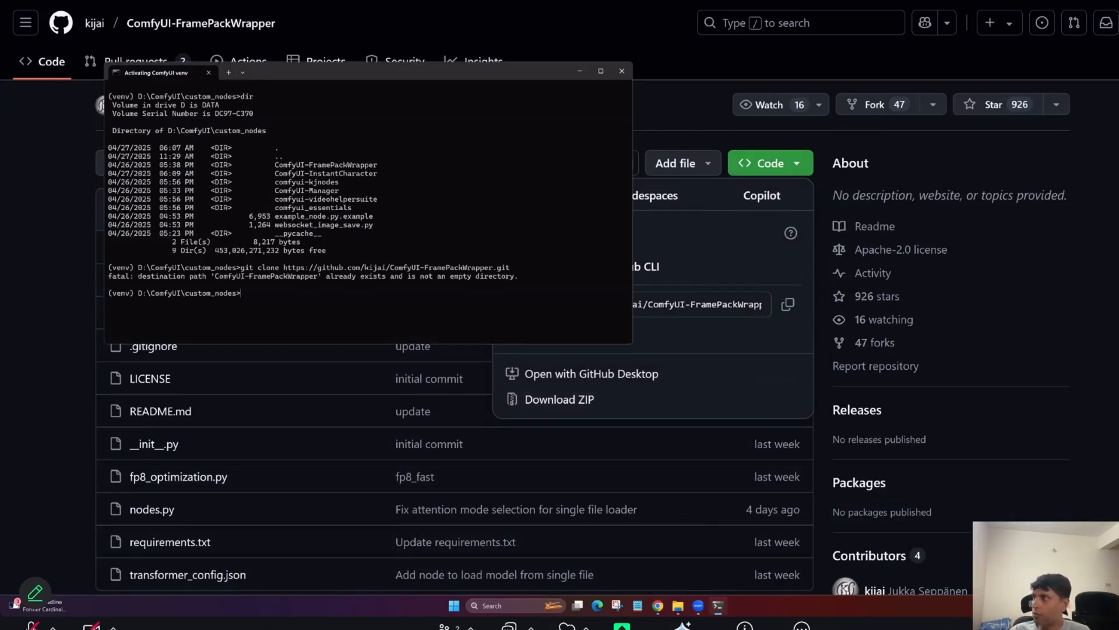
pyautogui.moveTo(389, 299)
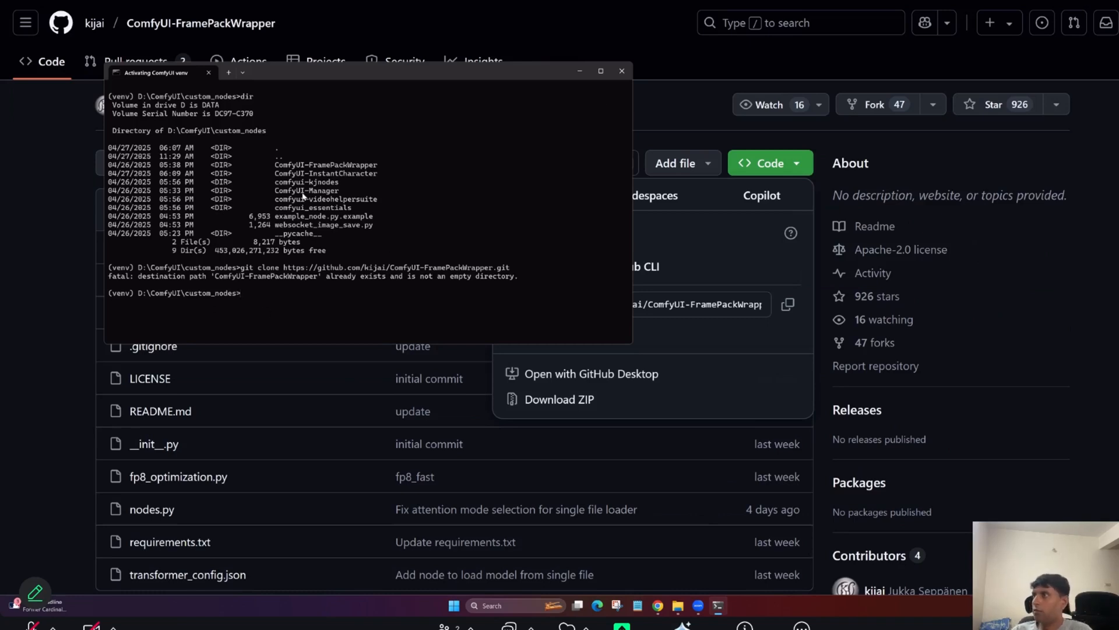
pyautogui.moveTo(281, 307)
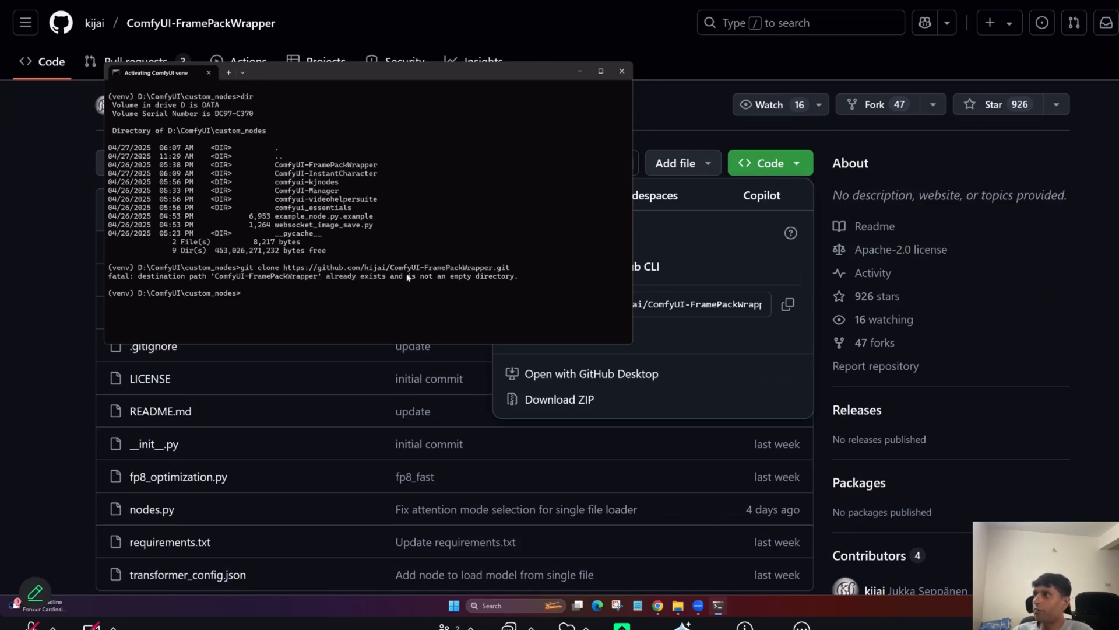
pyautogui.moveTo(413, 275)
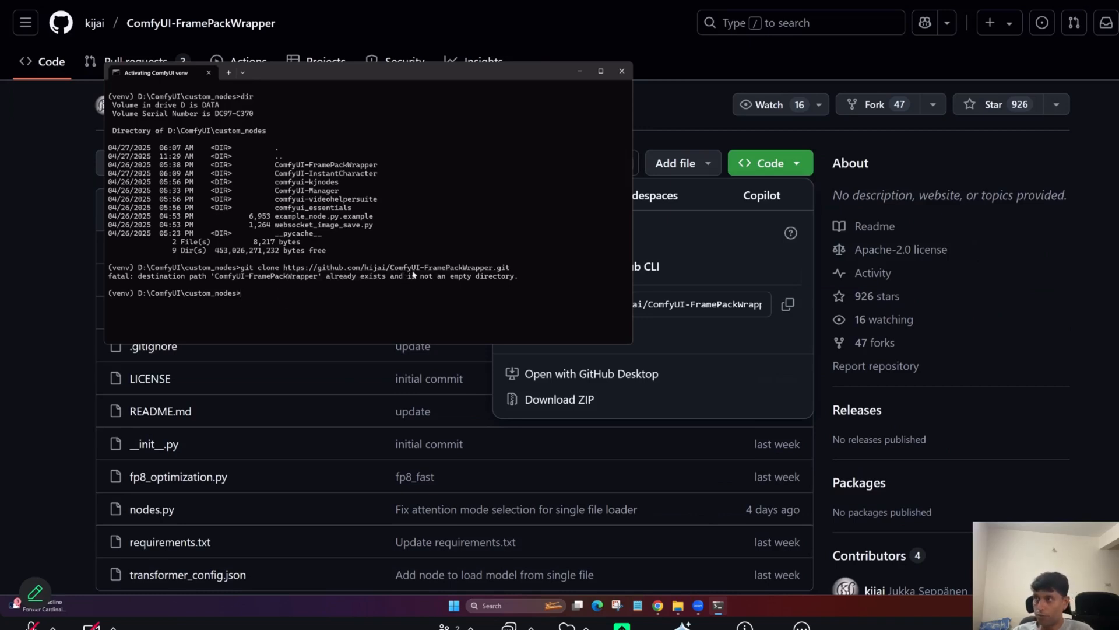
pyautogui.moveTo(348, 296)
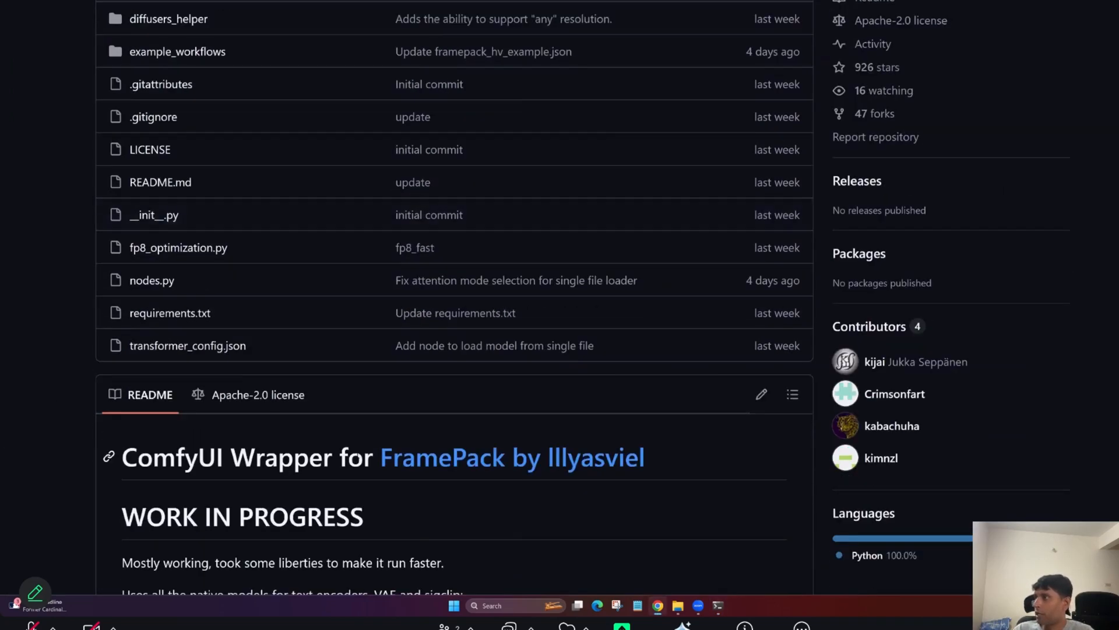
pyautogui.moveTo(165, 317)
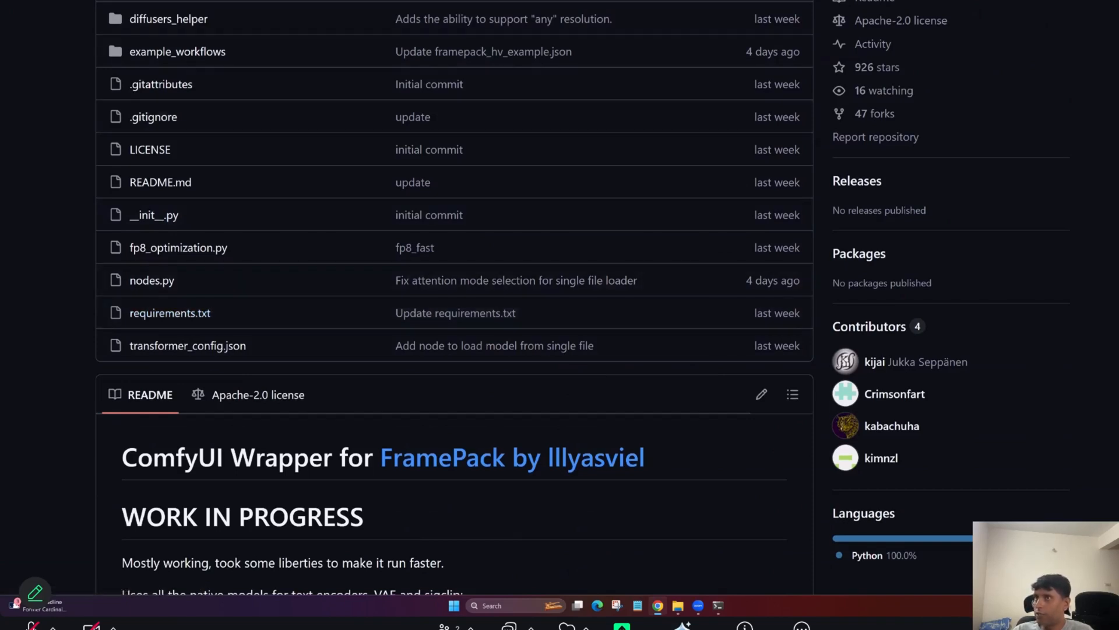
# Step: Open the repo's requirements.txt package list, then a blank Google search page
pyautogui.click(169, 313)
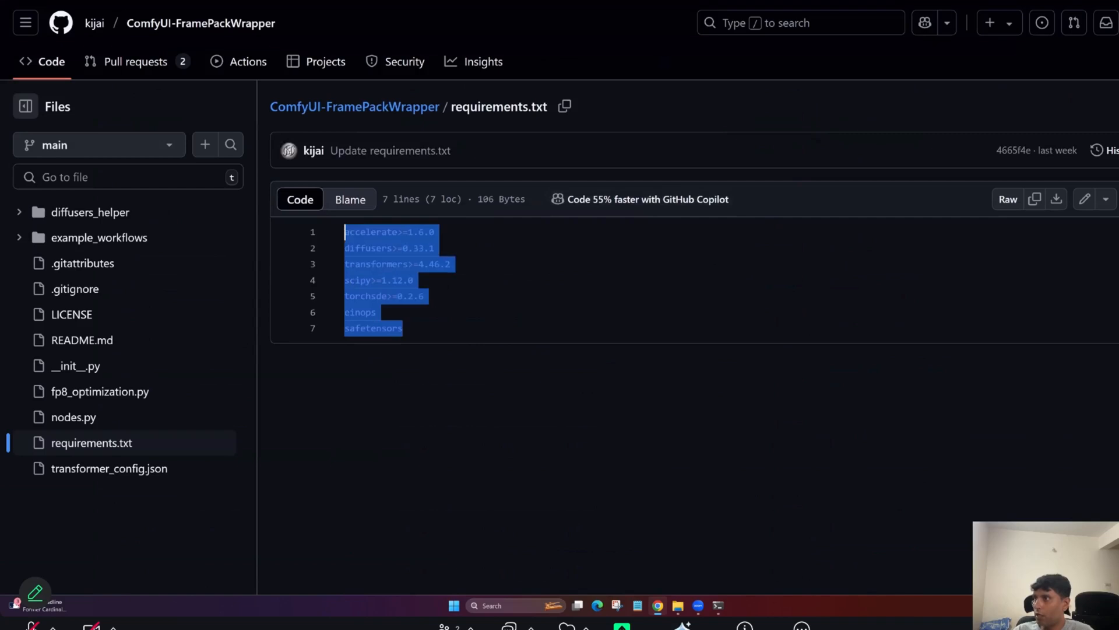
pyautogui.click(360, 312)
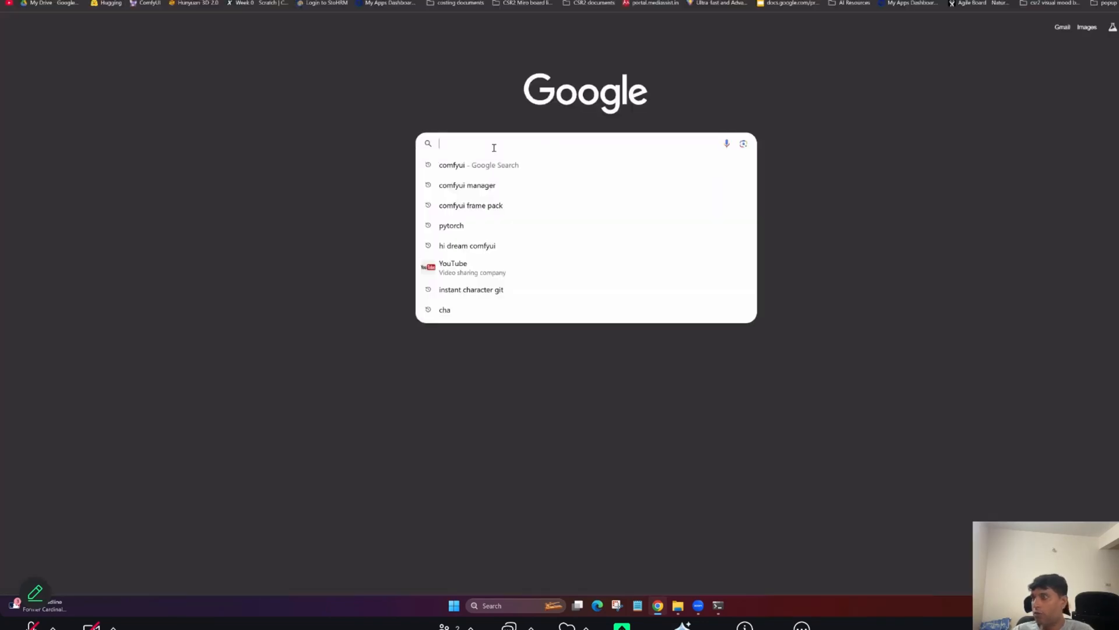
# Step: Search 'pytorch' and scroll pytorch.org down to the install selector
pyautogui.write('pytorch')
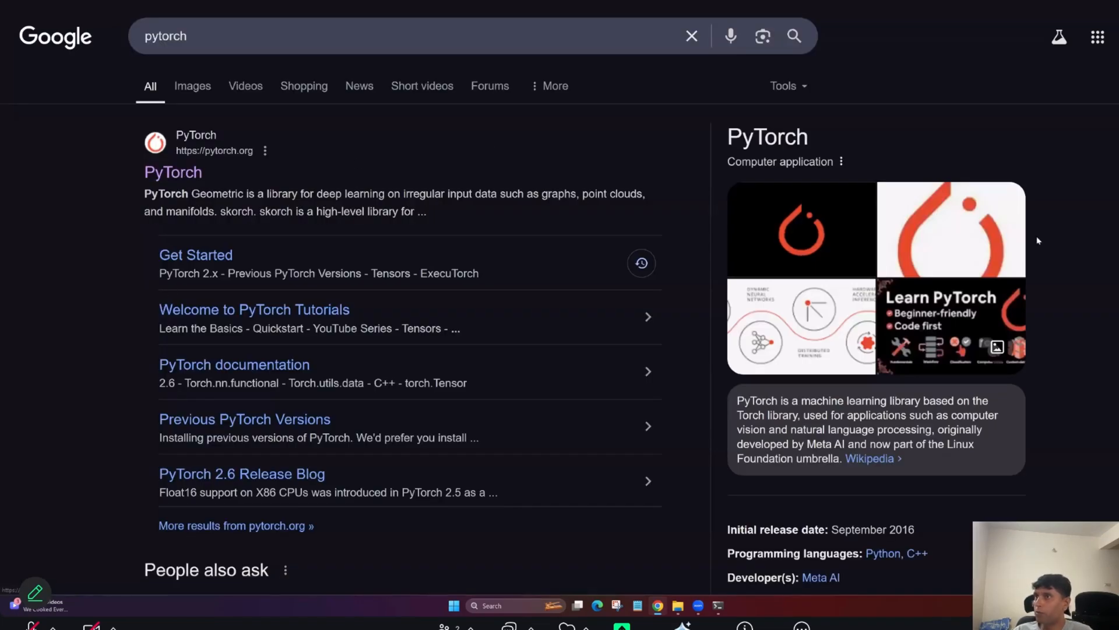
pyautogui.click(173, 172)
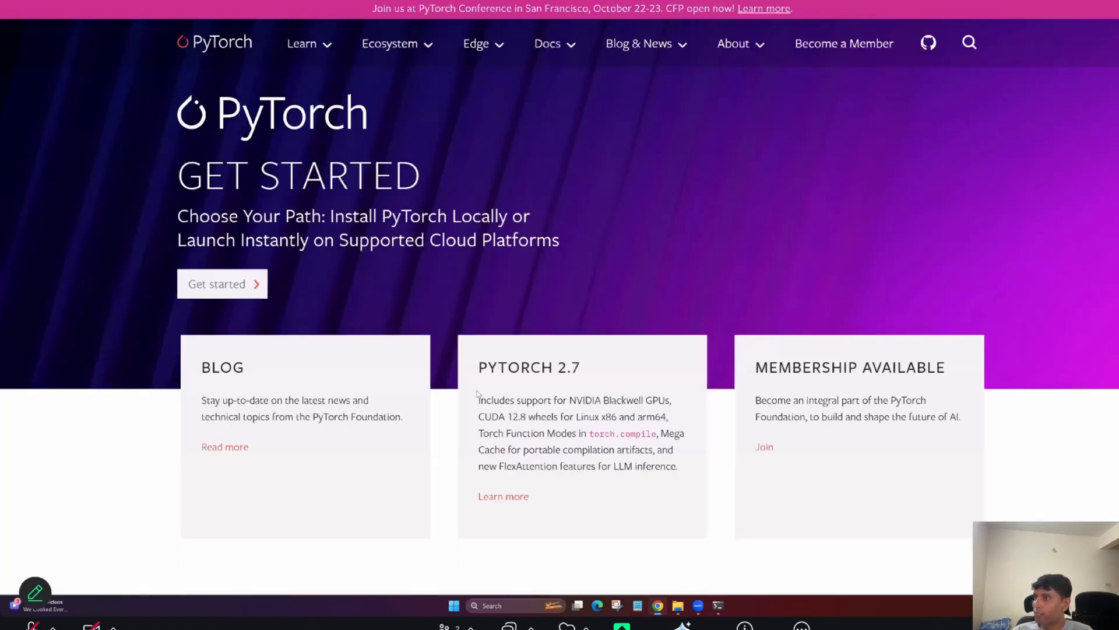
pyautogui.scroll(-3)
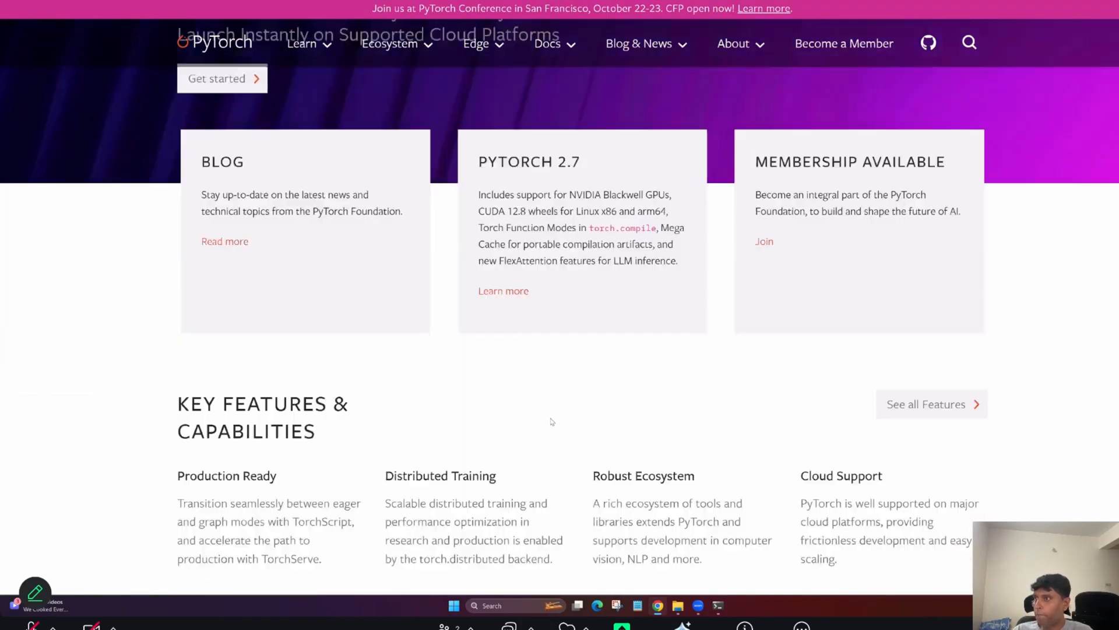
pyautogui.scroll(-3)
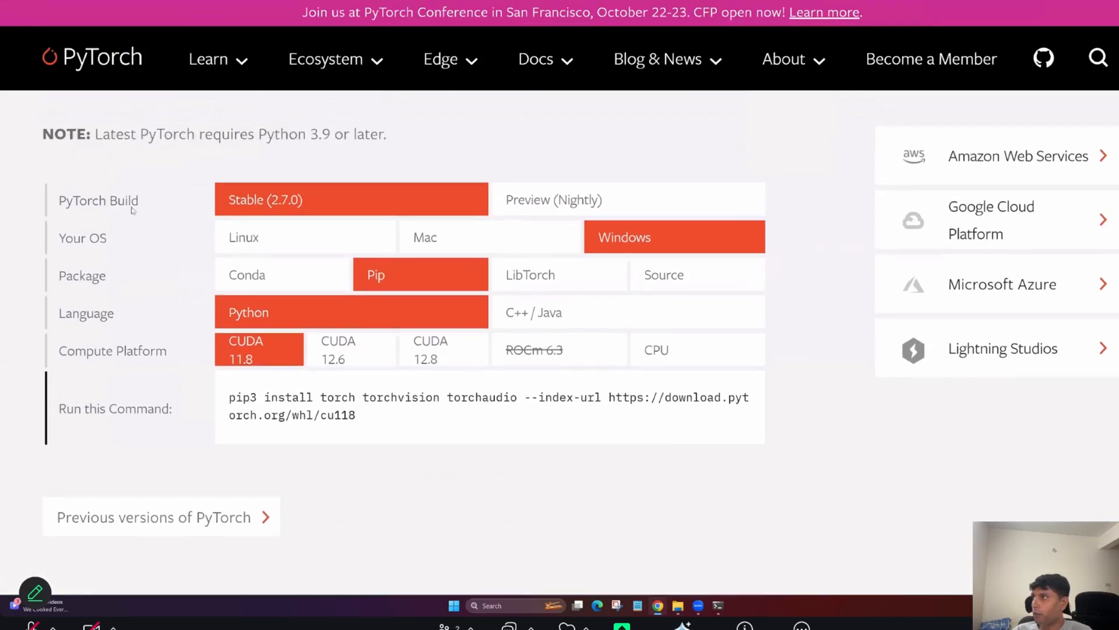
pyautogui.moveTo(342, 213)
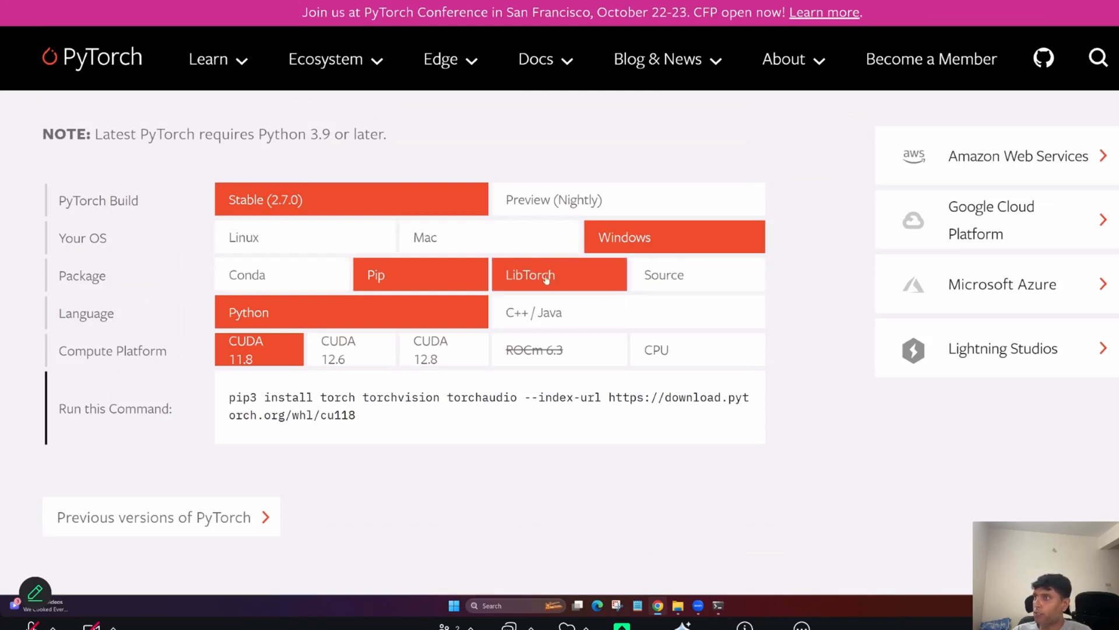
pyautogui.moveTo(526, 270)
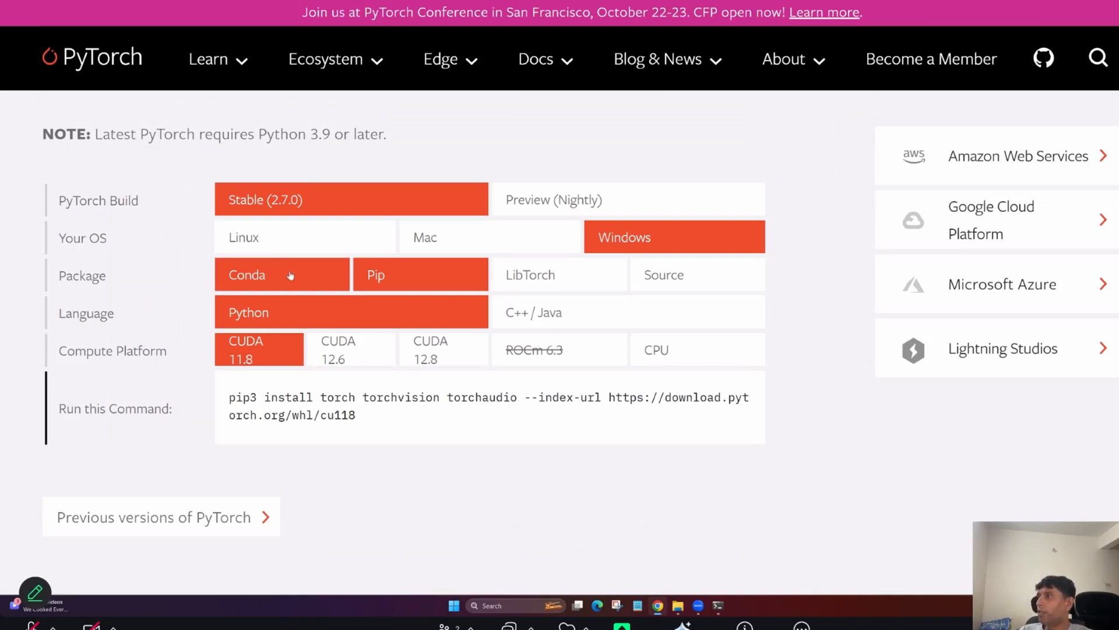
# Step: Choose CUDA 12.6 in the selector and highlight the Windows pip install command
pyautogui.click(421, 275)
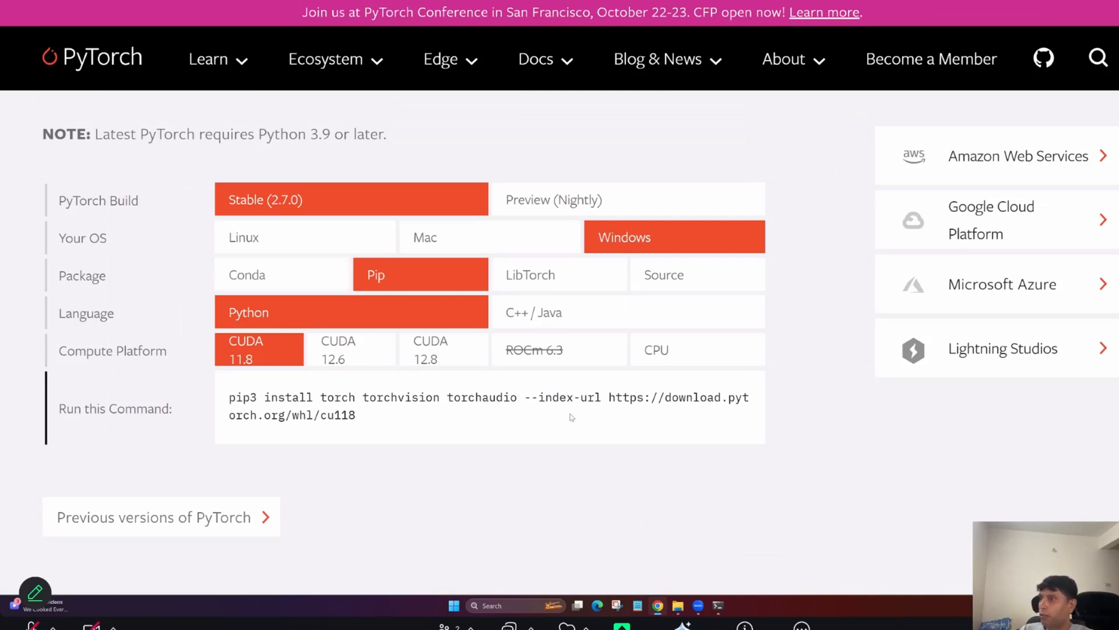
pyautogui.moveTo(260, 292)
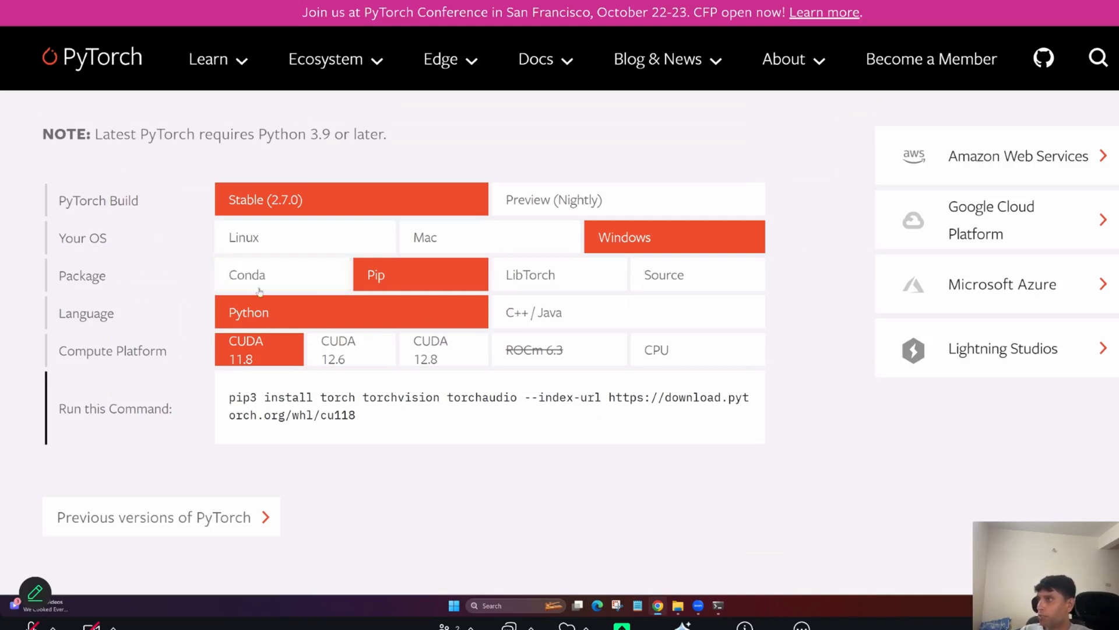
pyautogui.moveTo(285, 329)
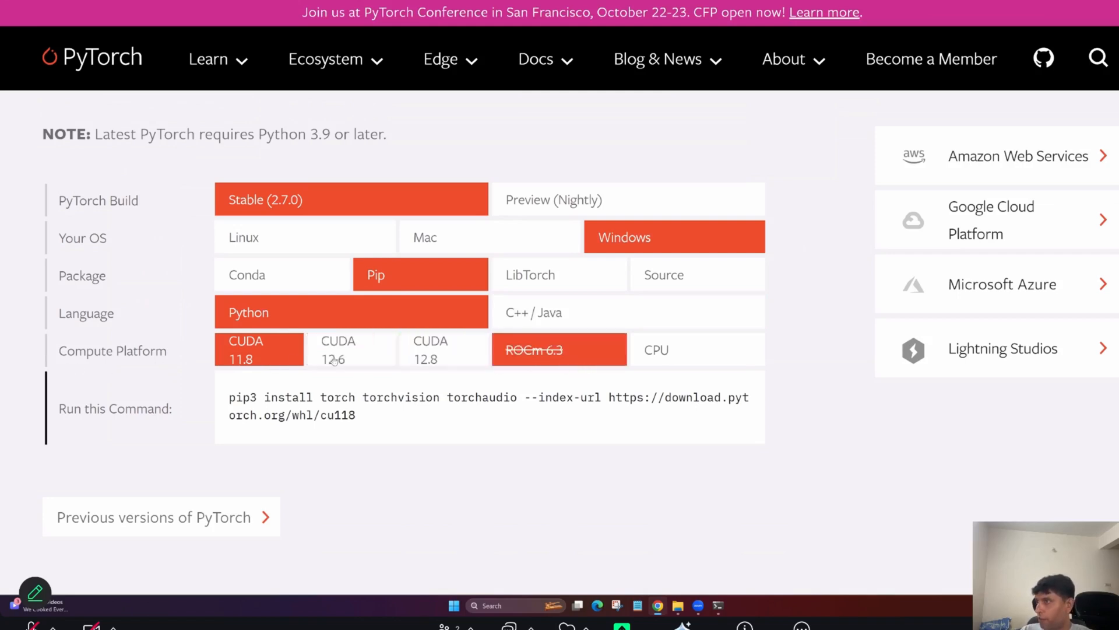
pyautogui.click(338, 350)
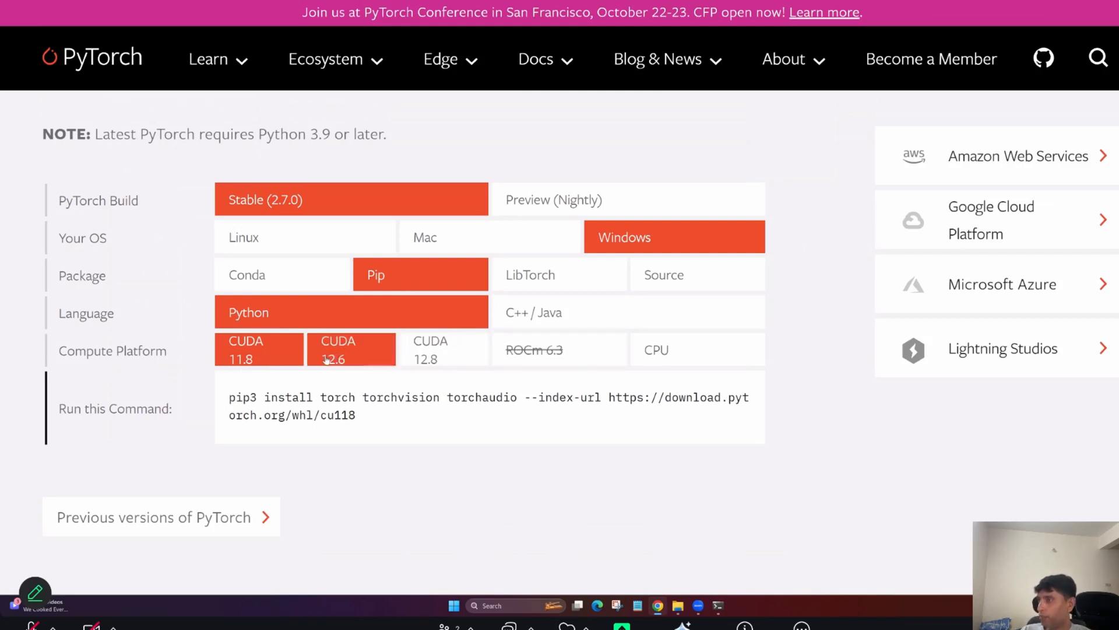
pyautogui.click(444, 350)
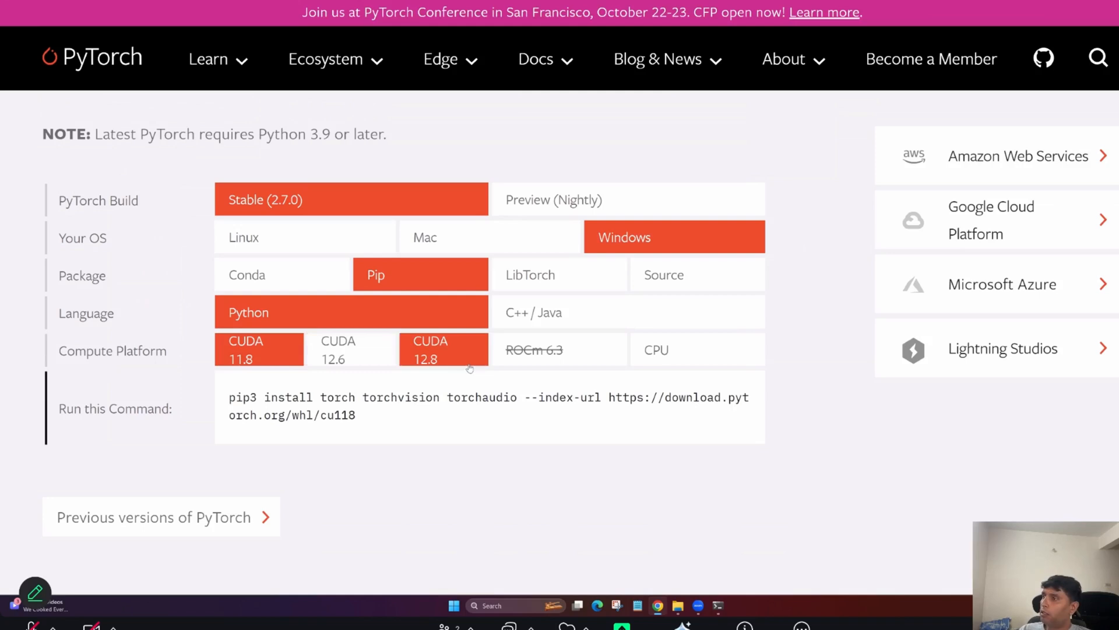
pyautogui.moveTo(477, 354)
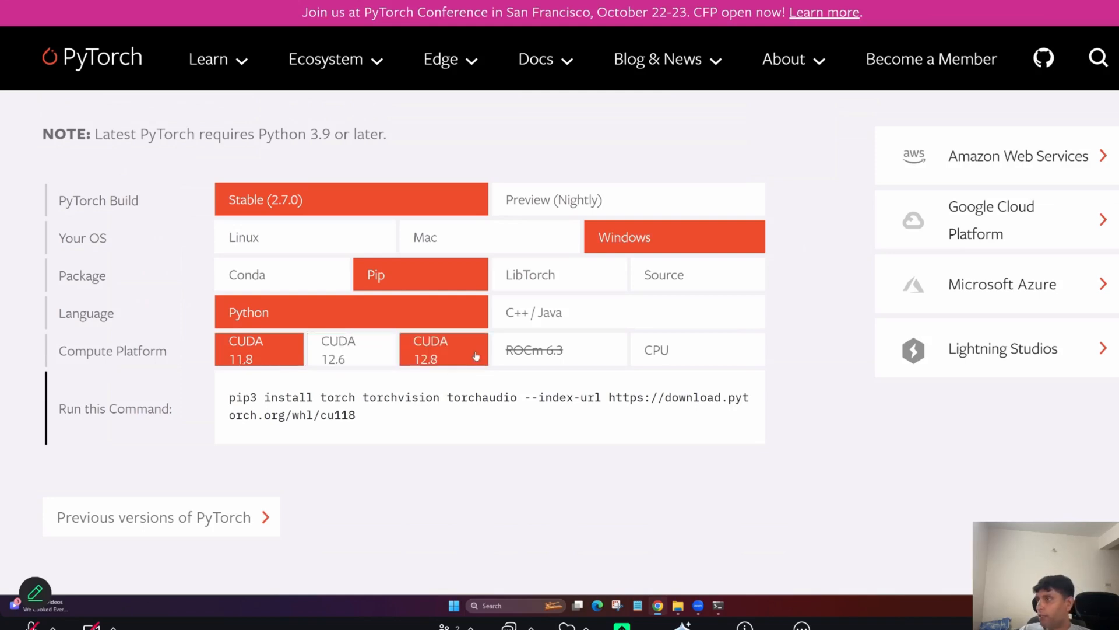
pyautogui.moveTo(456, 362)
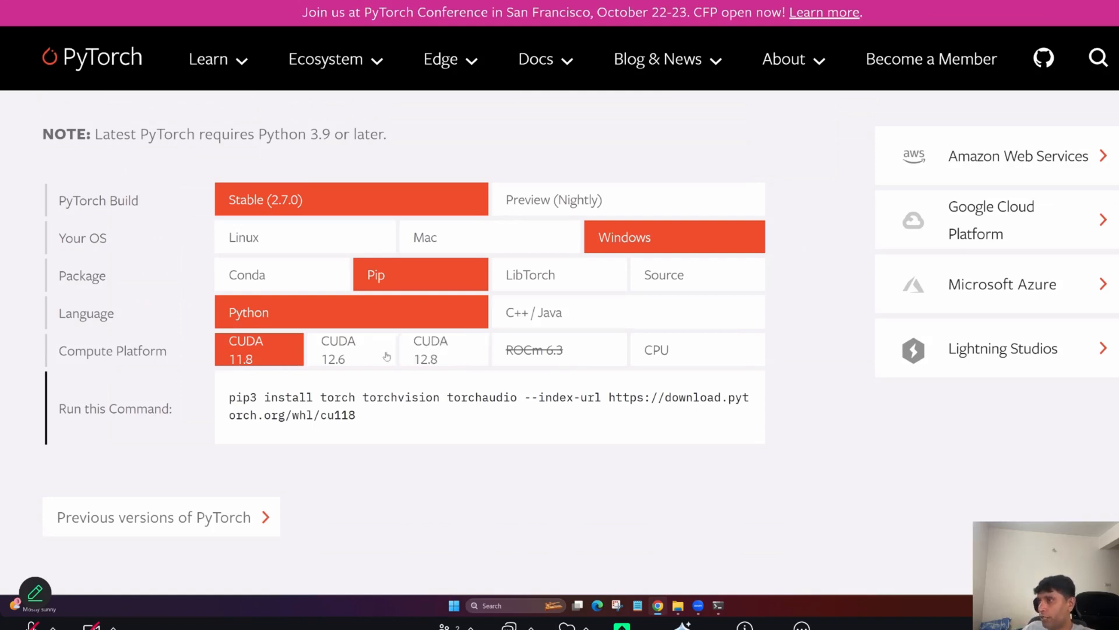
pyautogui.click(350, 349)
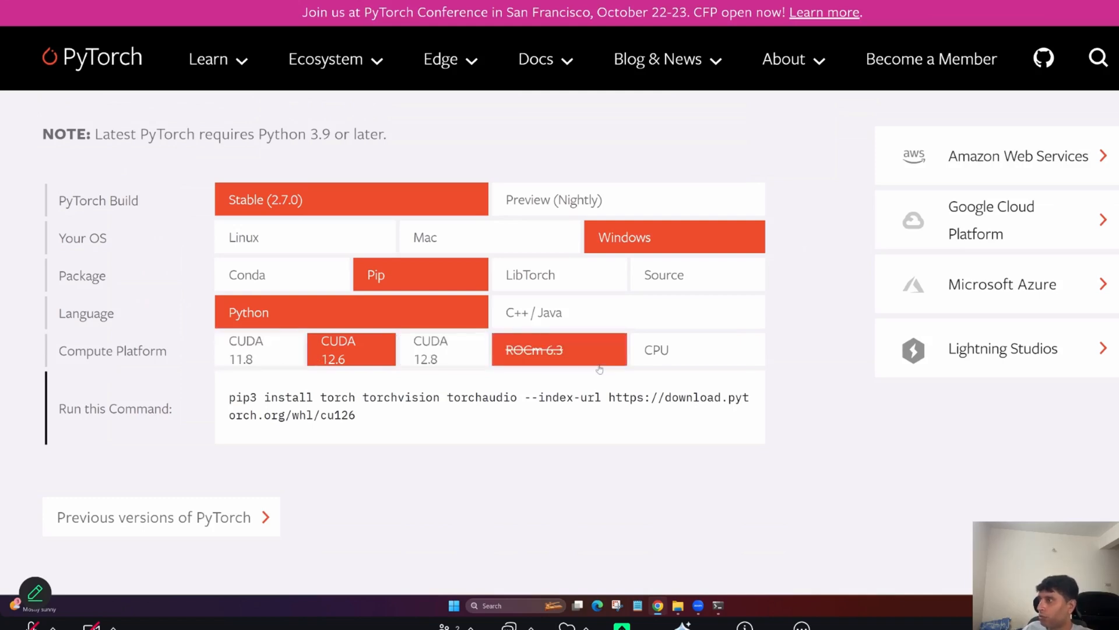
pyautogui.click(628, 199)
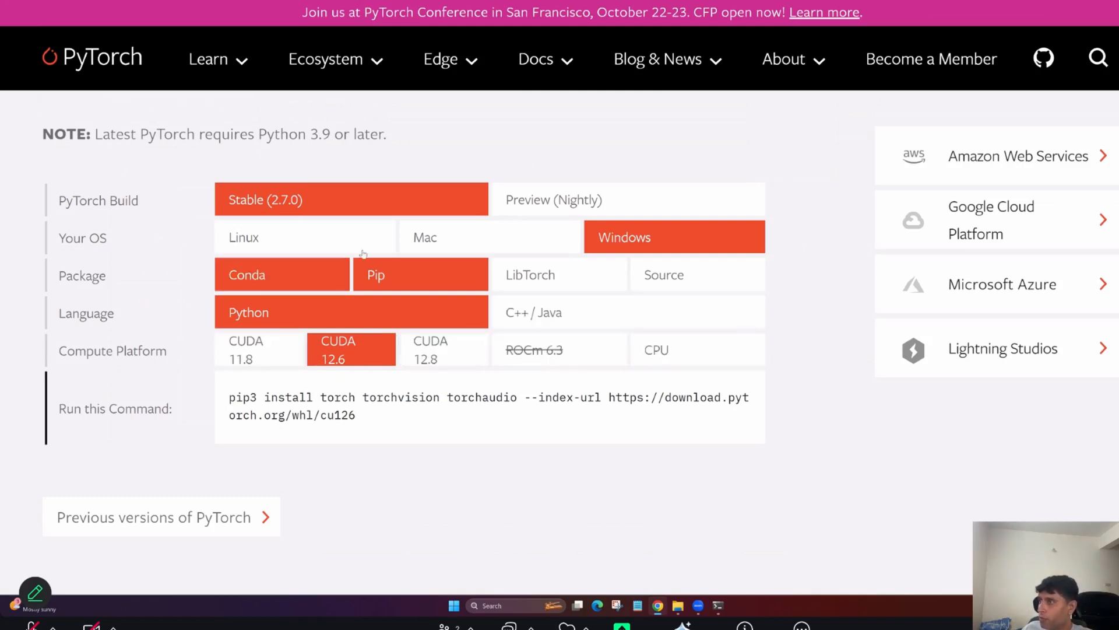
pyautogui.click(243, 237)
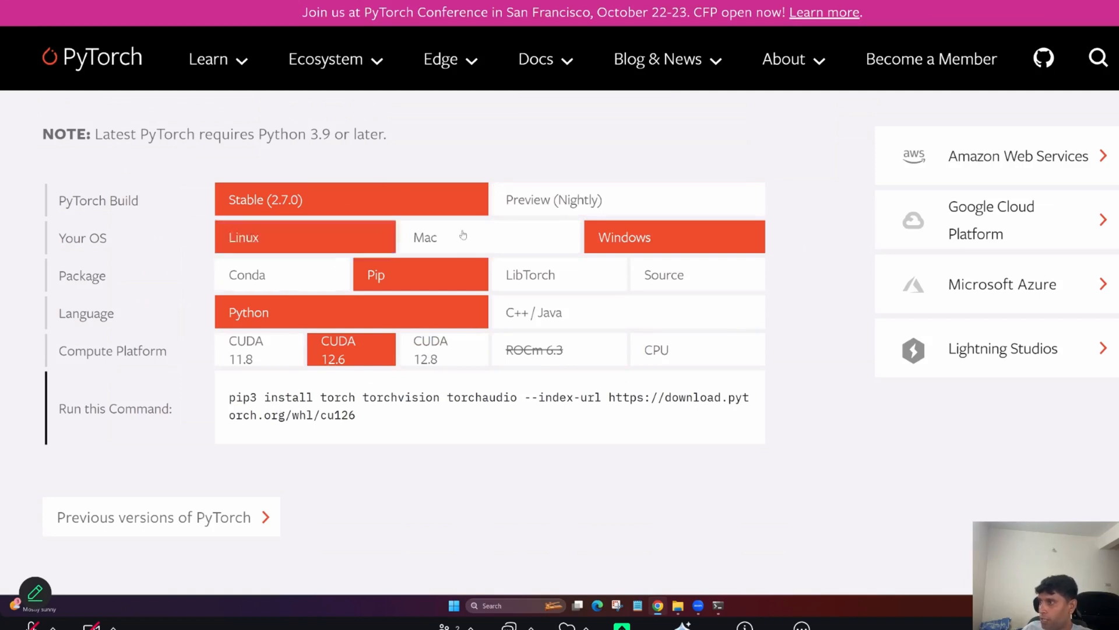
pyautogui.moveTo(228, 398); pyautogui.dragTo(357, 415)
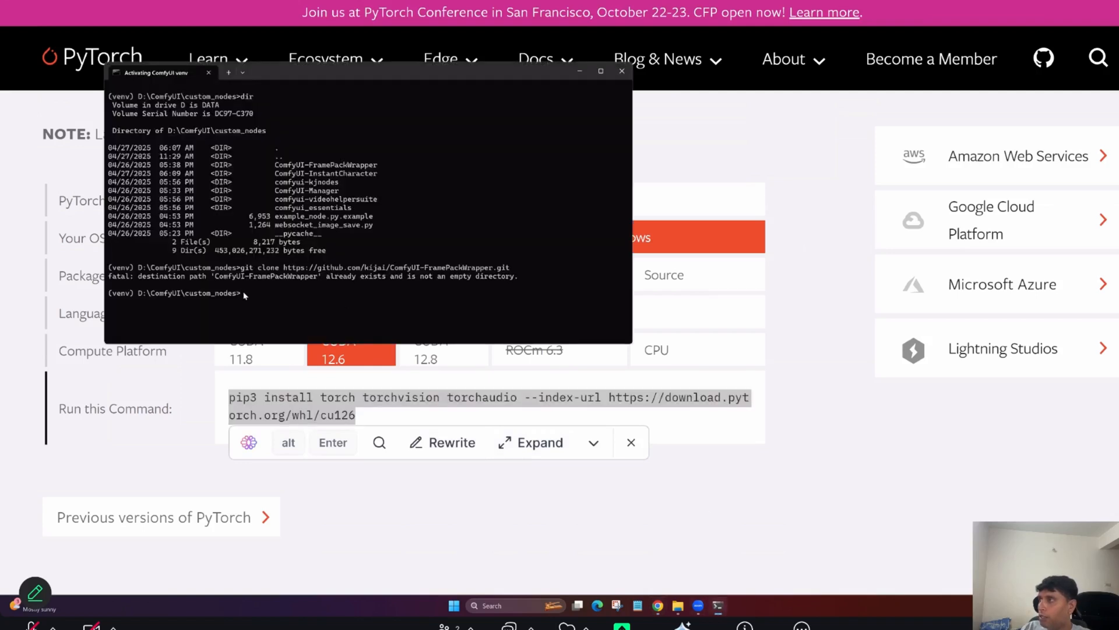
pyautogui.moveTo(472, 303)
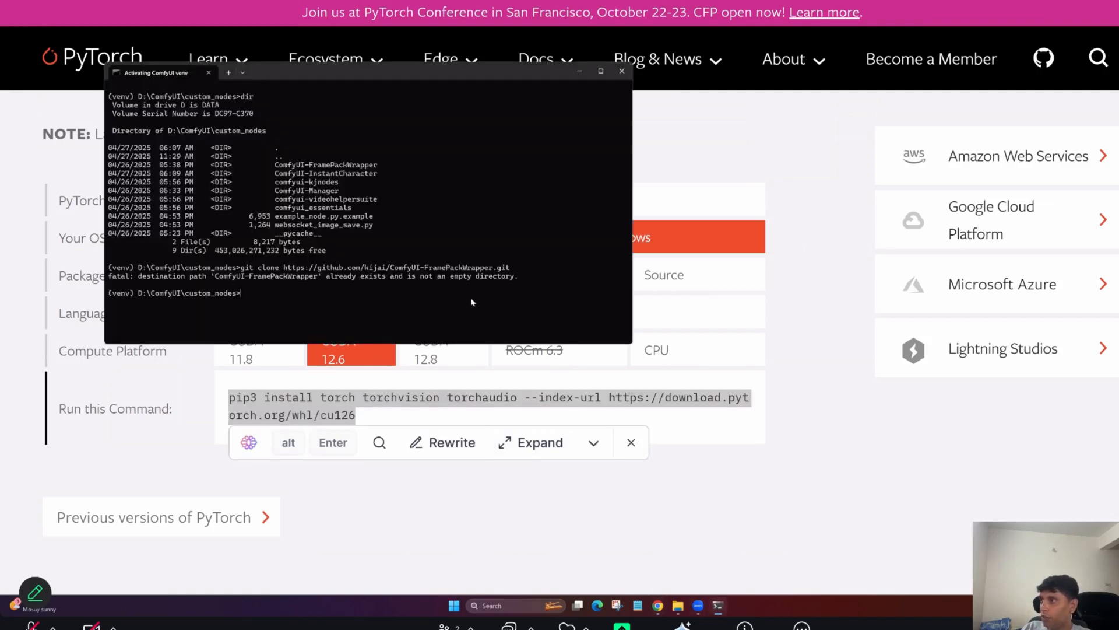
pyautogui.moveTo(494, 317)
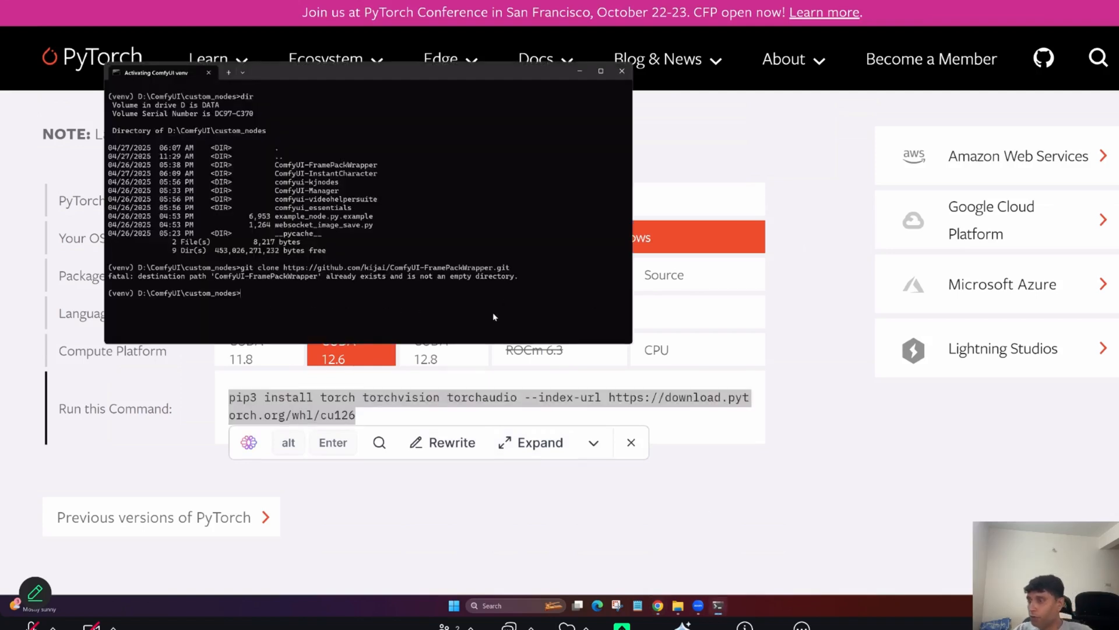
# Step: Run nvcc --version in the venv, reporting release 12.4, and highlight the build line
pyautogui.write('nvcc --version')
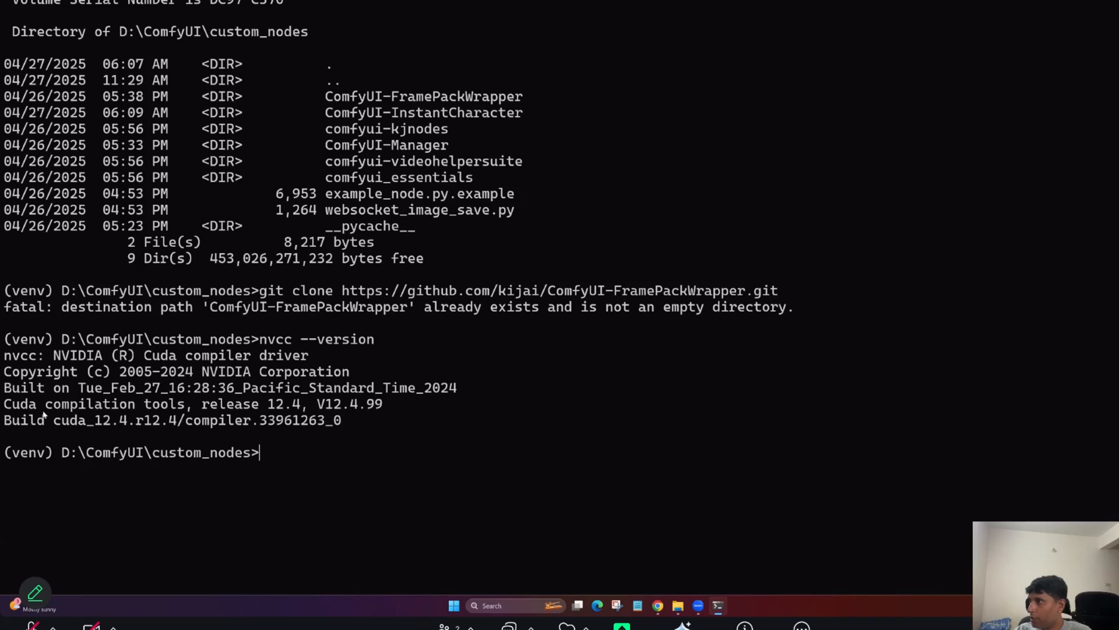
pyautogui.moveTo(290, 411)
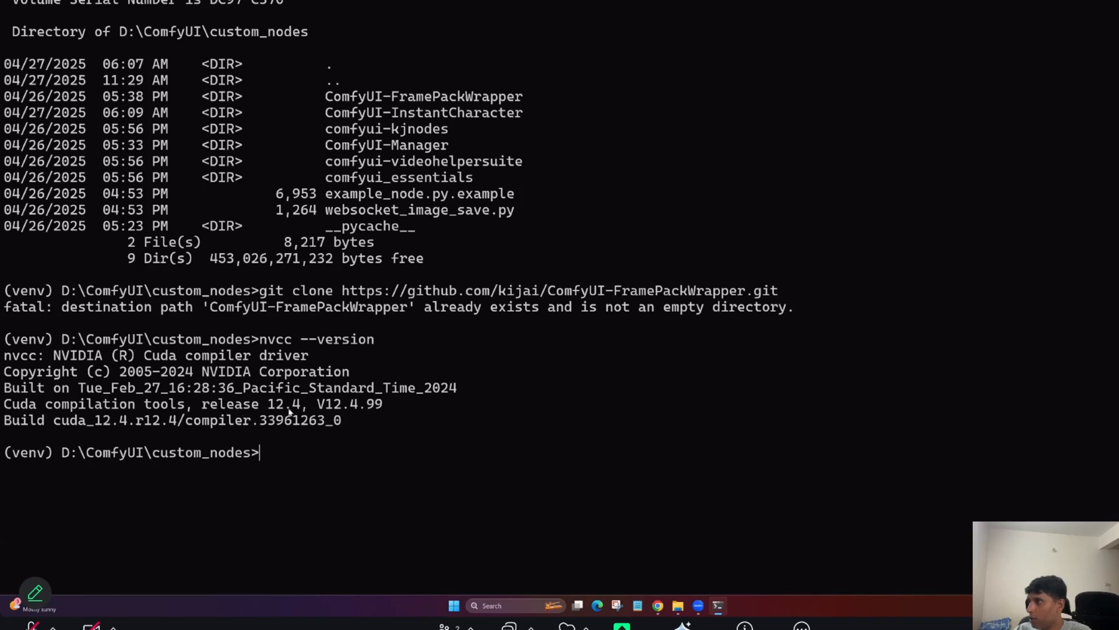
pyautogui.moveTo(378, 422)
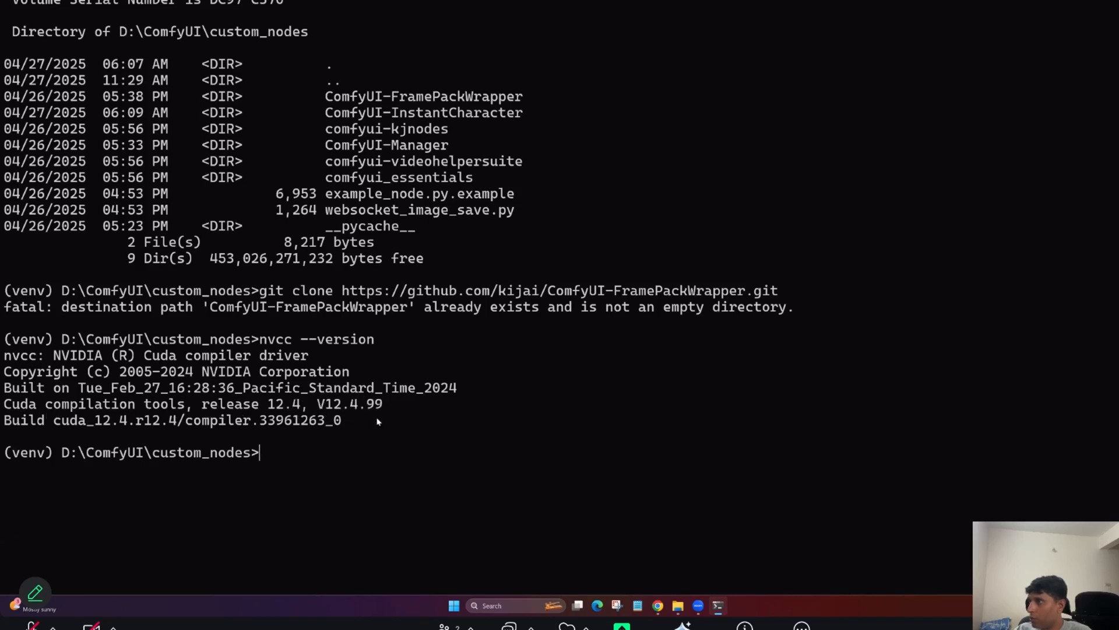
pyautogui.moveTo(93, 419); pyautogui.dragTo(341, 420)
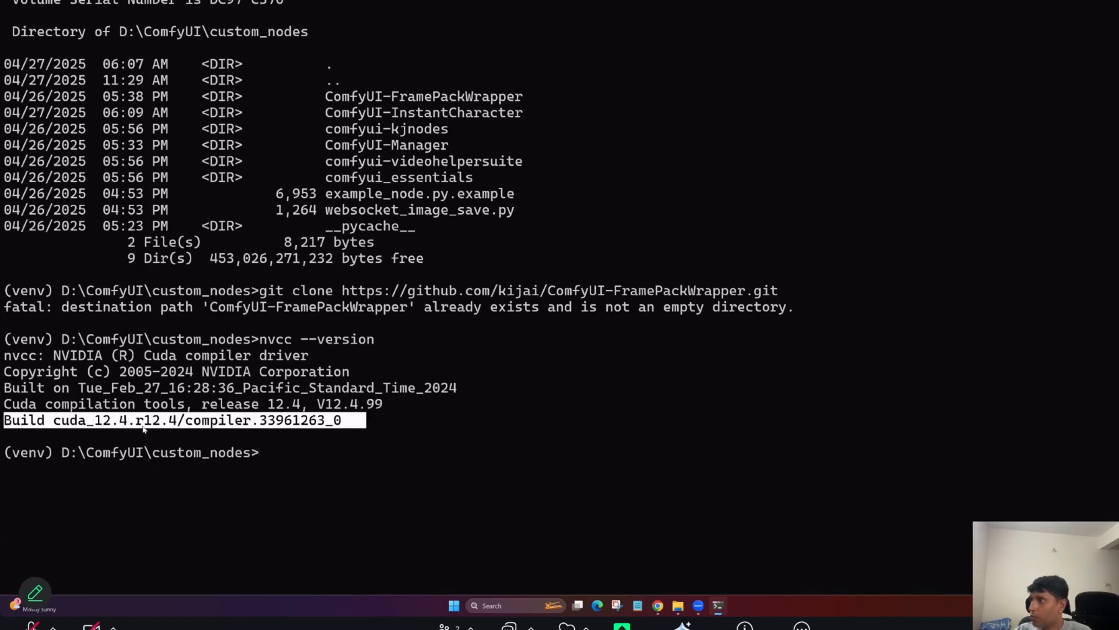
pyautogui.moveTo(697, 327)
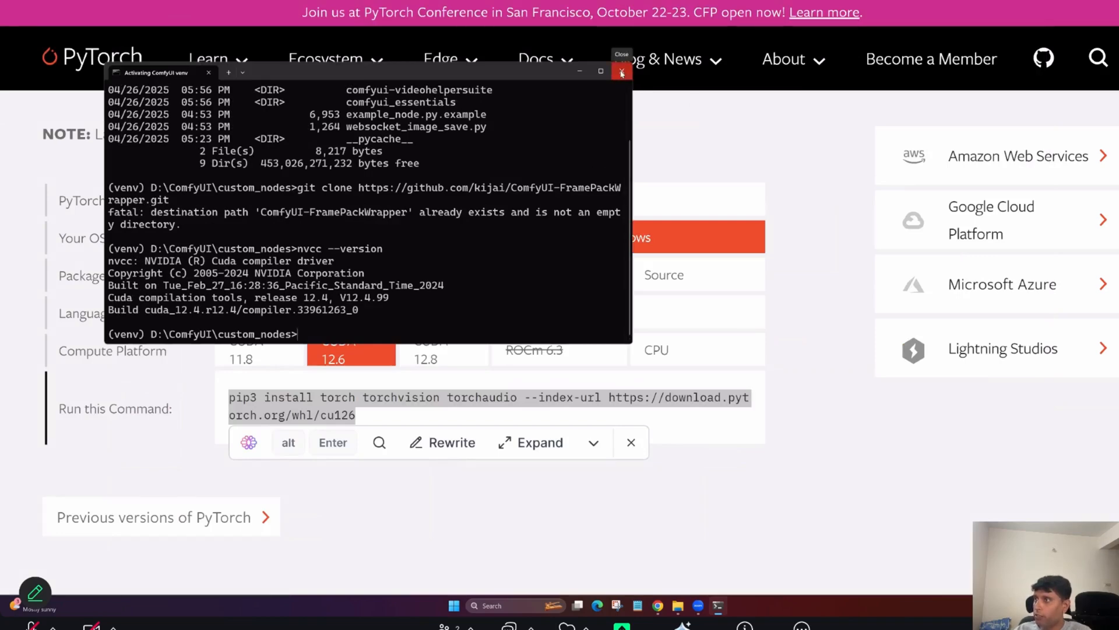
# Step: Close the terminal, launch run_comfyui.bat from DATA (D:), and minimise its server console
pyautogui.click(621, 72)
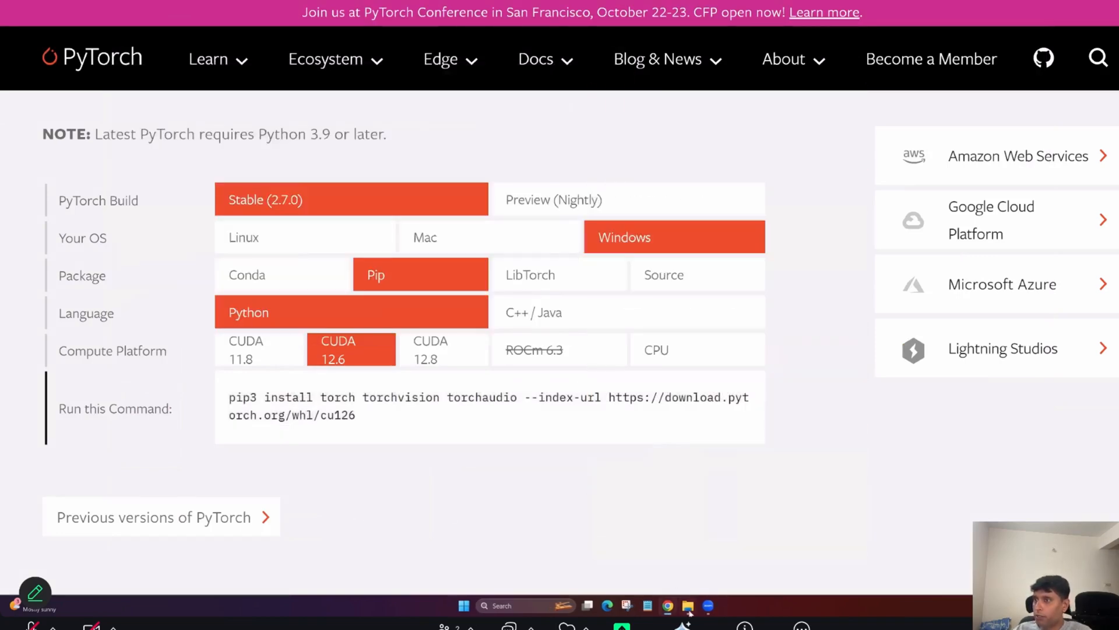
pyautogui.click(686, 605)
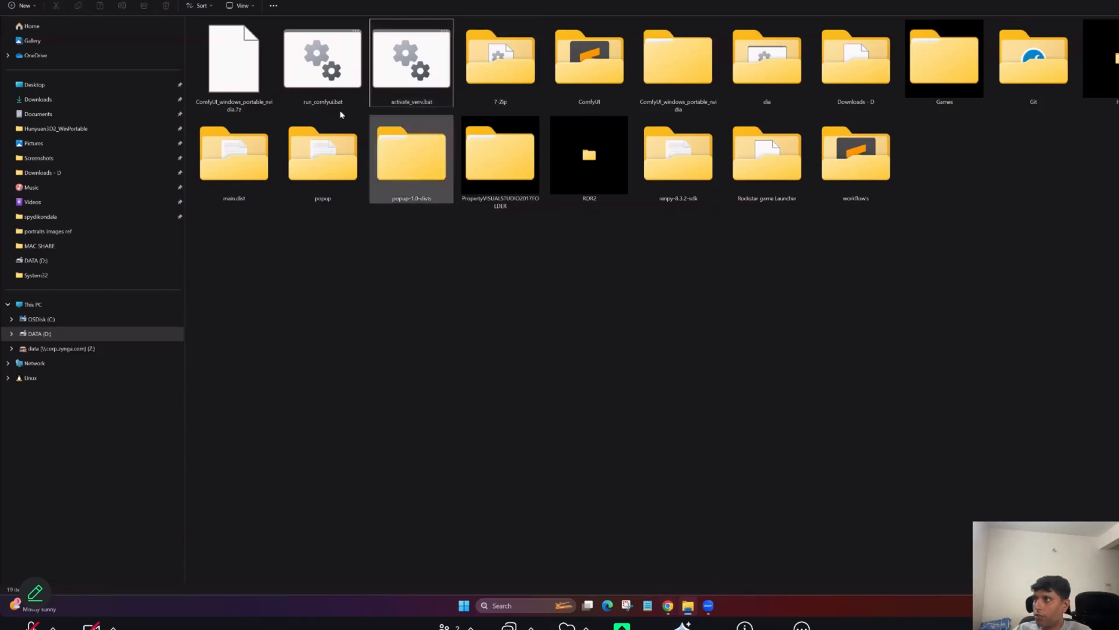
pyautogui.click(523, 345)
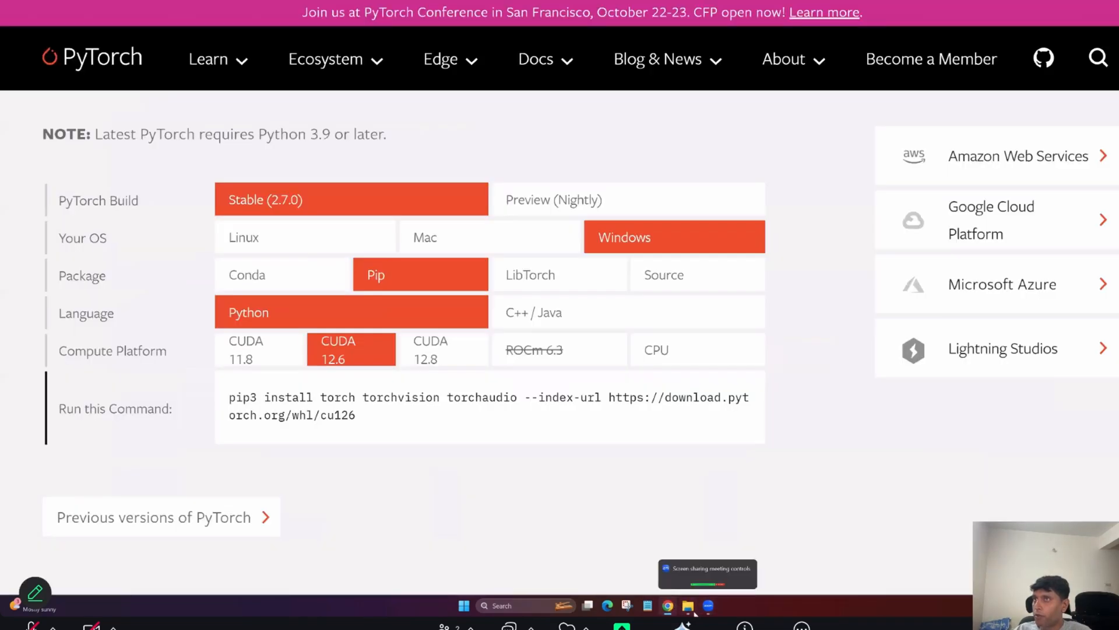
pyautogui.click(687, 606)
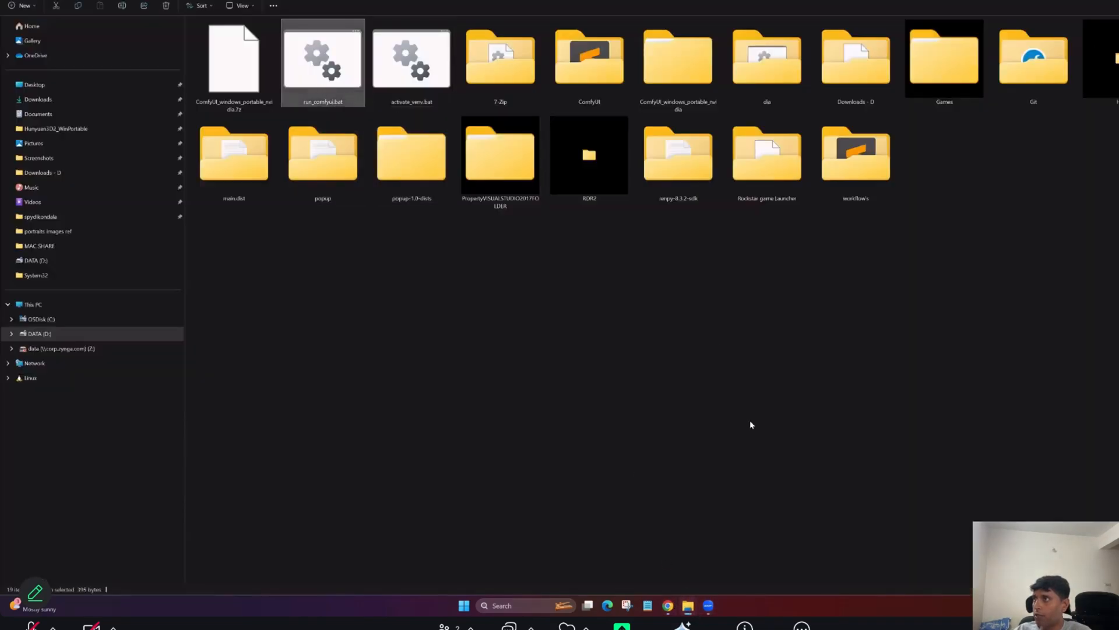
pyautogui.doubleClick(322, 56)
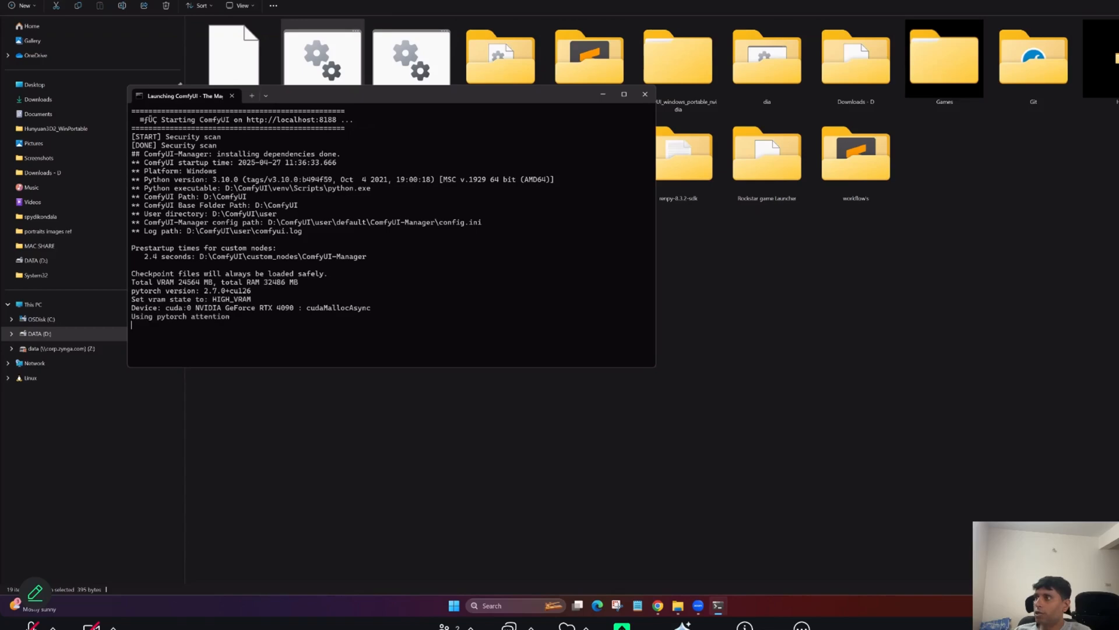
pyautogui.click(646, 94)
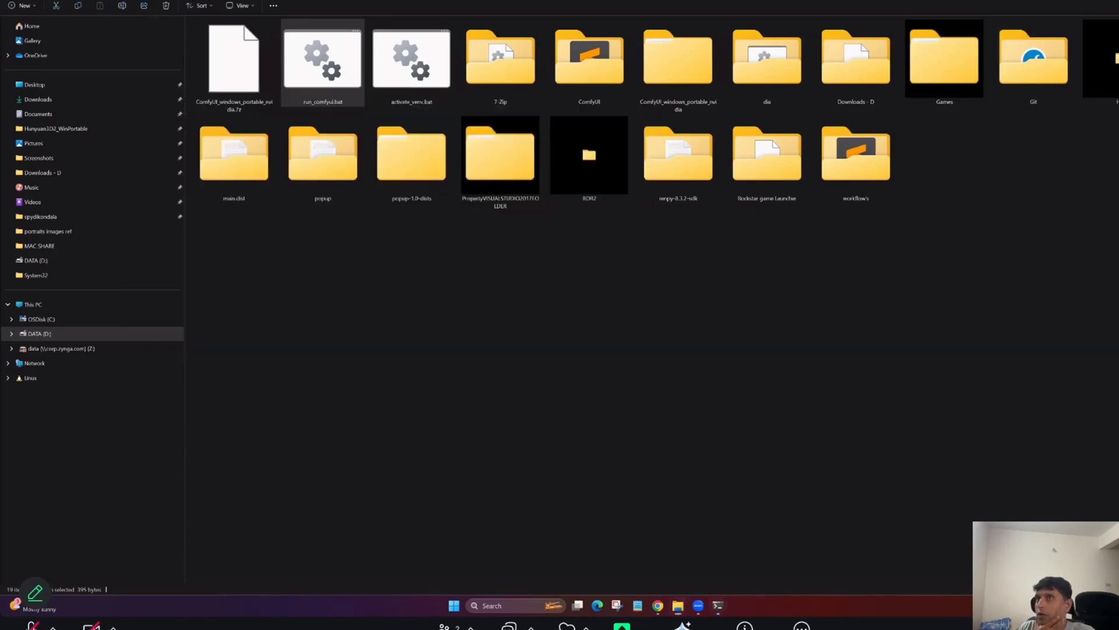
pyautogui.doubleClick(323, 56)
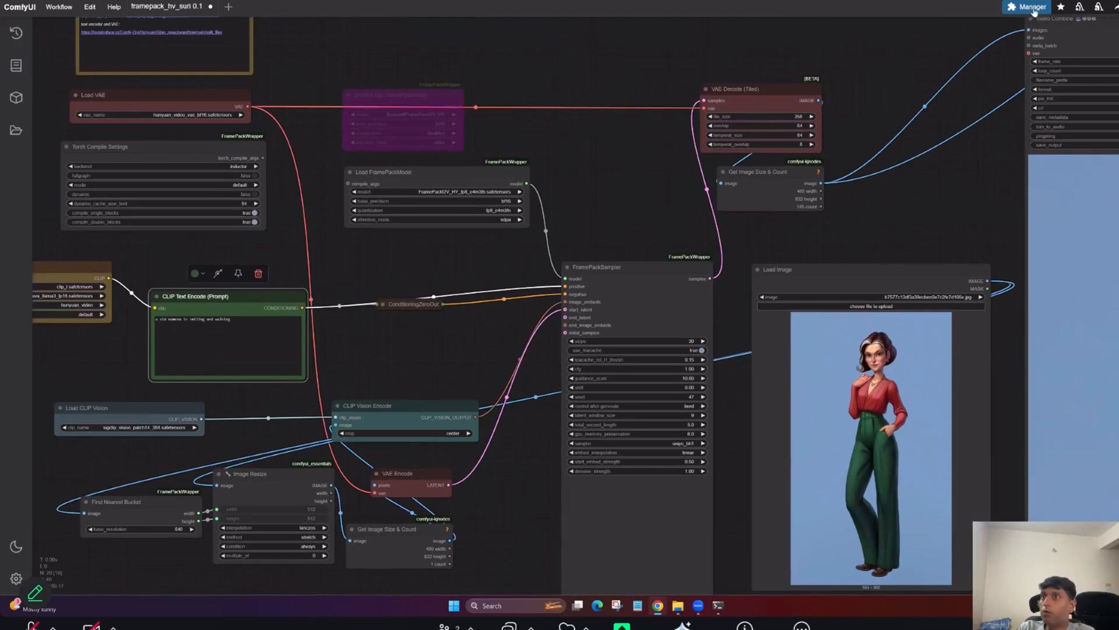
pyautogui.click(1027, 6)
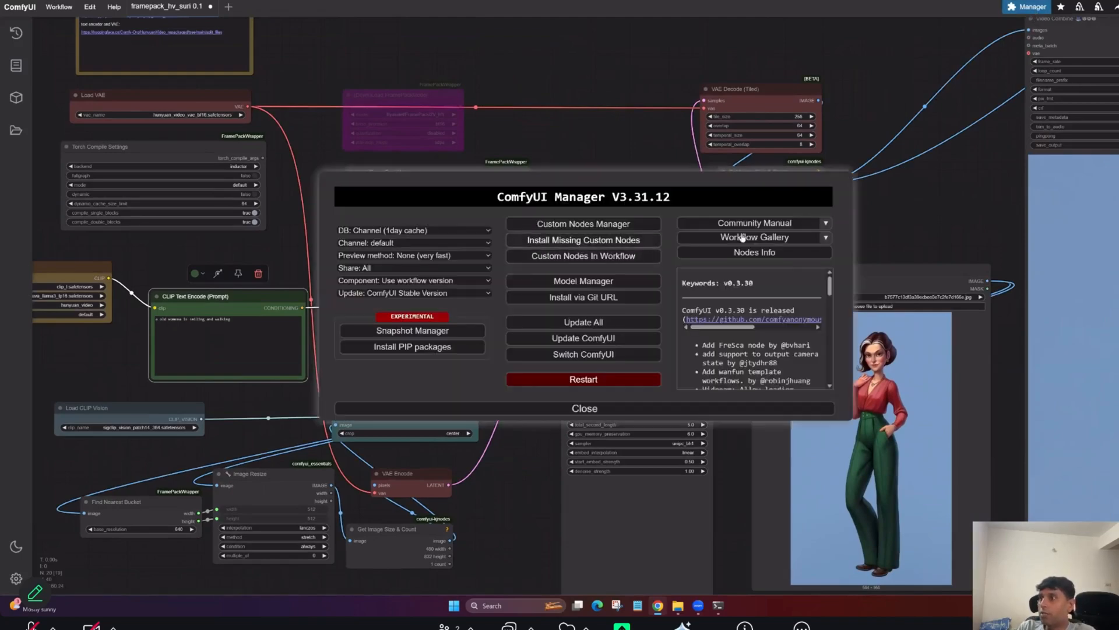
pyautogui.click(584, 408)
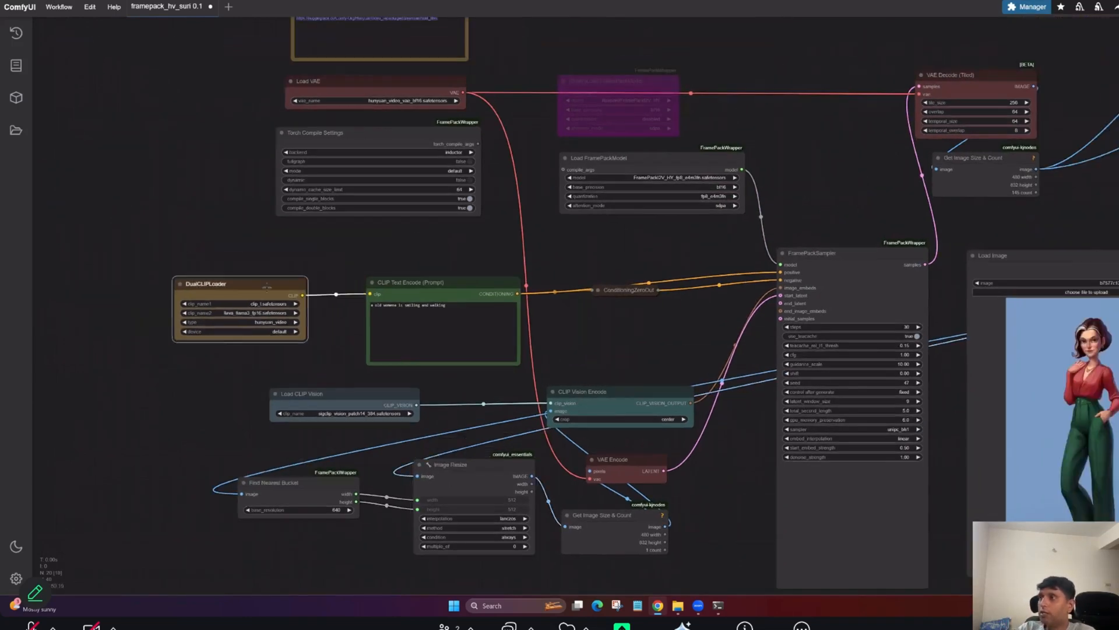
pyautogui.click(204, 283)
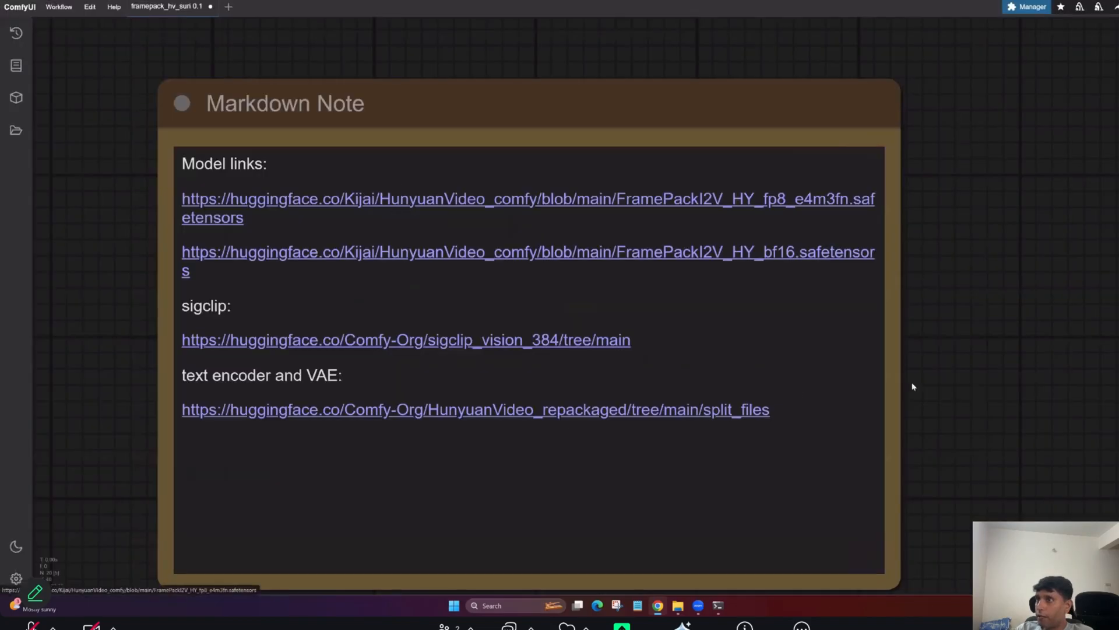
pyautogui.scroll(-3)
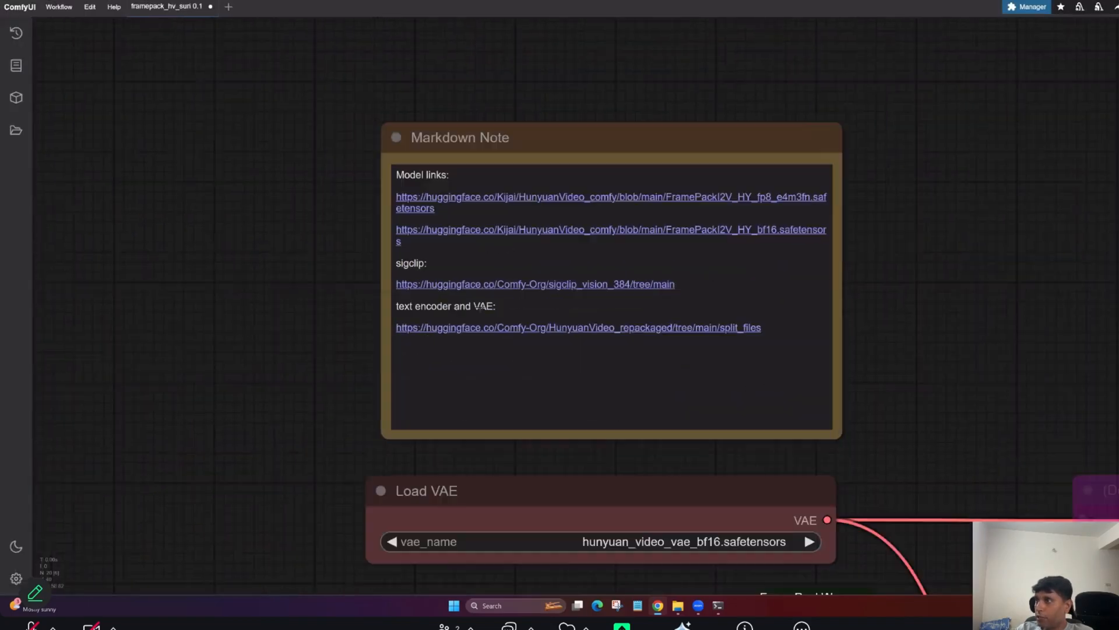
pyautogui.scroll(-3)
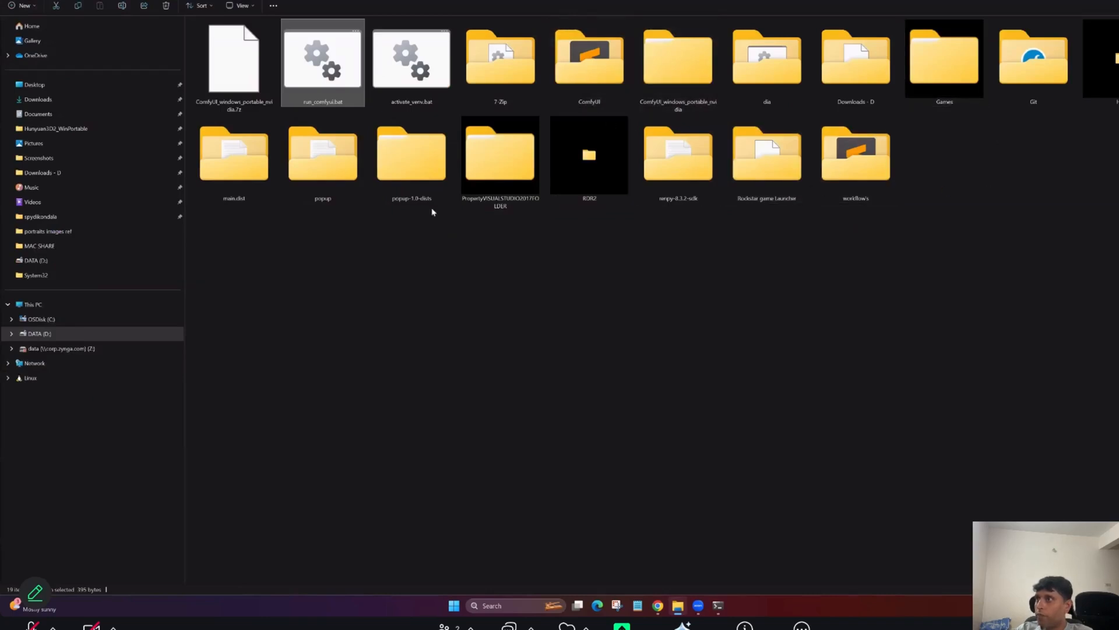
pyautogui.moveTo(1007, 141)
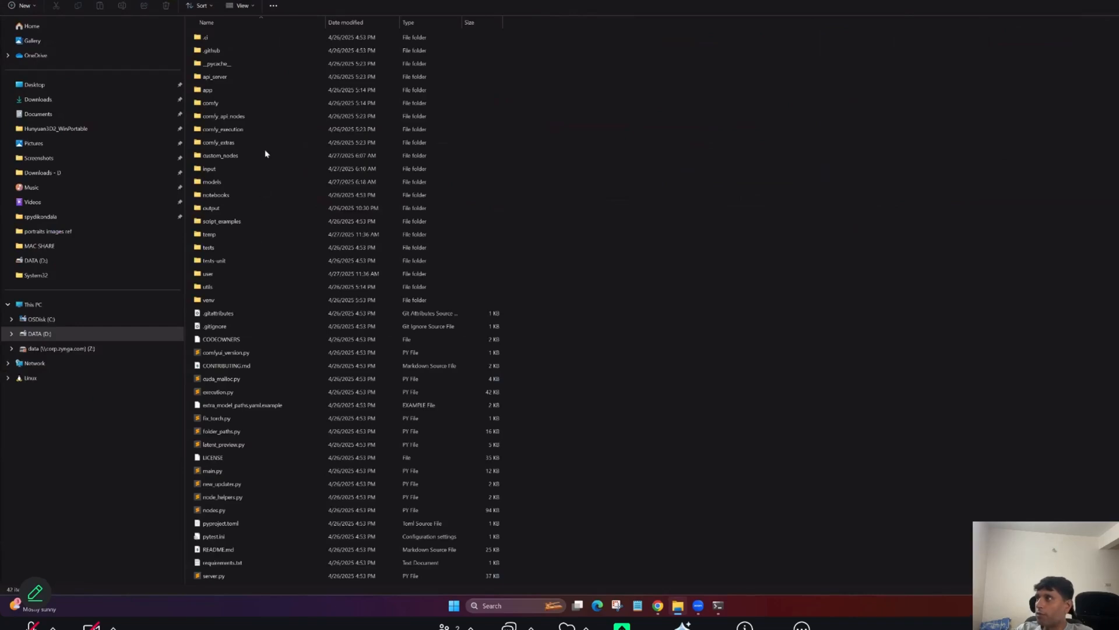
# Step: Browse ComfyUI's models folder, opening the vae and clip_vision folders to inspect their model files
pyautogui.click(233, 104)
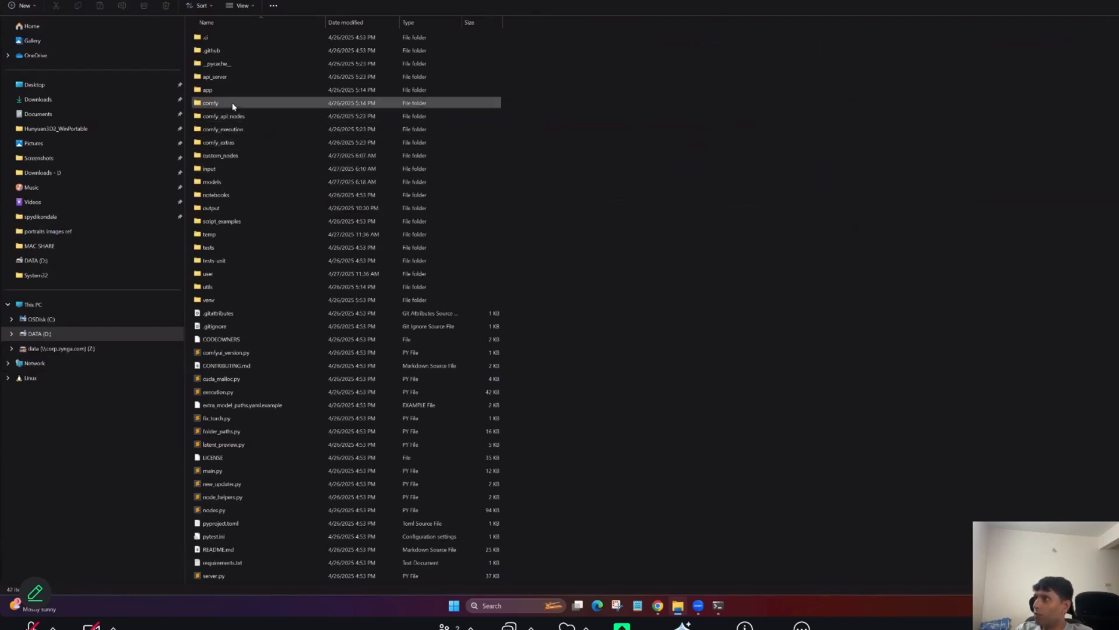
pyautogui.moveTo(234, 106)
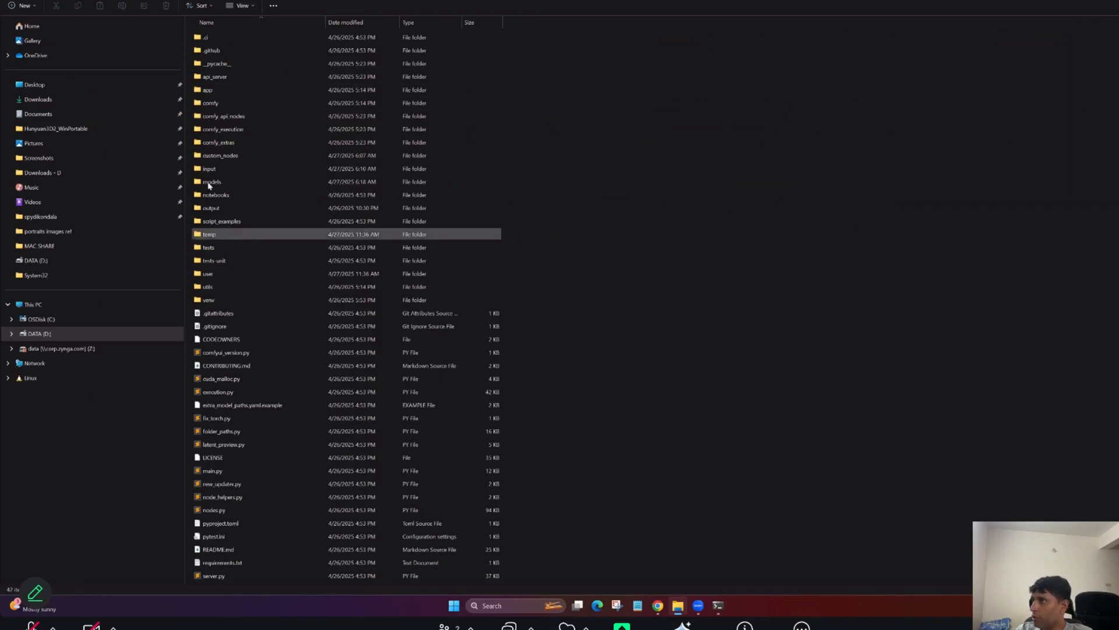
pyautogui.moveTo(212, 181)
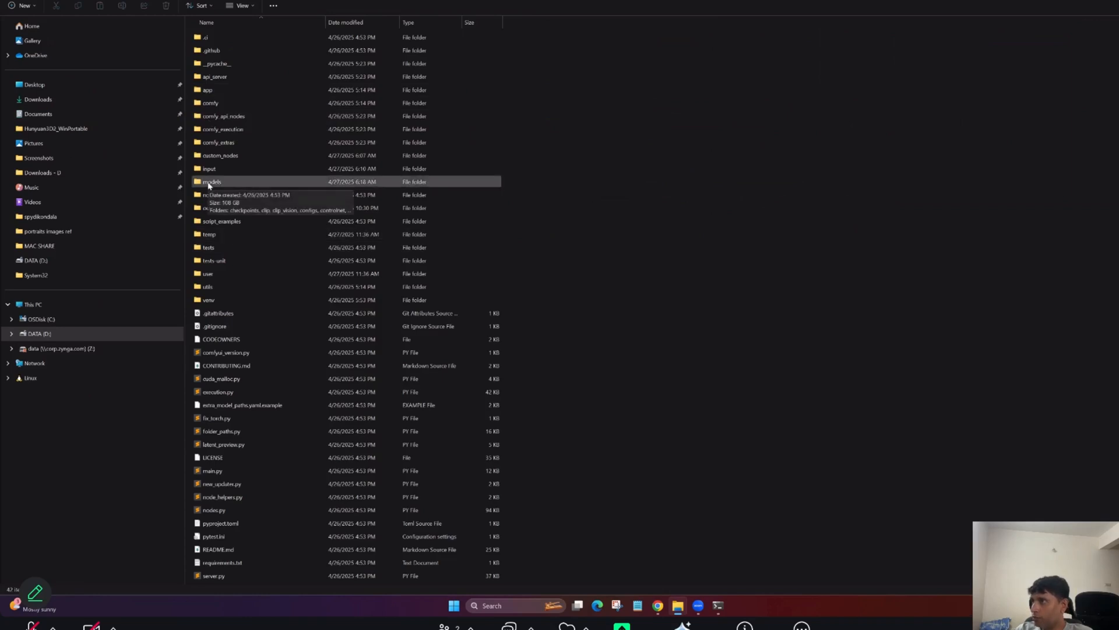
pyautogui.doubleClick(212, 181)
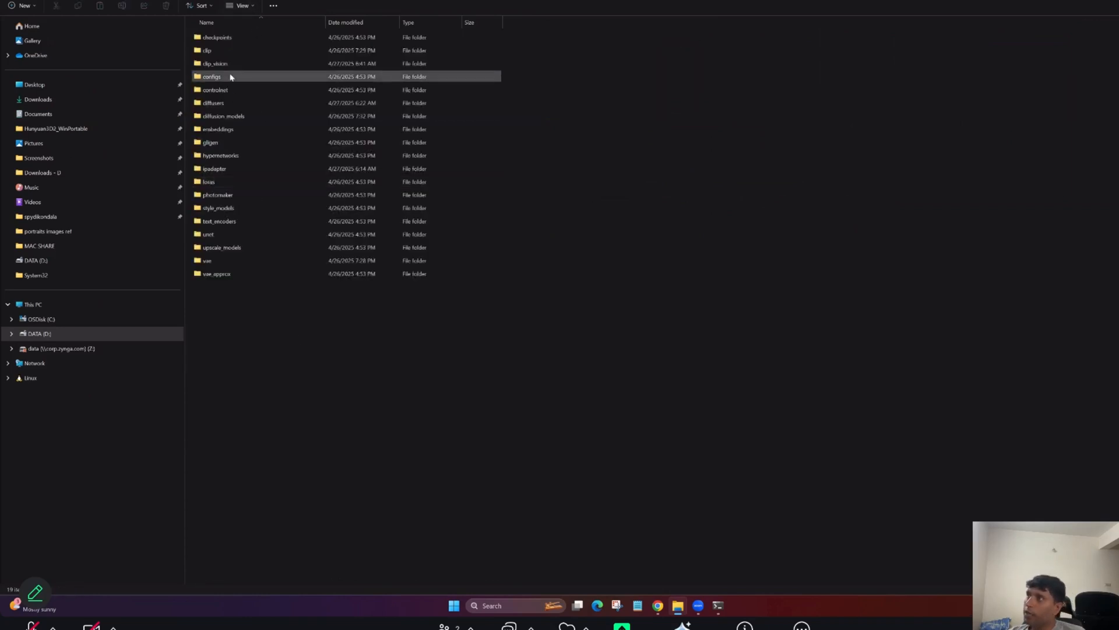
pyautogui.moveTo(231, 76)
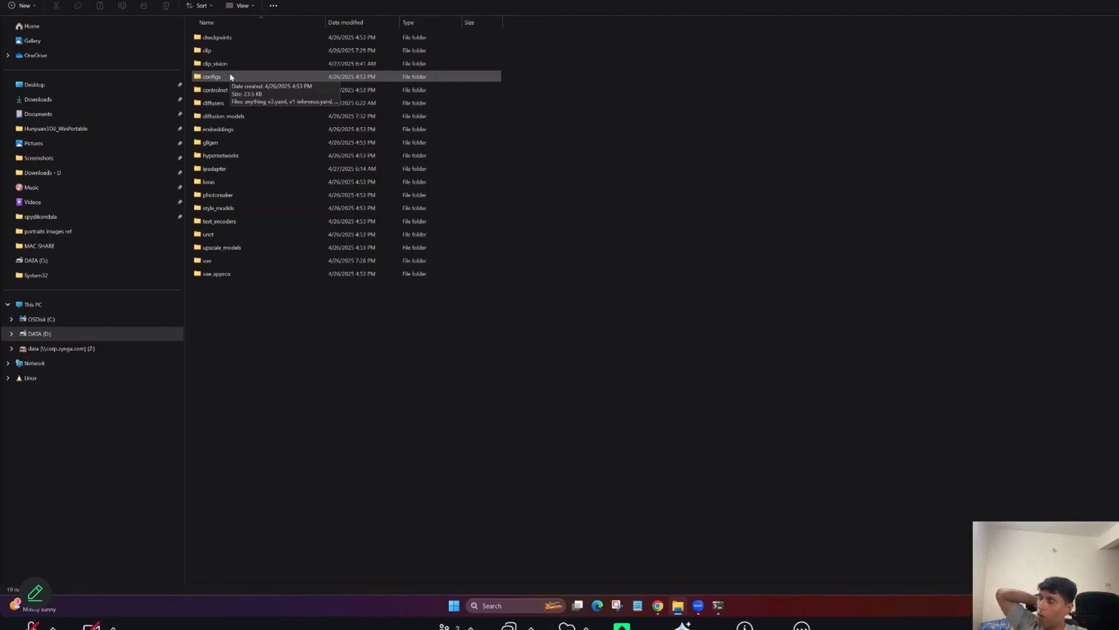
pyautogui.moveTo(220, 89)
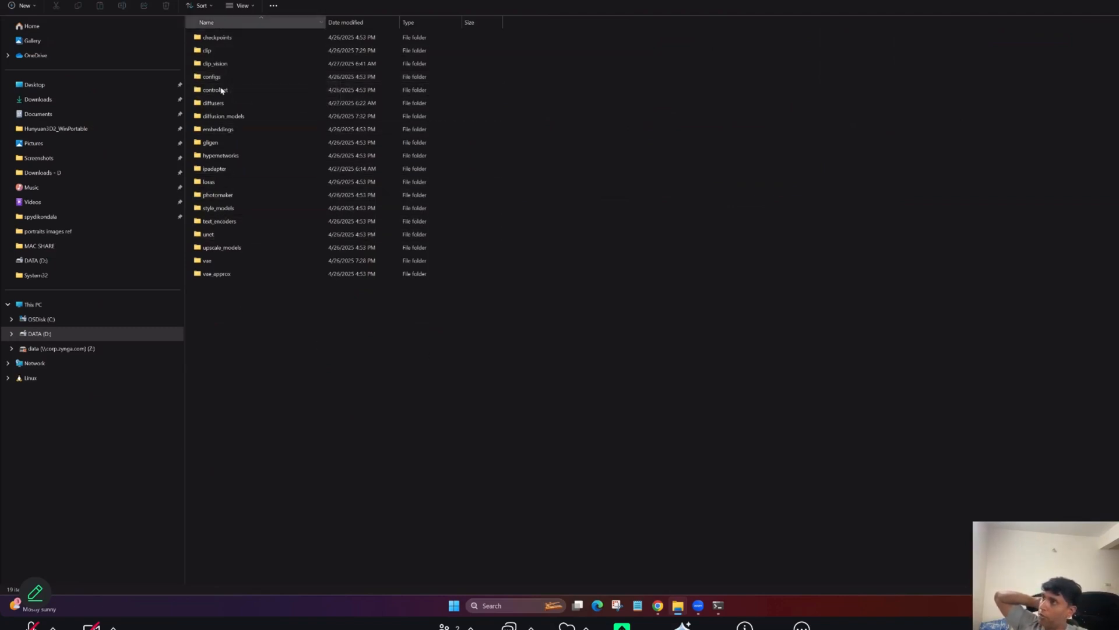
pyautogui.click(208, 260)
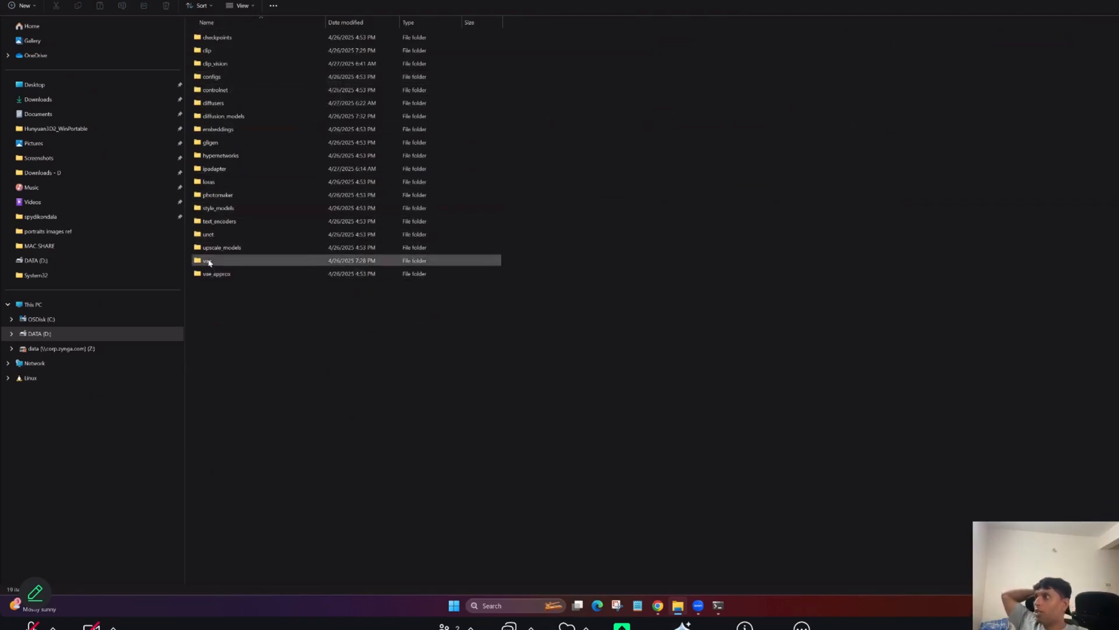
pyautogui.doubleClick(207, 260)
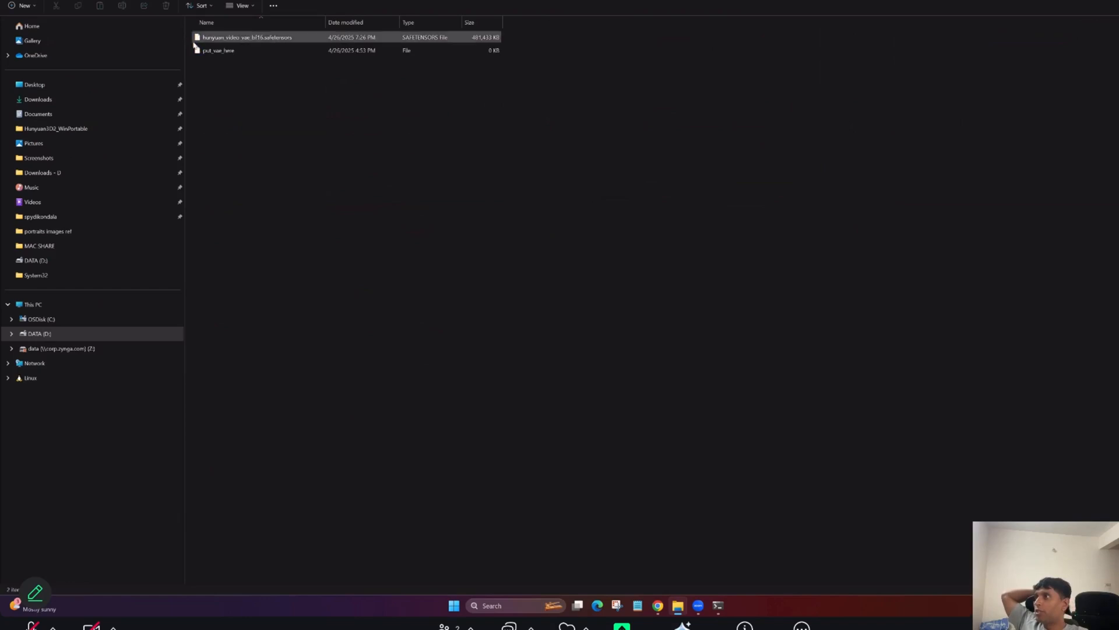
pyautogui.moveTo(246, 37)
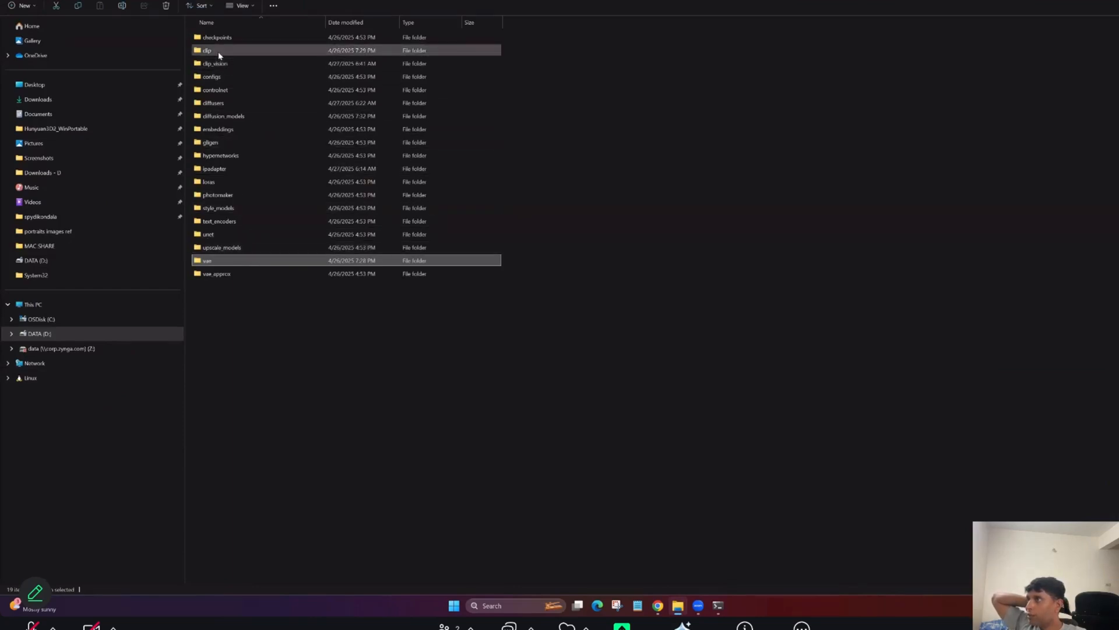
pyautogui.moveTo(218, 52)
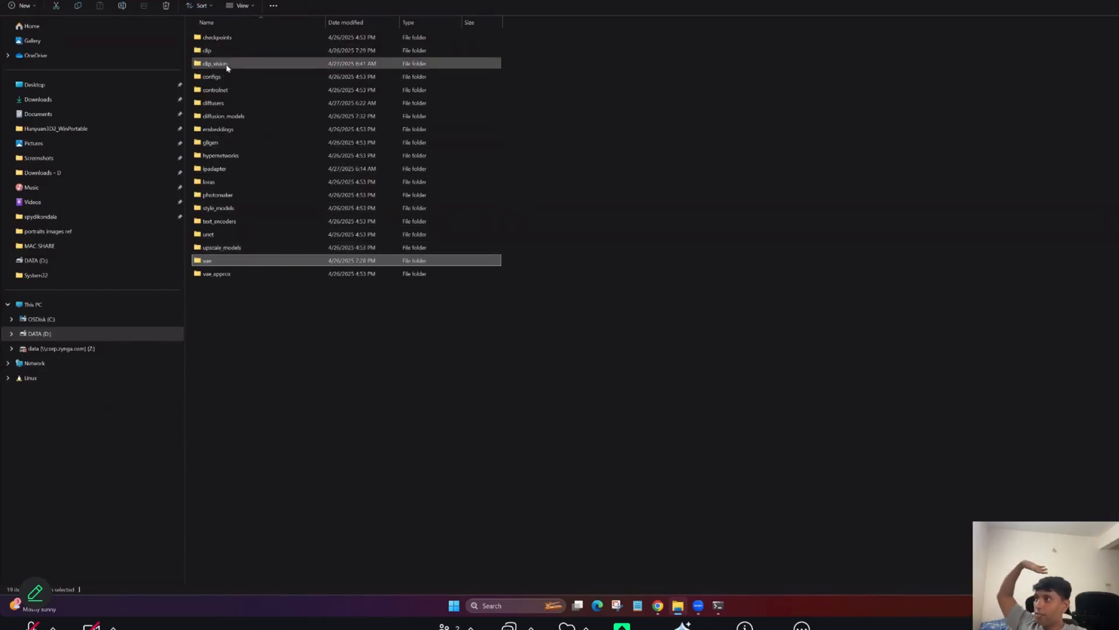
pyautogui.doubleClick(214, 63)
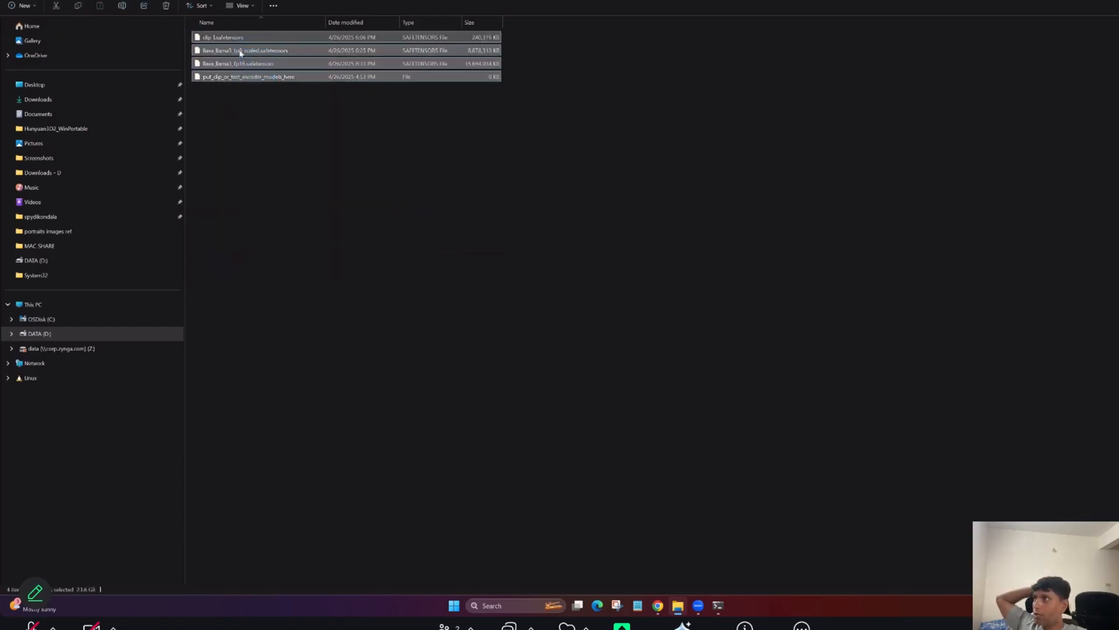
pyautogui.moveTo(614, 585)
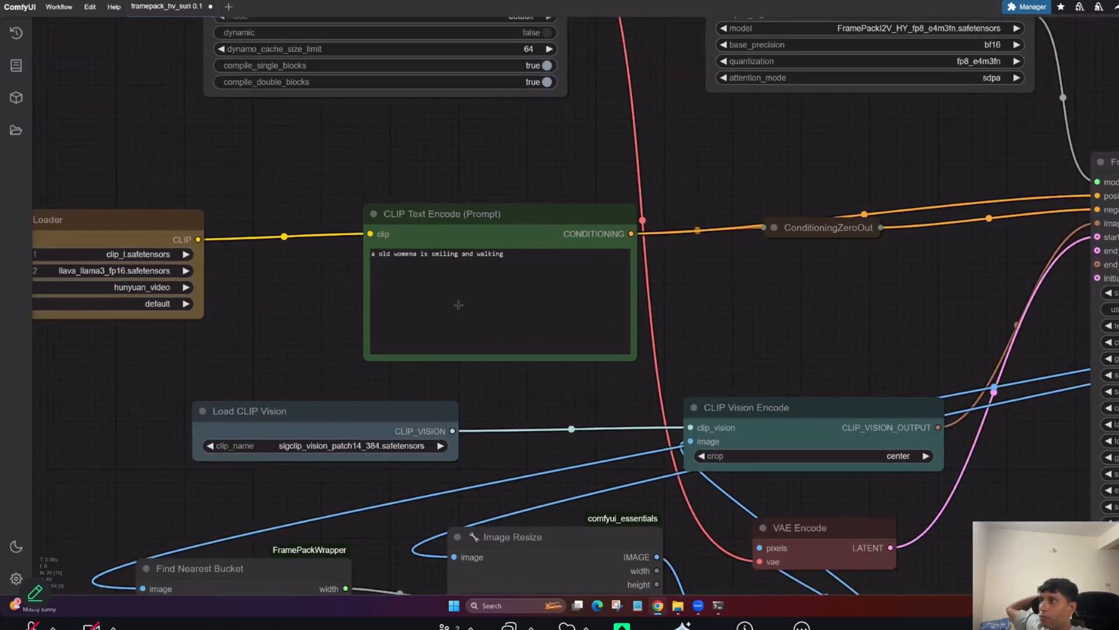
pyautogui.scroll(-3)
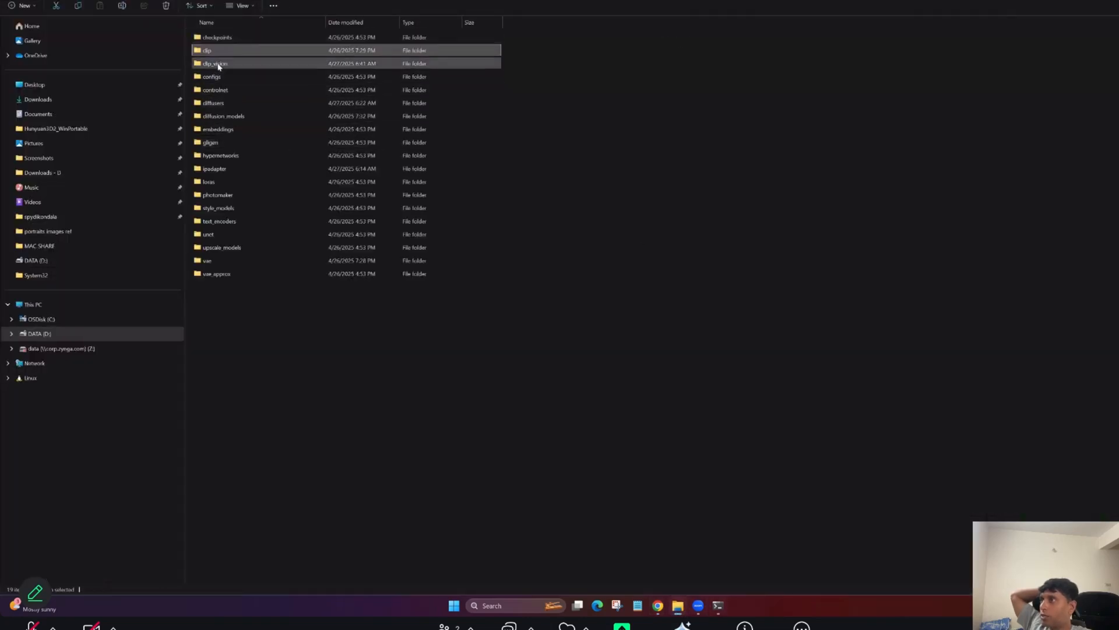
pyautogui.doubleClick(214, 64)
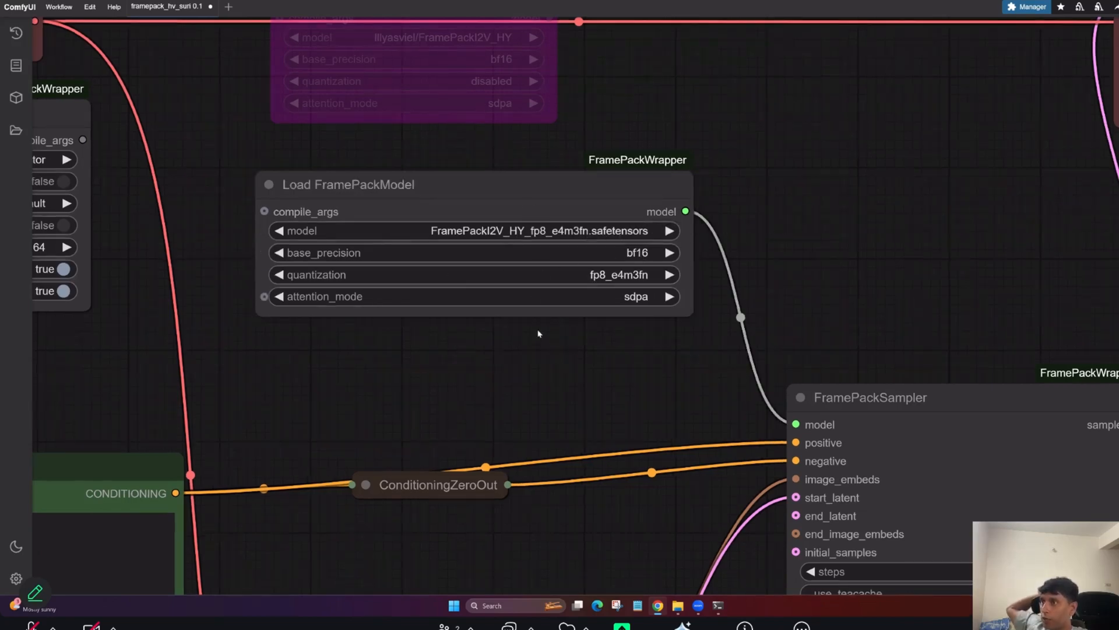
pyautogui.moveTo(544, 238)
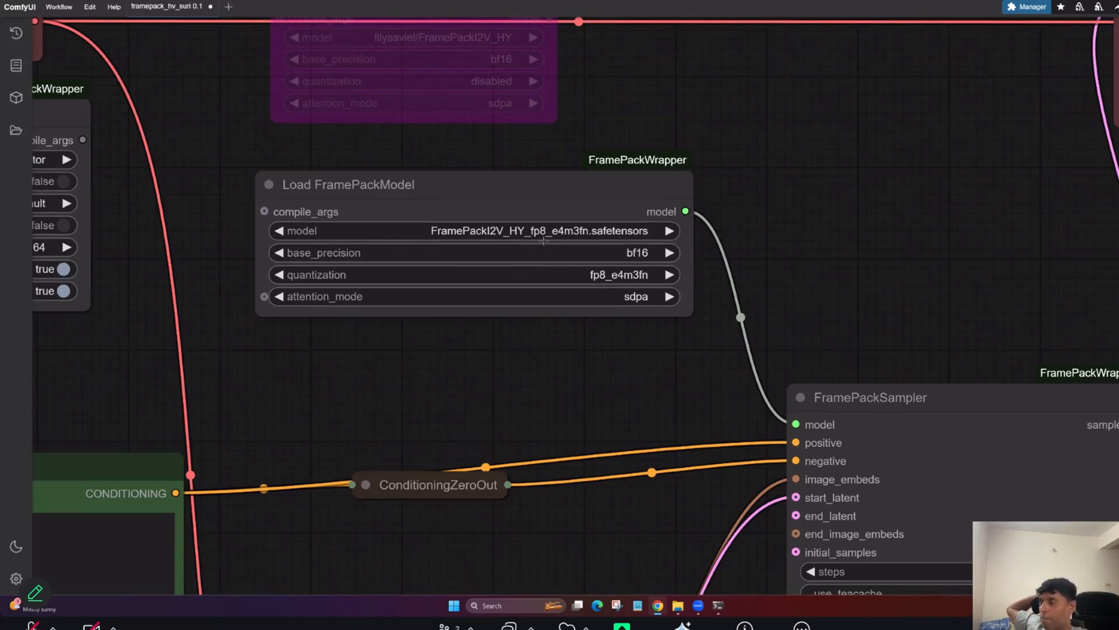
pyautogui.moveTo(492, 253)
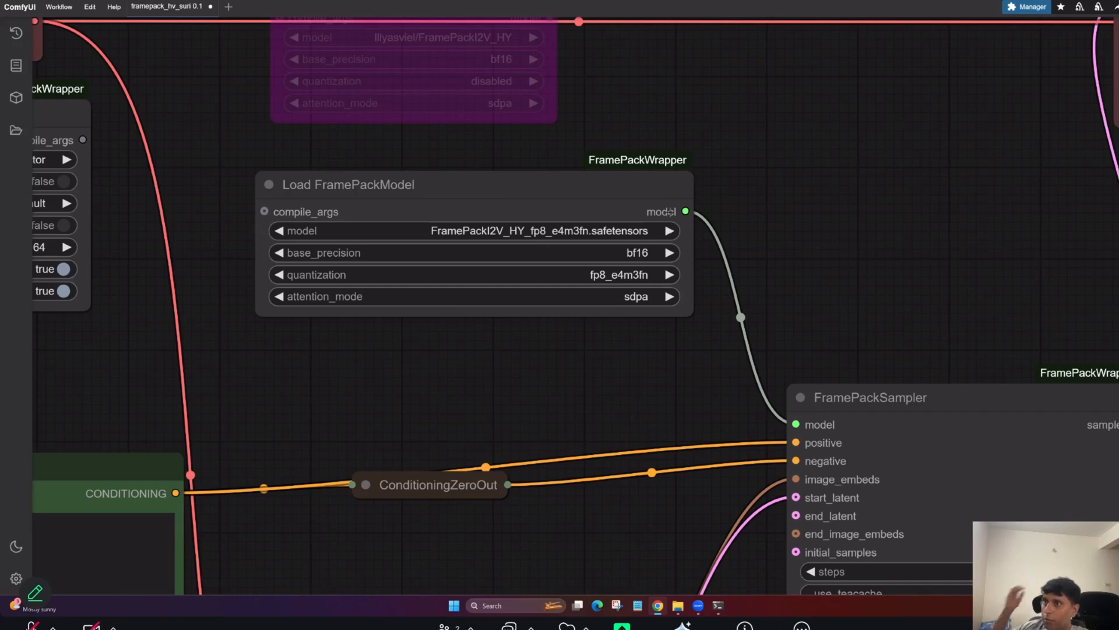
# Step: Select the Load FramePackModel node, check its model file in Explorer, then select VAE Decode (Tiled)
pyautogui.click(348, 185)
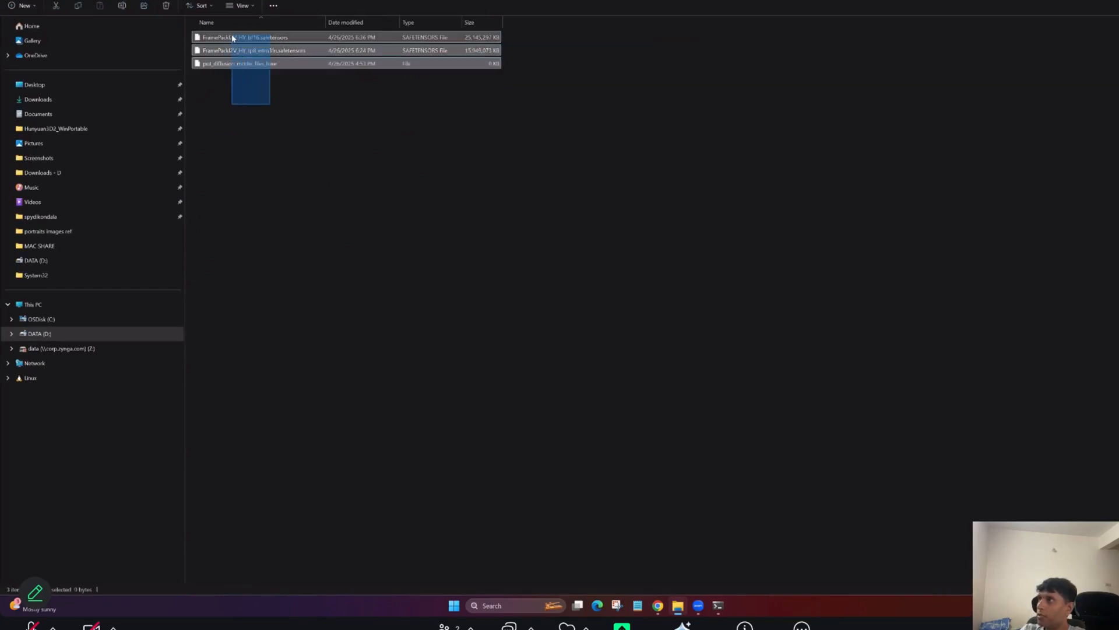
pyautogui.click(312, 151)
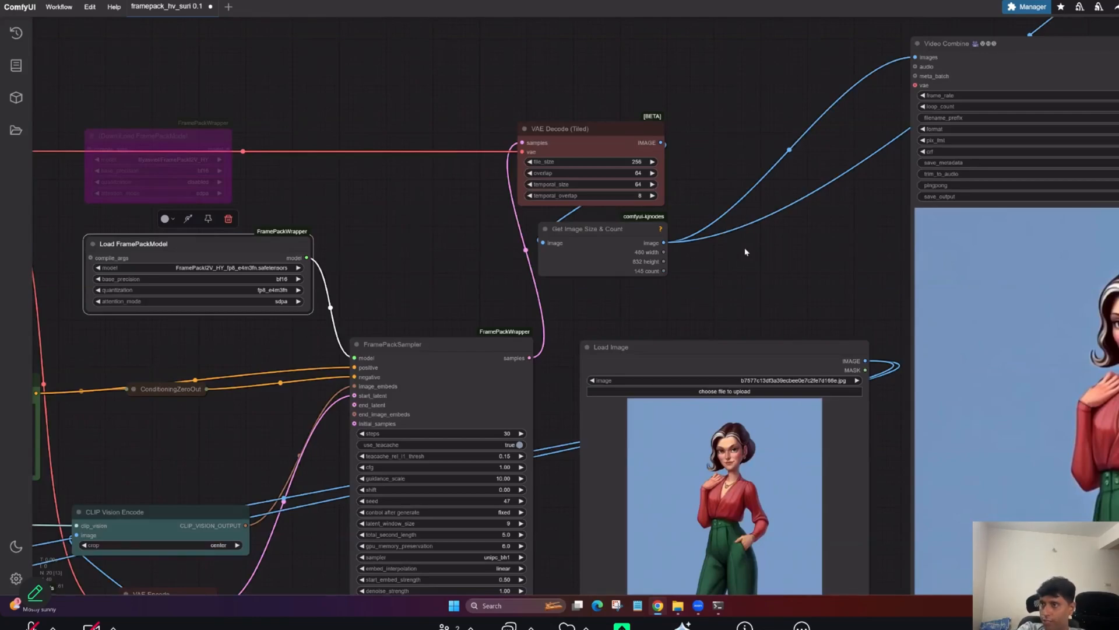
pyautogui.moveTo(778, 269)
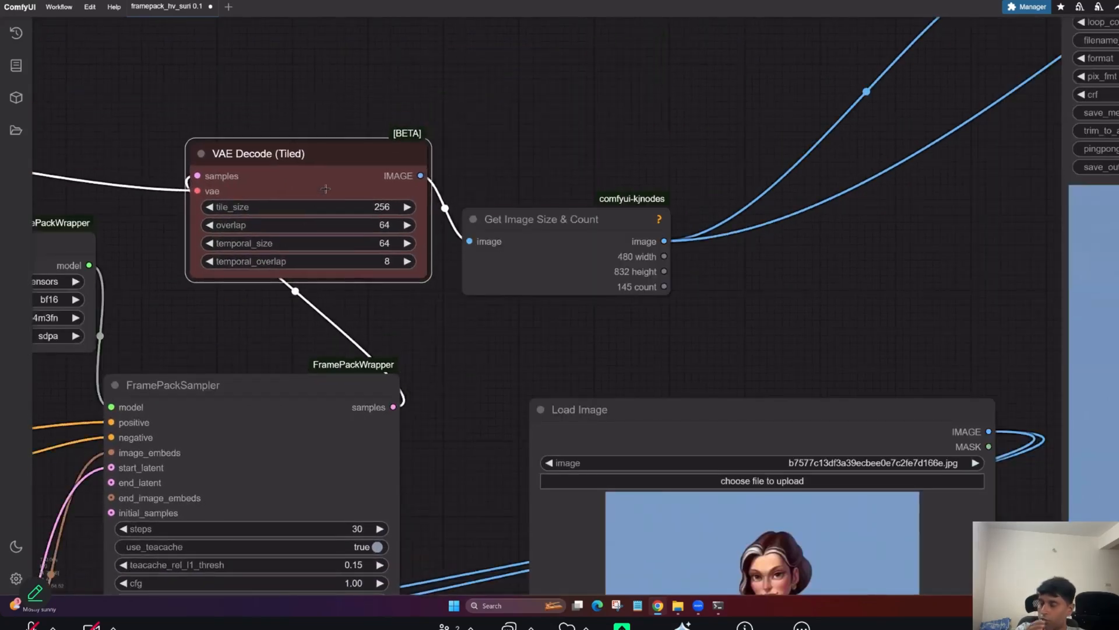
pyautogui.click(307, 153)
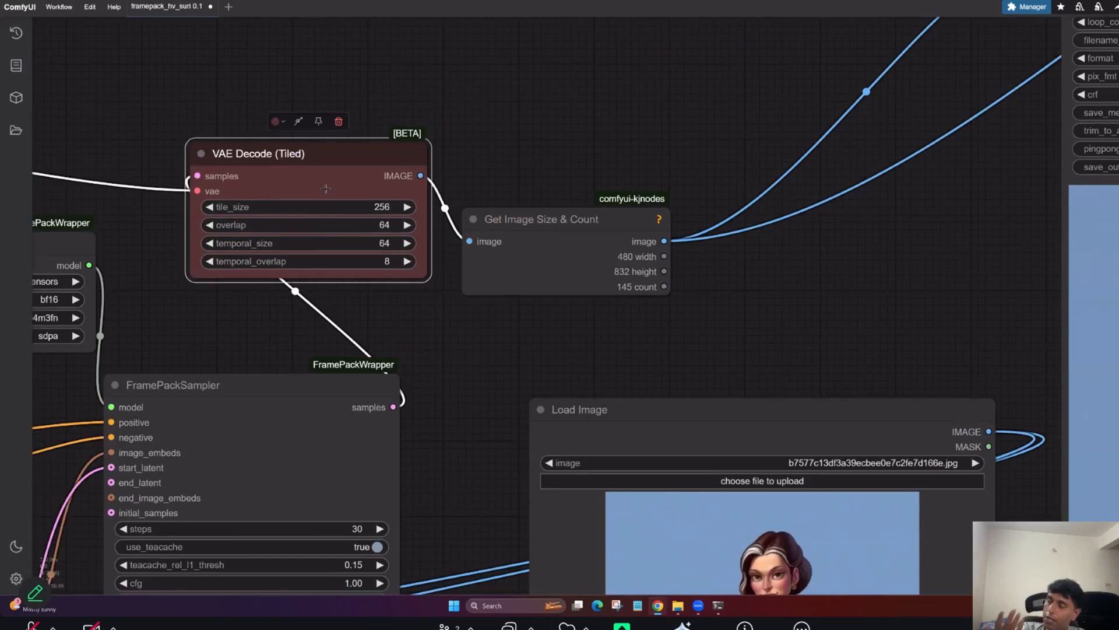
pyautogui.moveTo(516, 351)
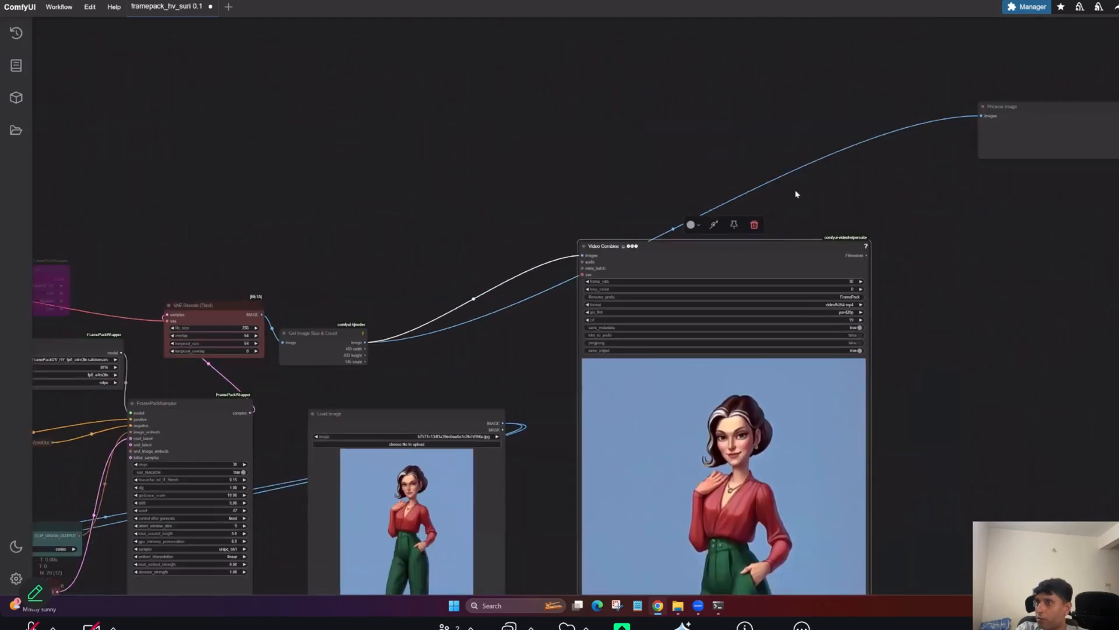
pyautogui.moveTo(955, 157)
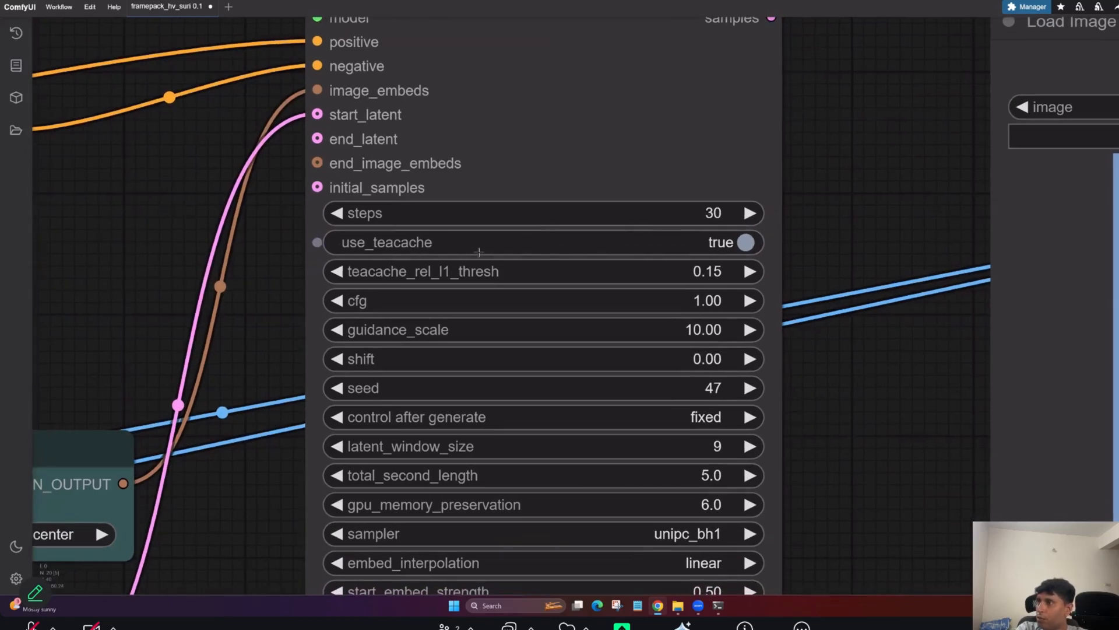
pyautogui.moveTo(557, 247)
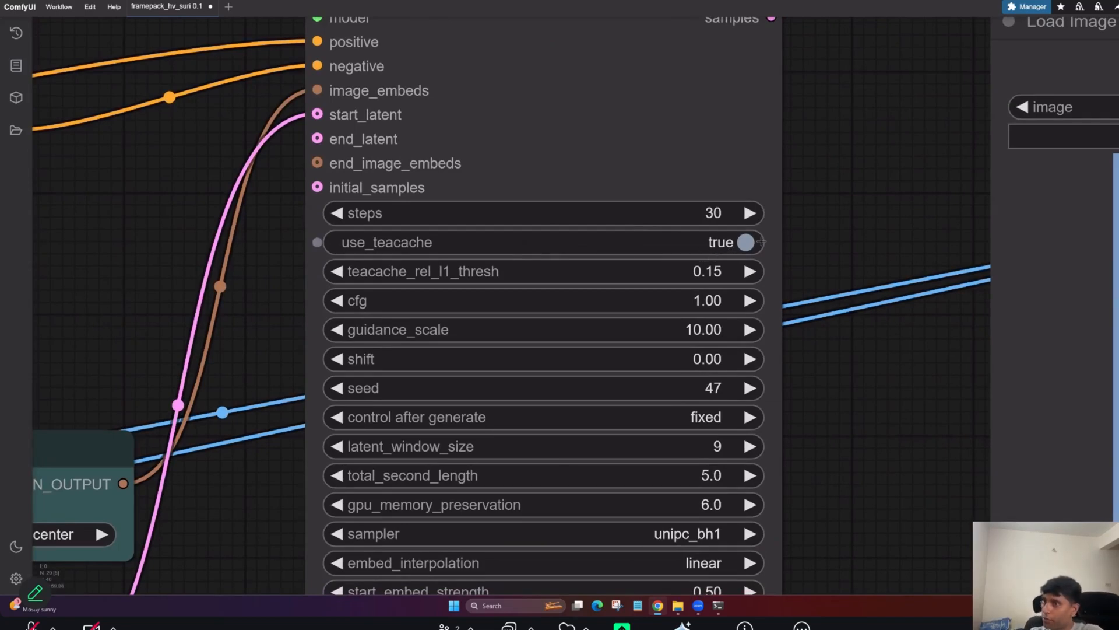
pyautogui.moveTo(734, 388)
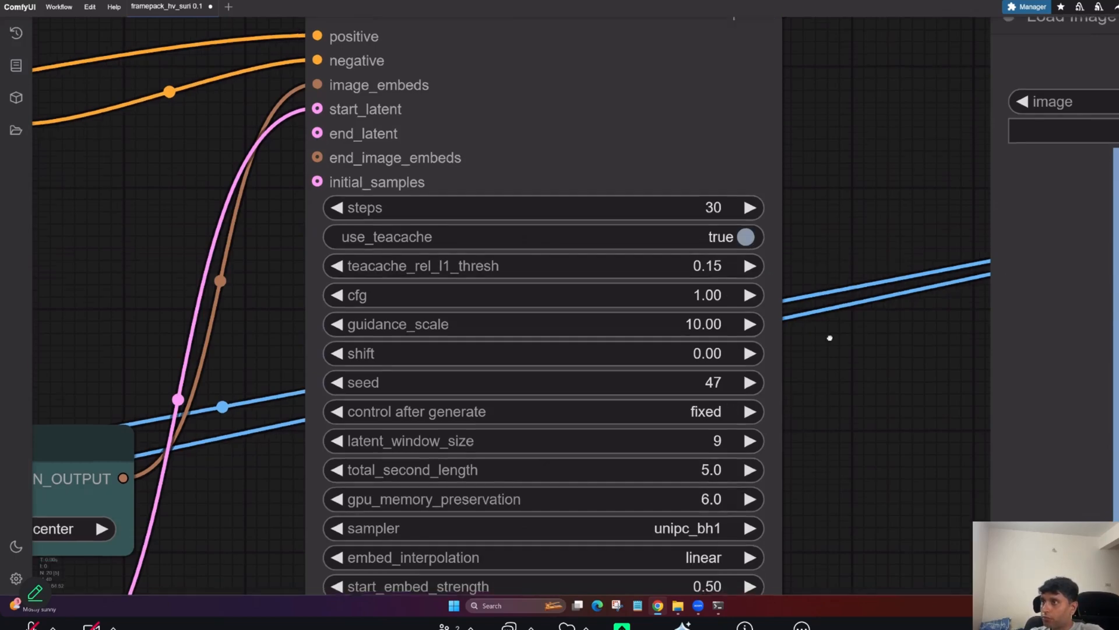
# Step: Set the FramePackSampler's total_second_length to 4 seconds
pyautogui.scroll(-3)
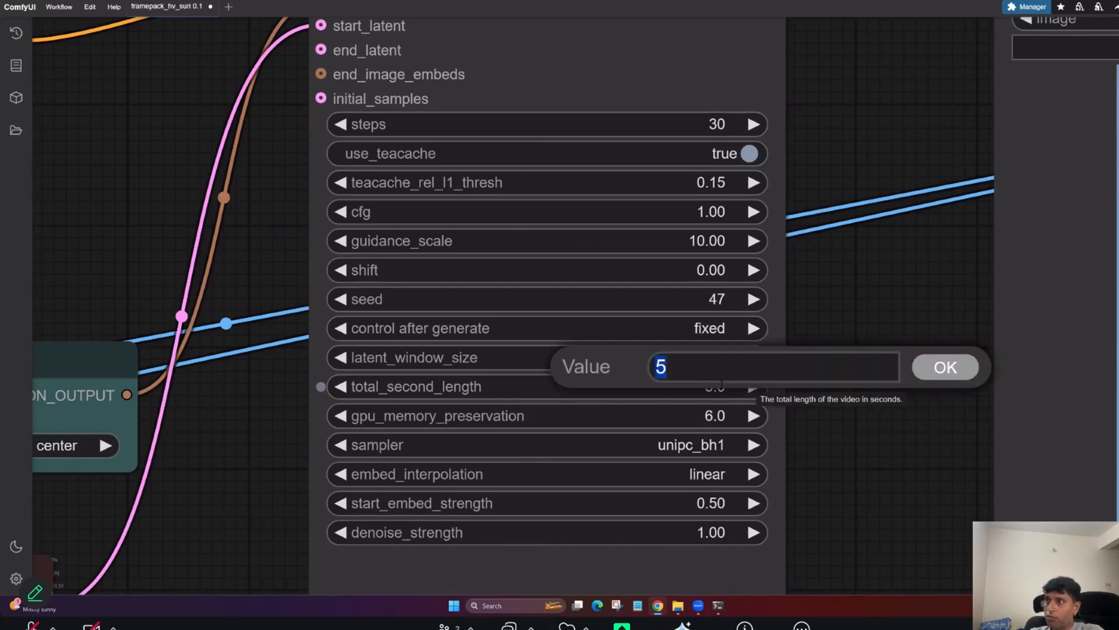
pyautogui.write('3')
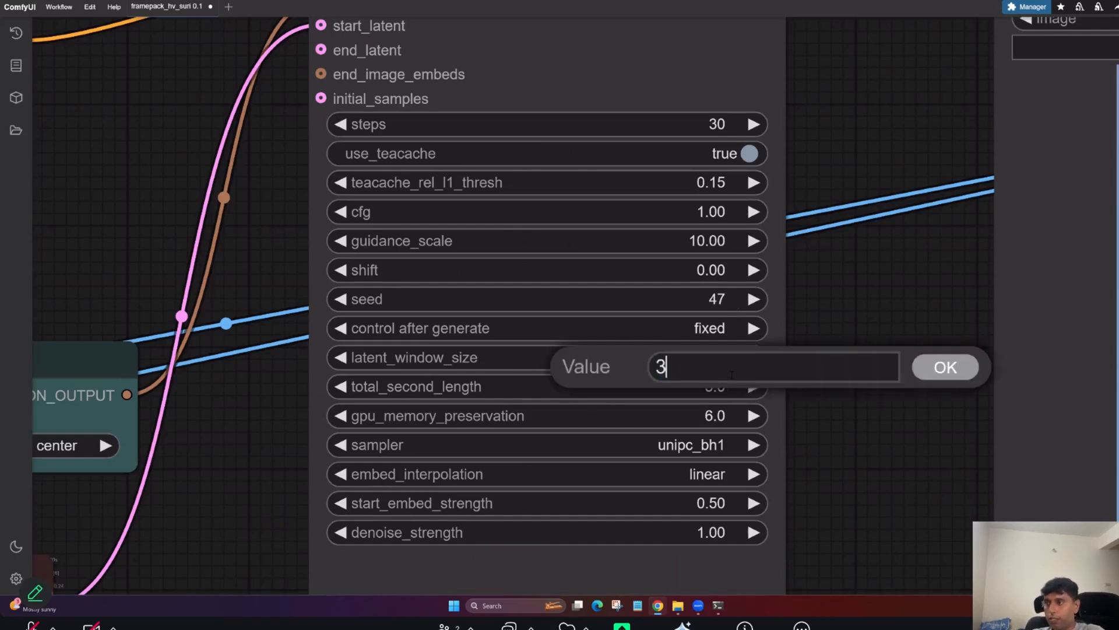
pyautogui.press('Backspace')
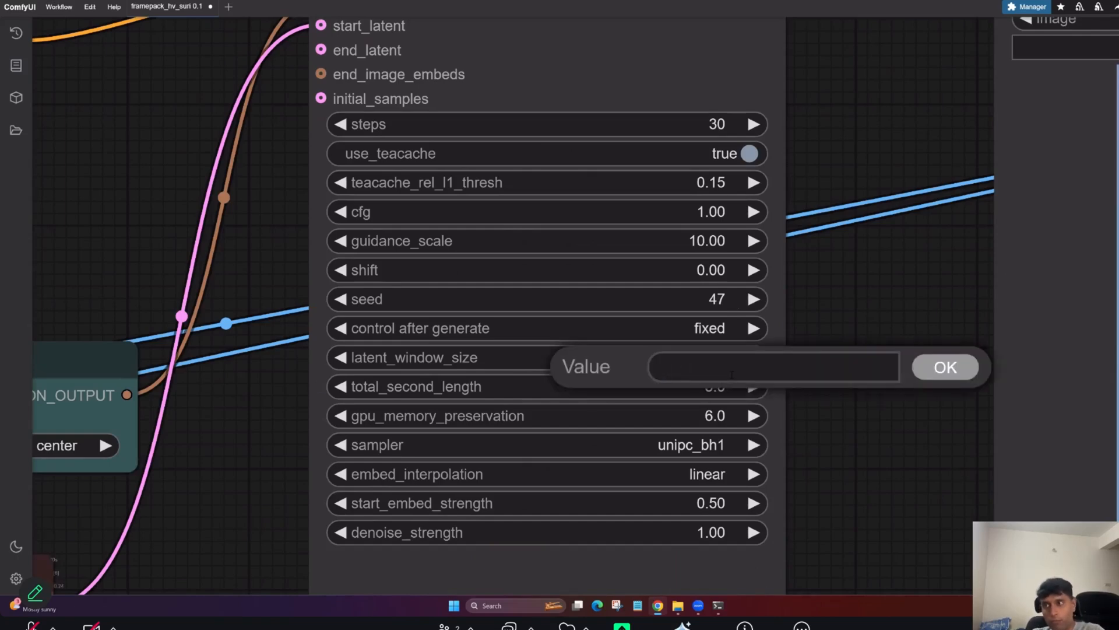
pyautogui.write('120')
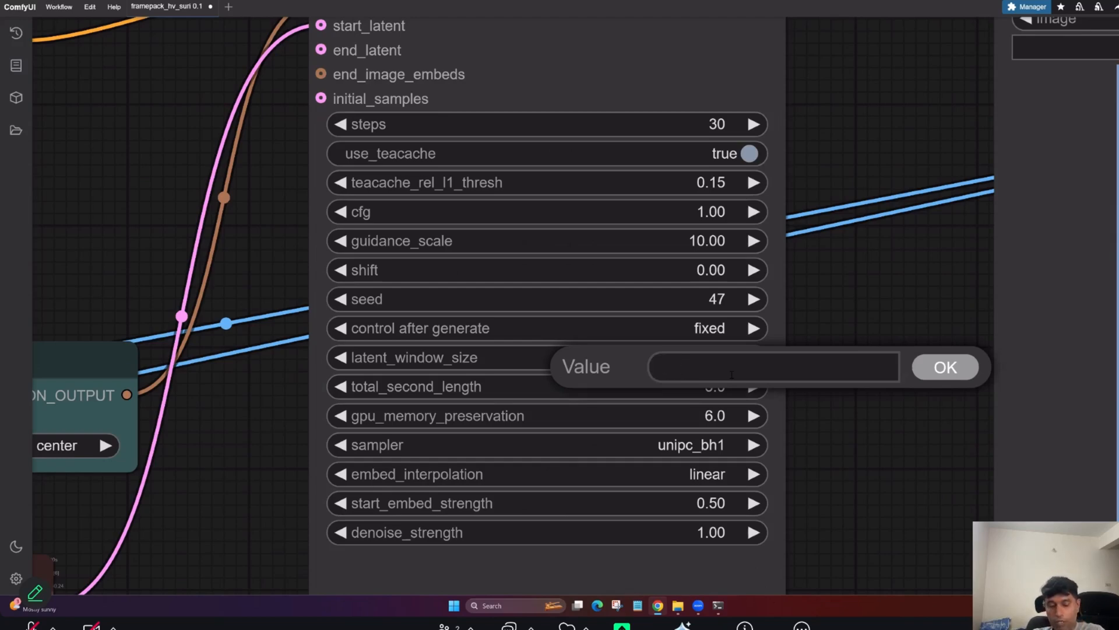
pyautogui.write('4')
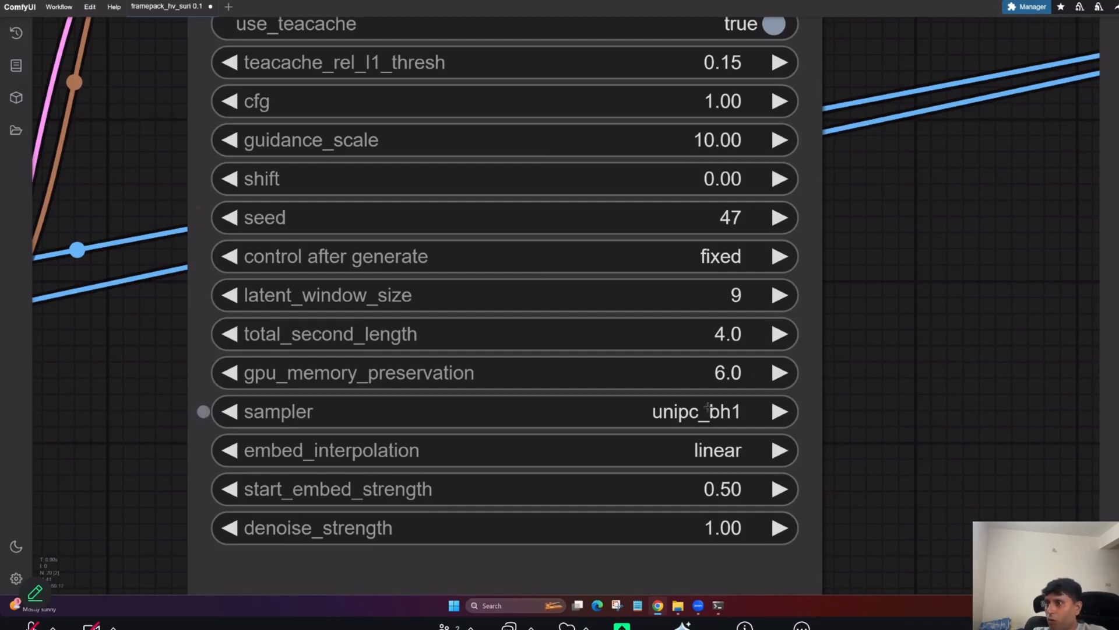
pyautogui.moveTo(742, 375)
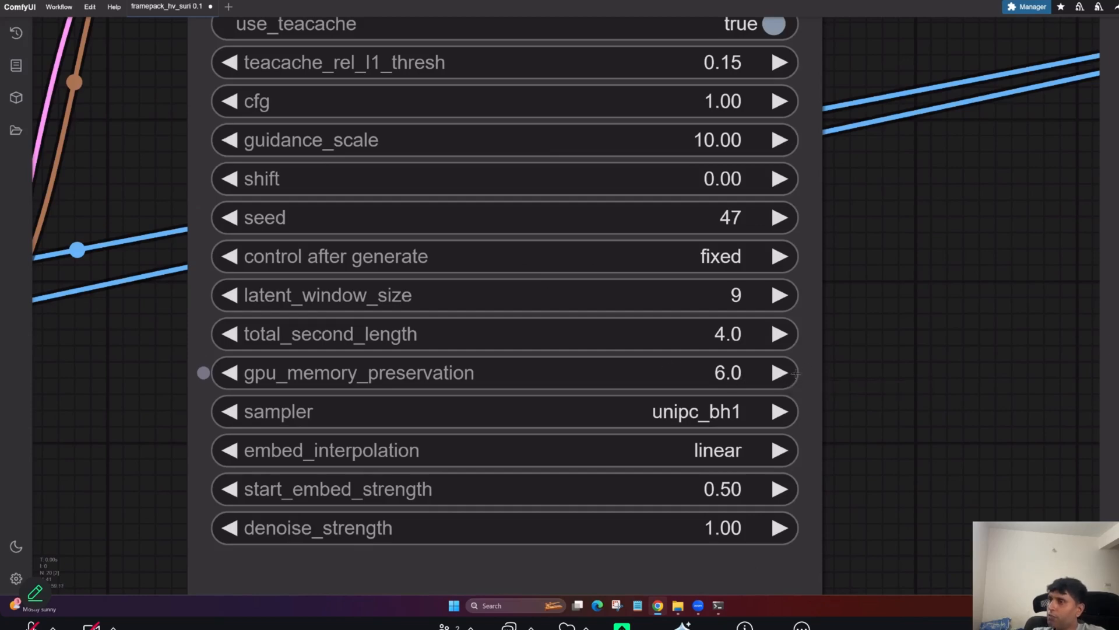
pyautogui.moveTo(763, 461)
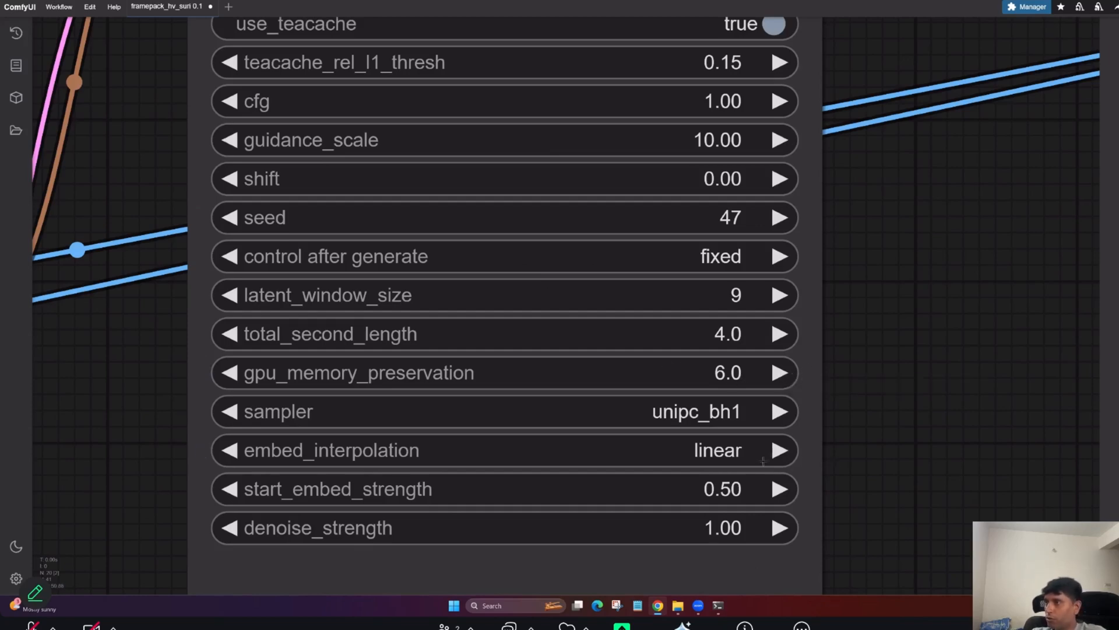
pyautogui.moveTo(832, 443)
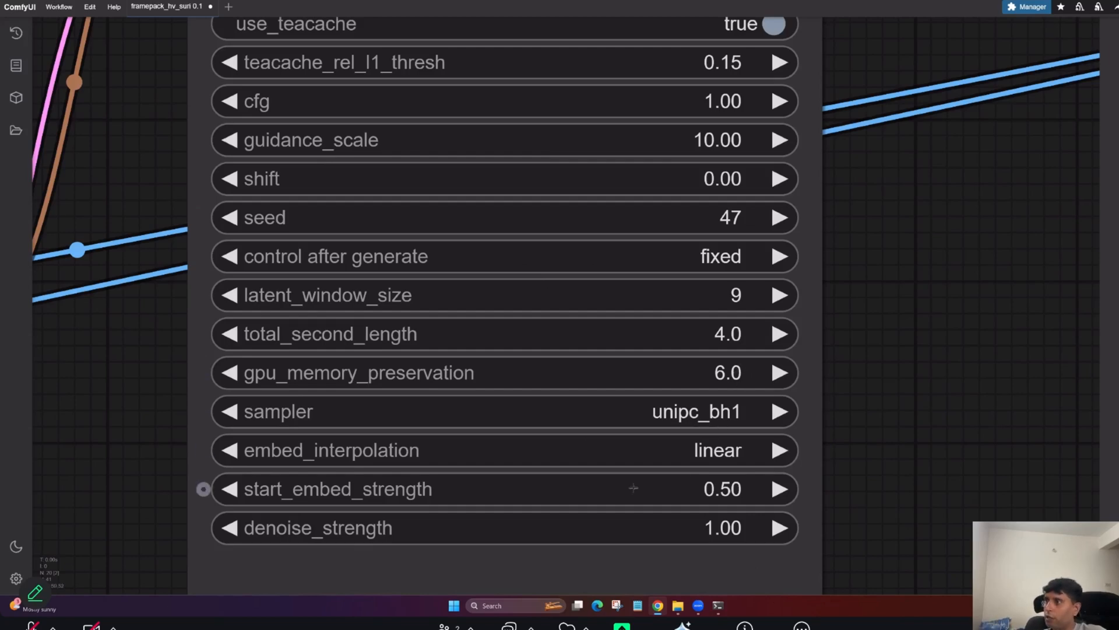
# Step: Switch the sampler's embed_interpolation to weighted_average
pyautogui.scroll(-3)
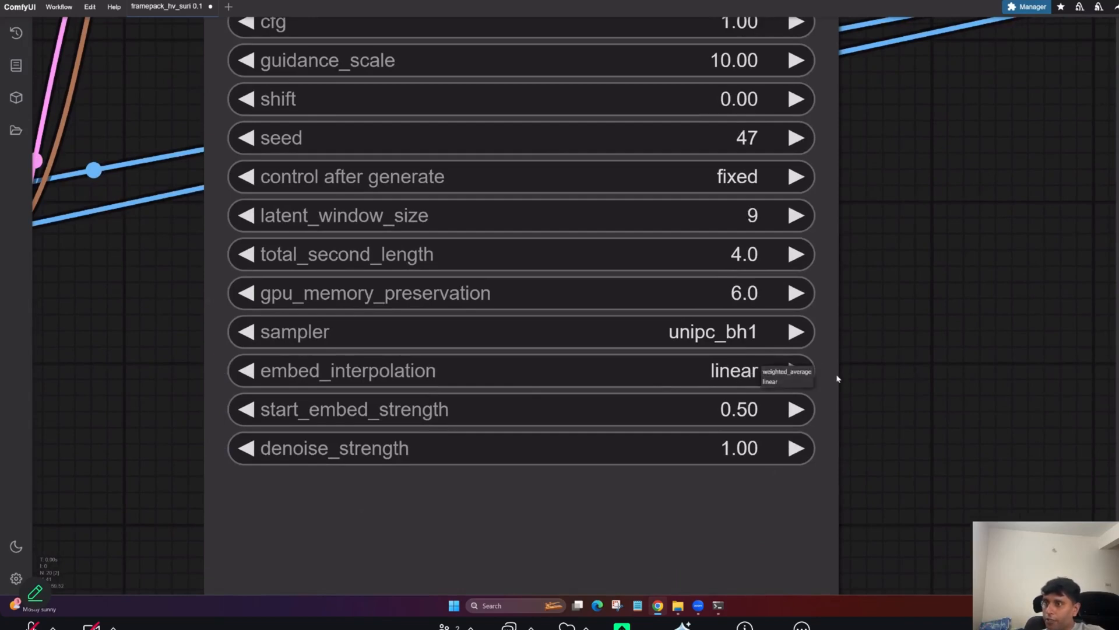
pyautogui.moveTo(790, 376)
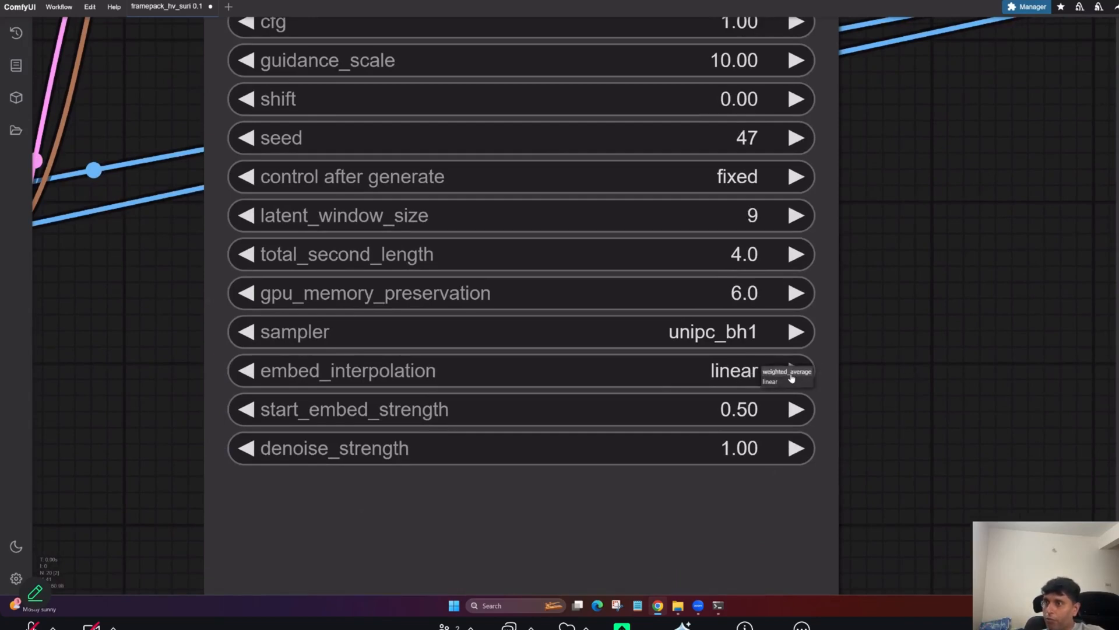
pyautogui.click(788, 371)
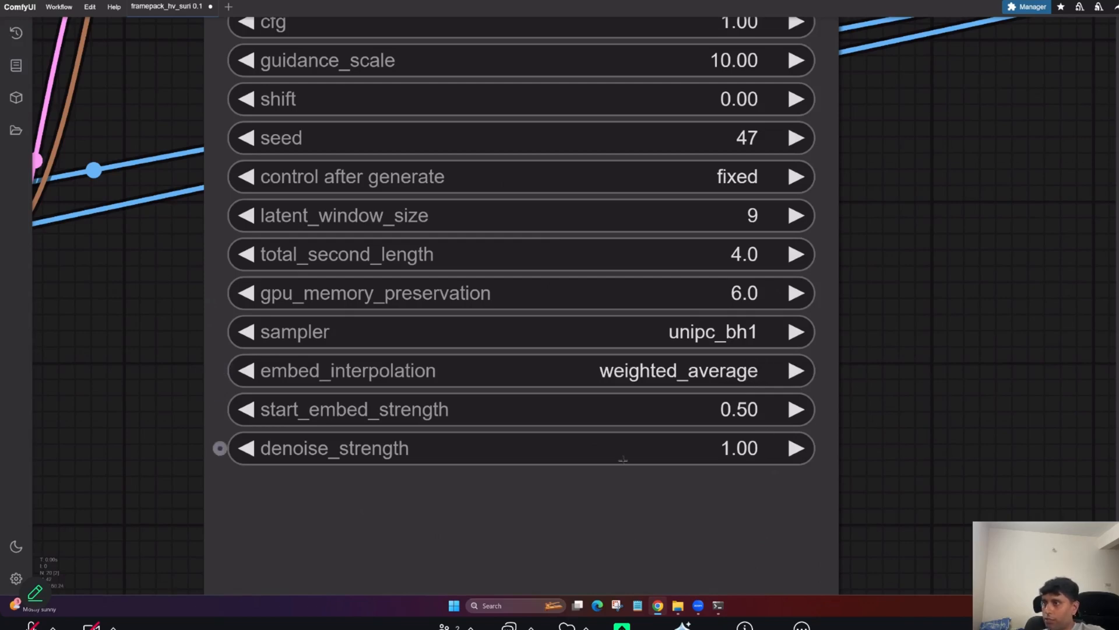
pyautogui.moveTo(691, 428)
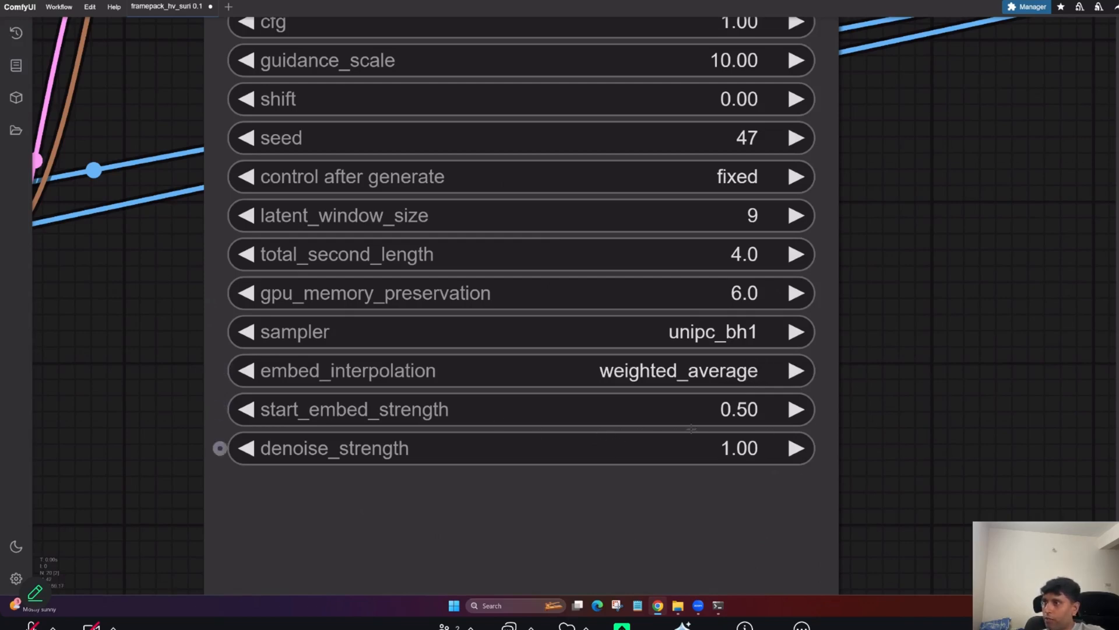
pyautogui.moveTo(827, 465)
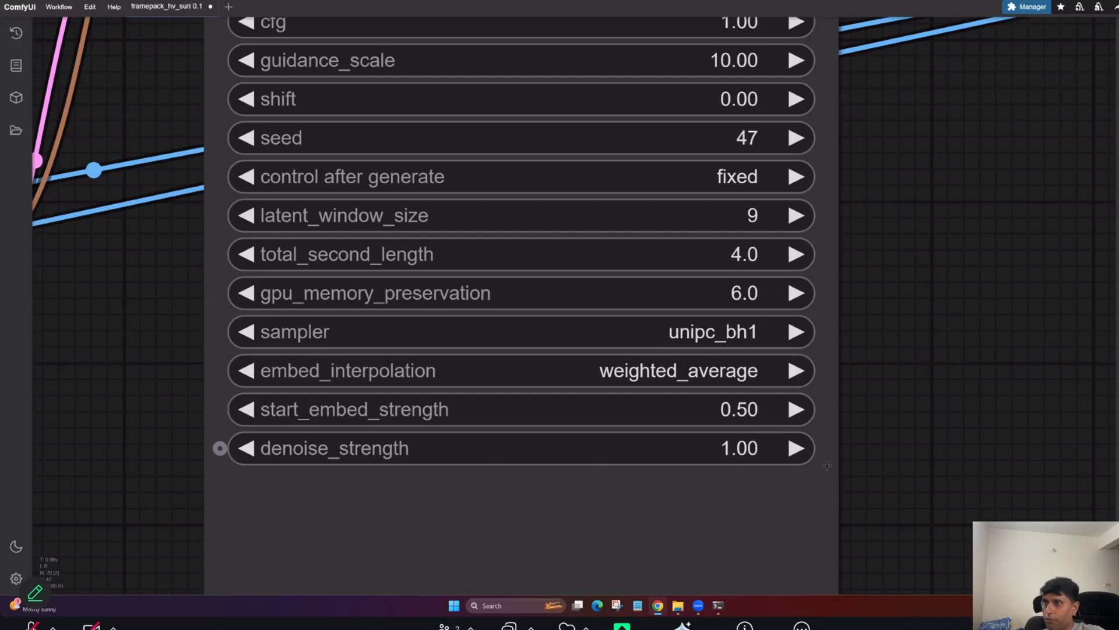
pyautogui.scroll(-3)
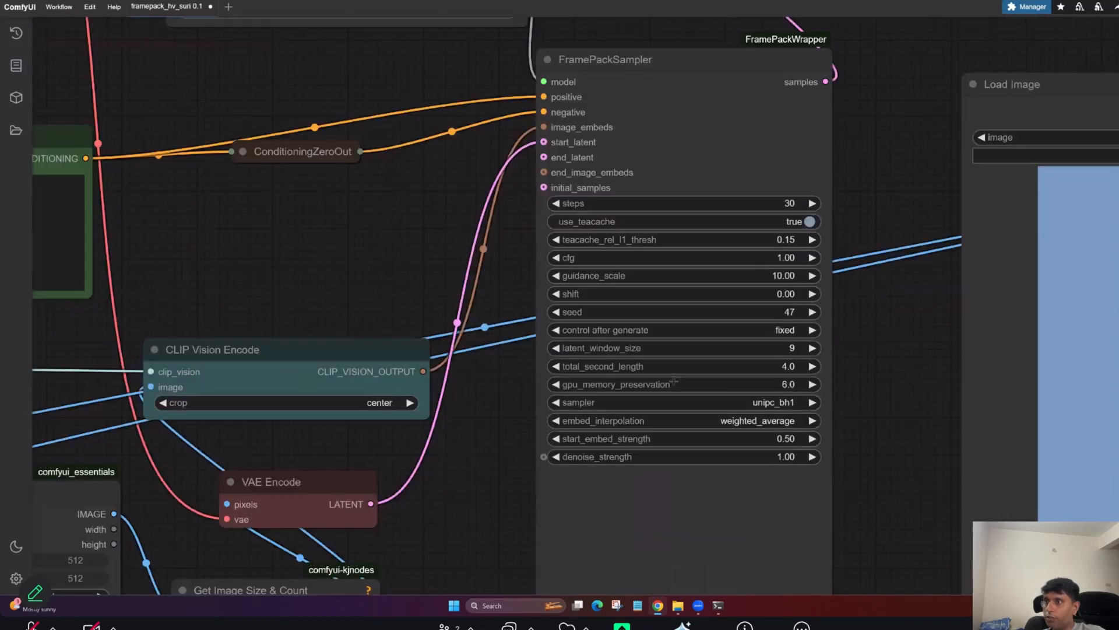
# Step: Upload the cartoon gentleman-with-cane picture into the Load Image node, replacing the woman image
pyautogui.scroll(-3)
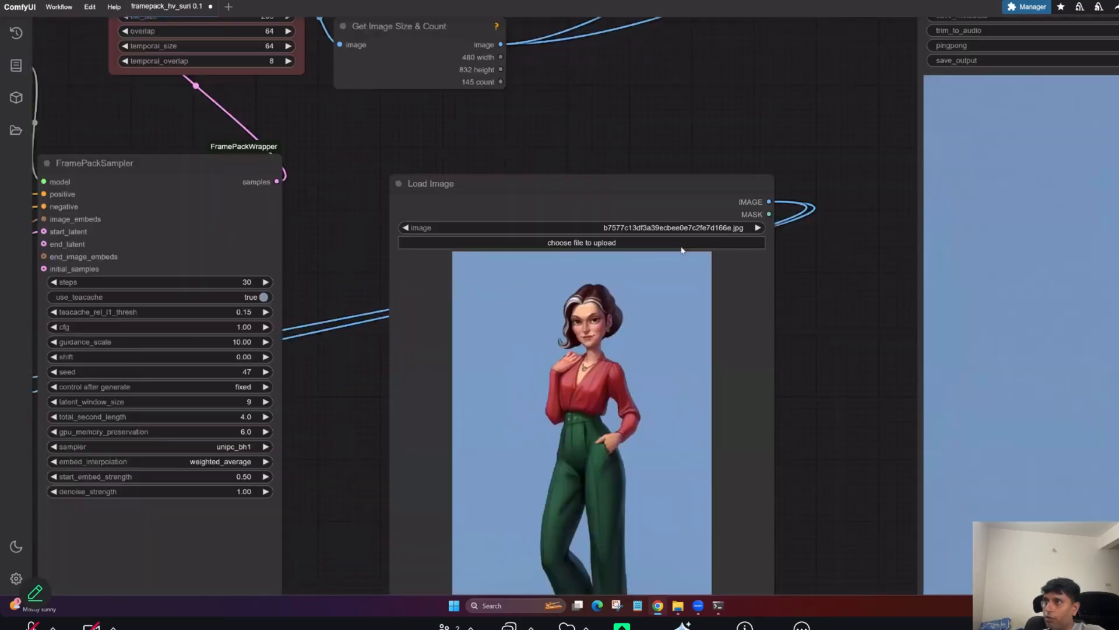
pyautogui.click(580, 242)
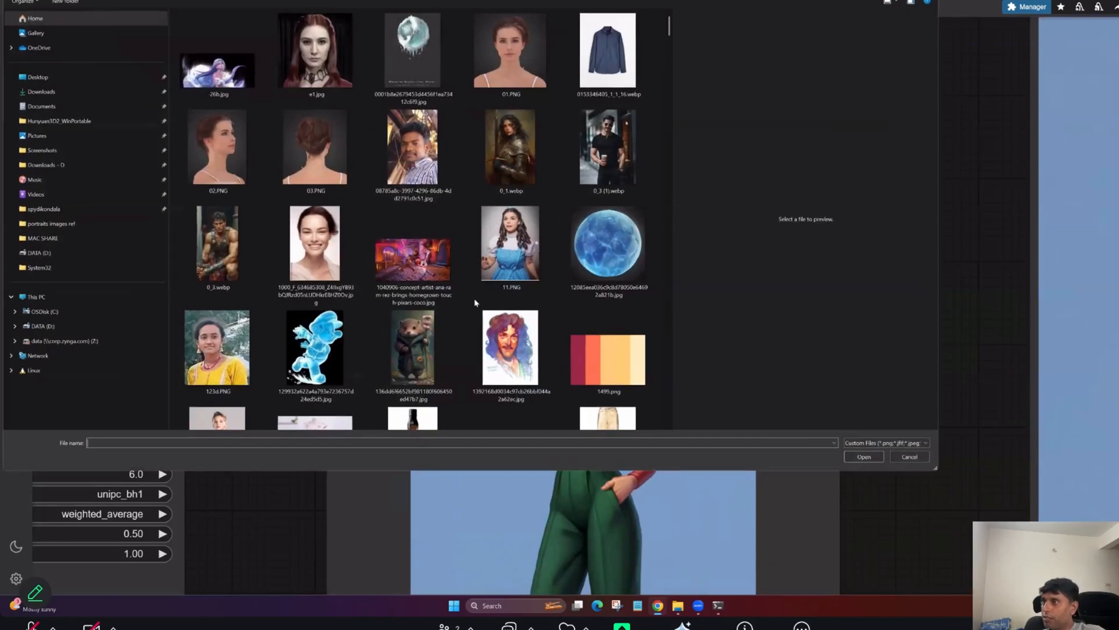
pyautogui.scroll(-3)
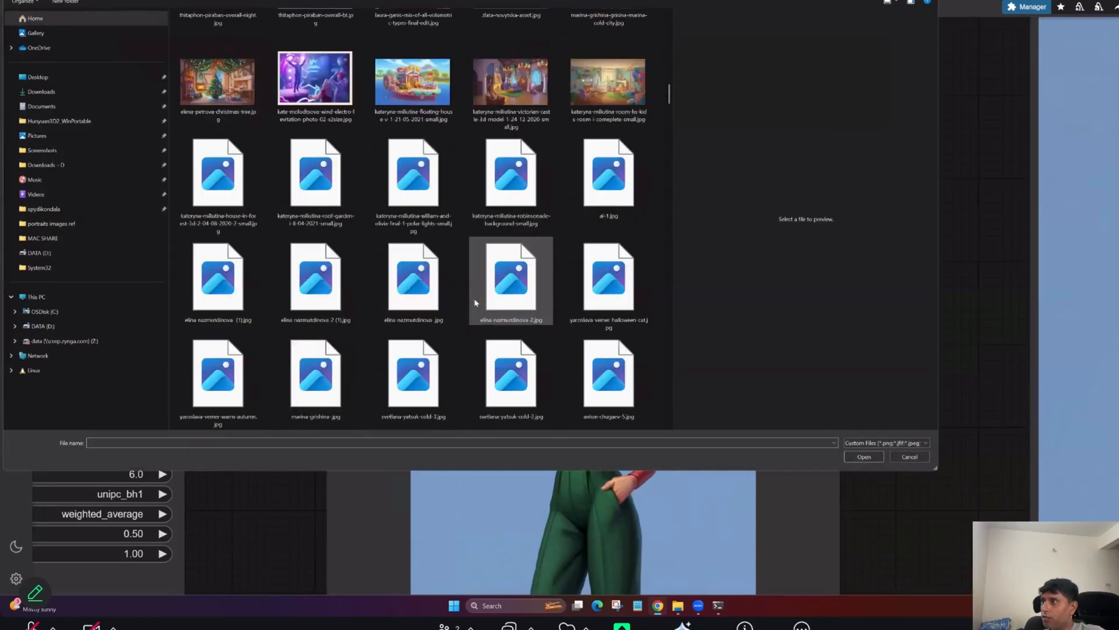
pyautogui.scroll(-3)
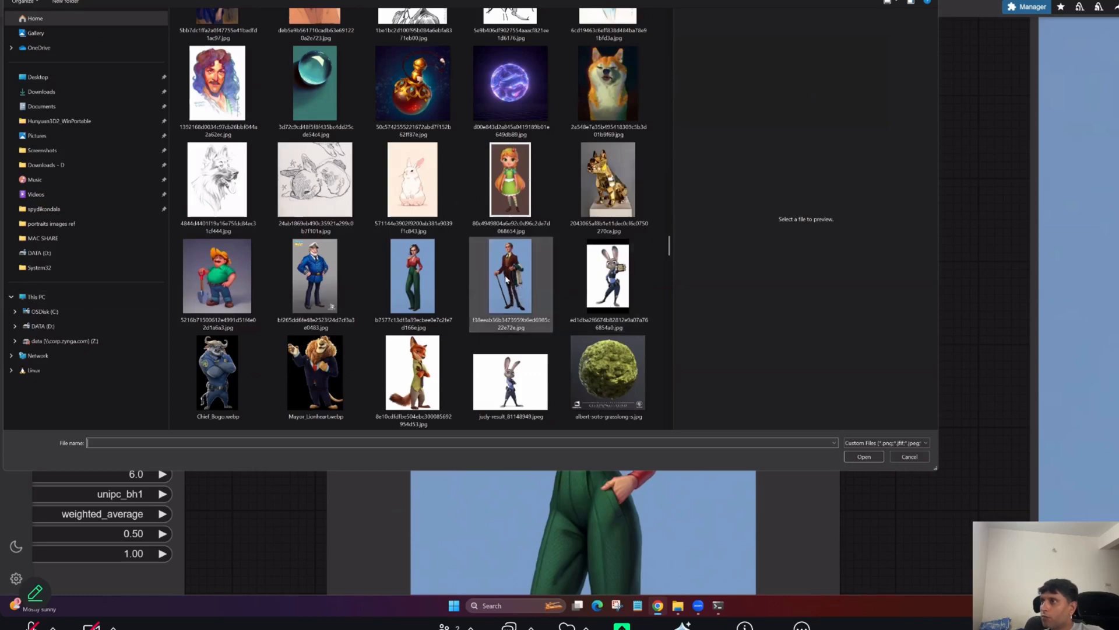
pyautogui.click(510, 277)
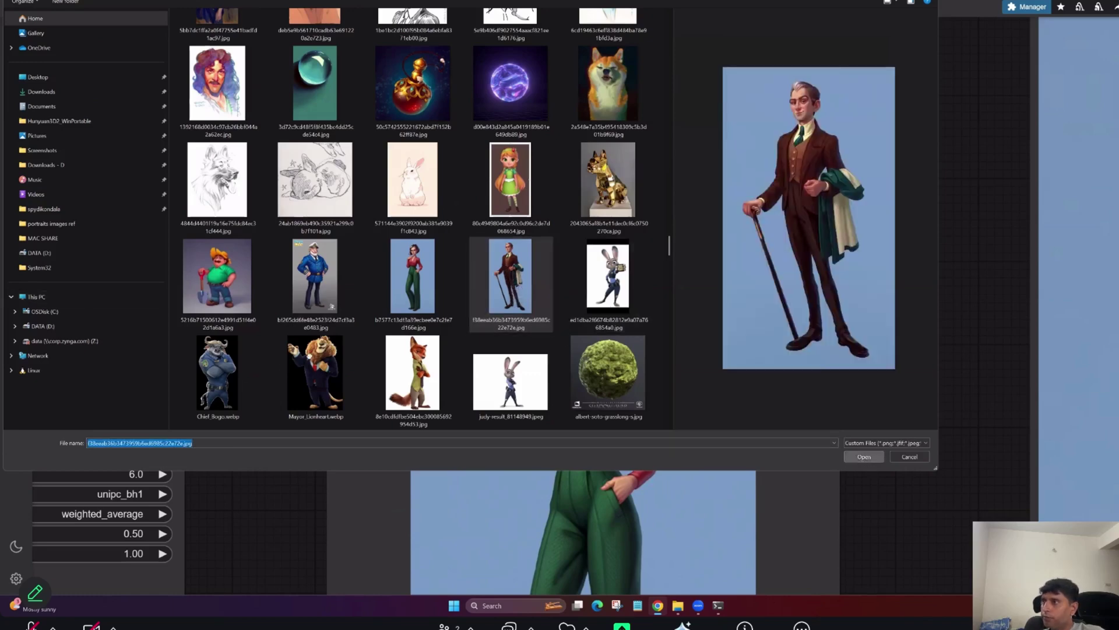
pyautogui.click(864, 457)
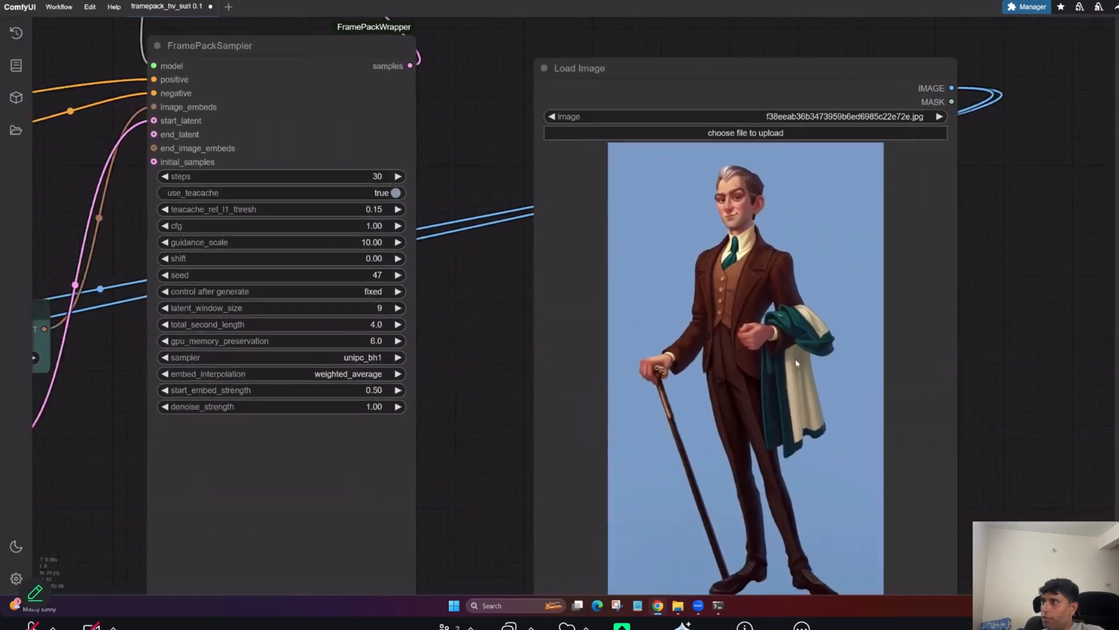
pyautogui.scroll(-3)
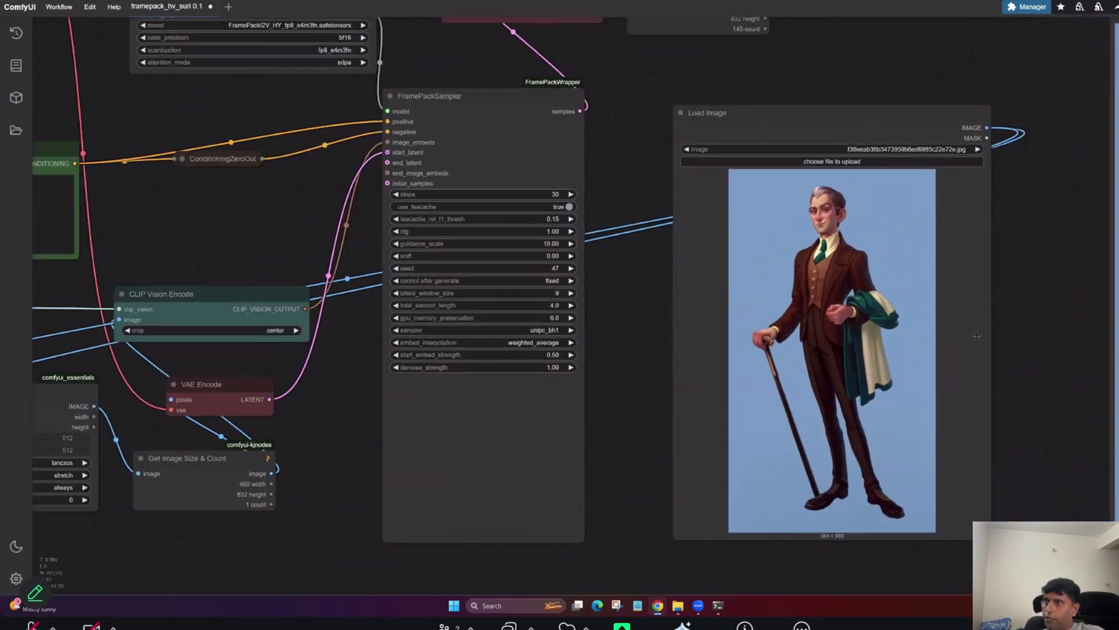
pyautogui.scroll(-3)
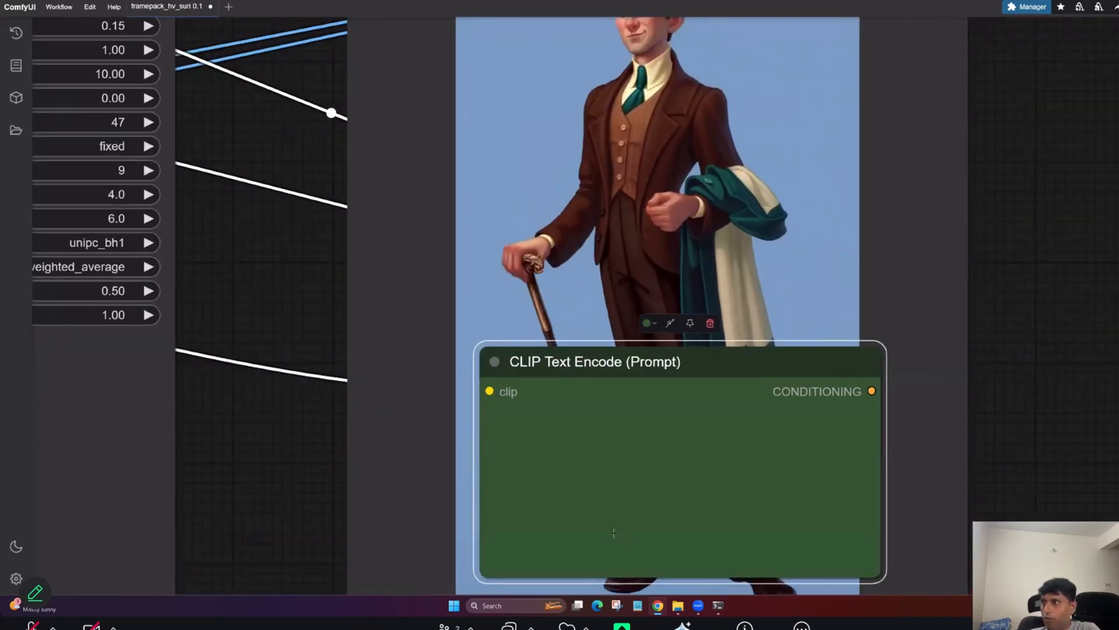
# Step: Enter the prompt 'a old is smiling and walking' with 'man' in the CLIP Text Encode node
pyautogui.write('a old is smiling and walking')
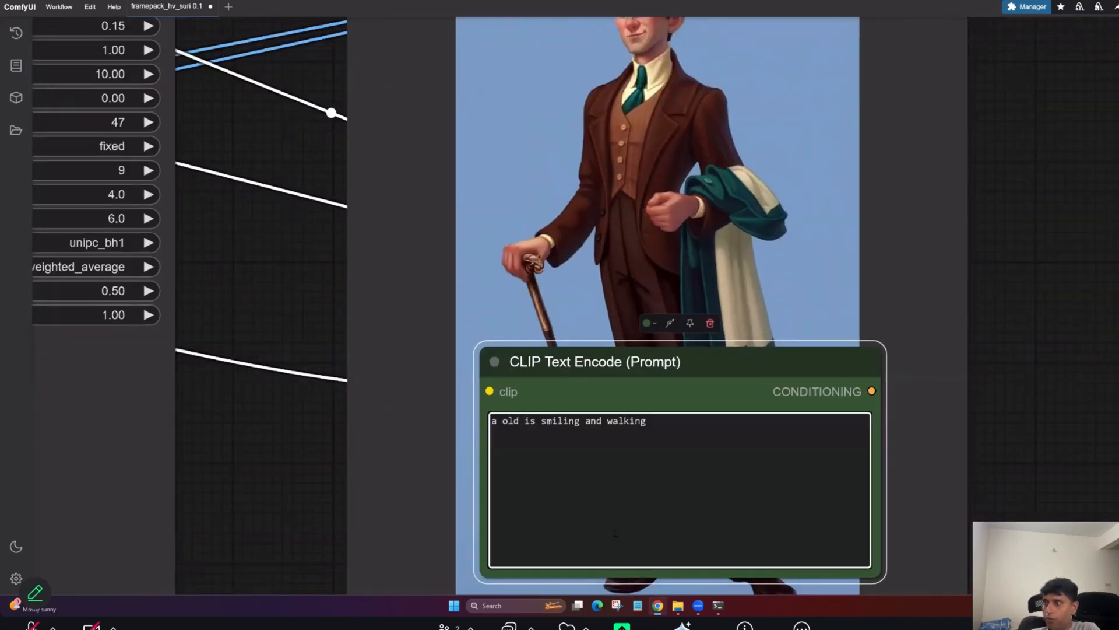
pyautogui.write('man')
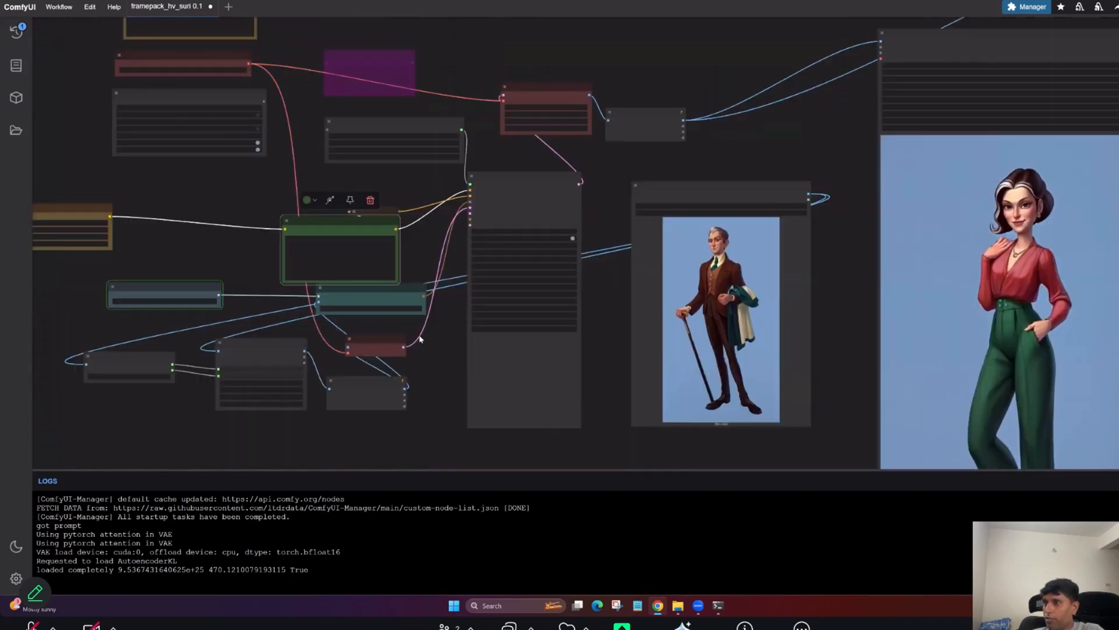
pyautogui.moveTo(372, 345)
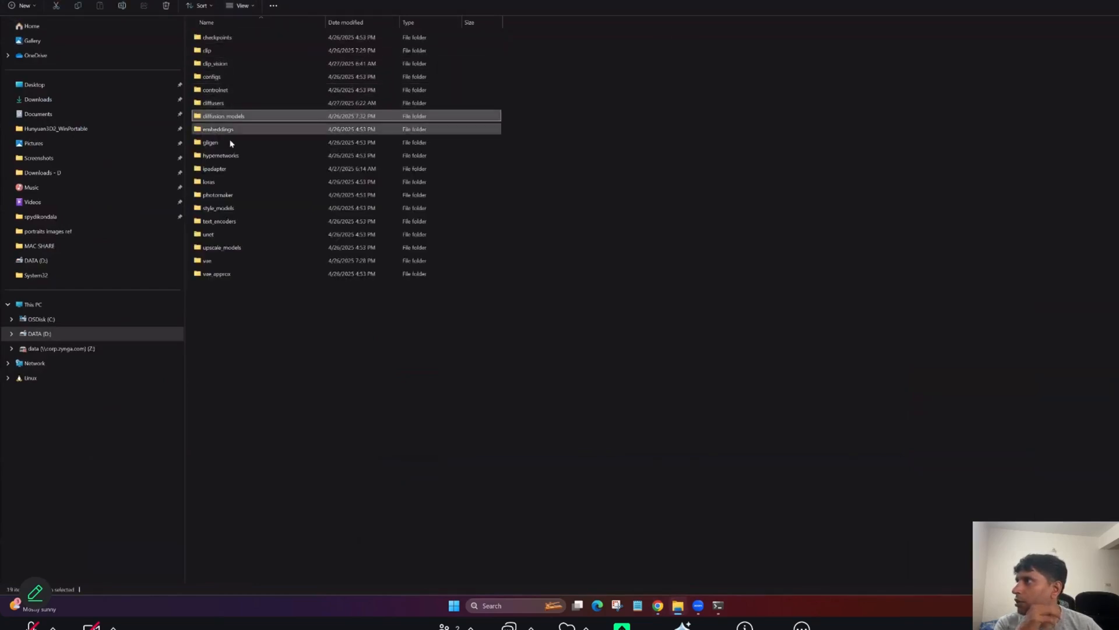
# Step: Go to the output folder and play FramePack_00001.mp4
pyautogui.click(246, 115)
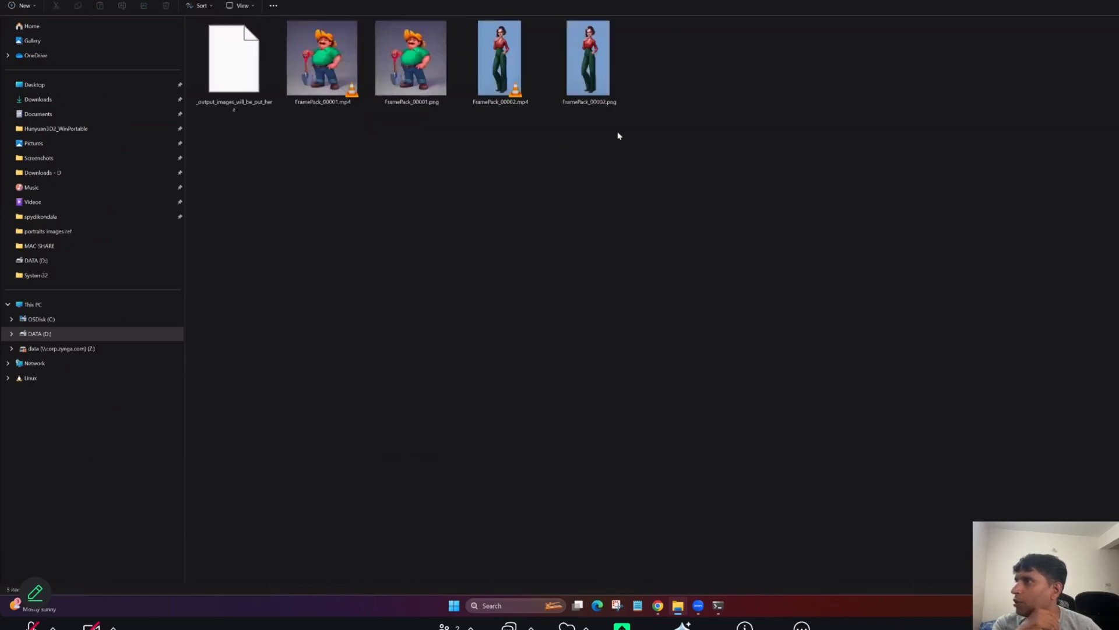
pyautogui.click(321, 65)
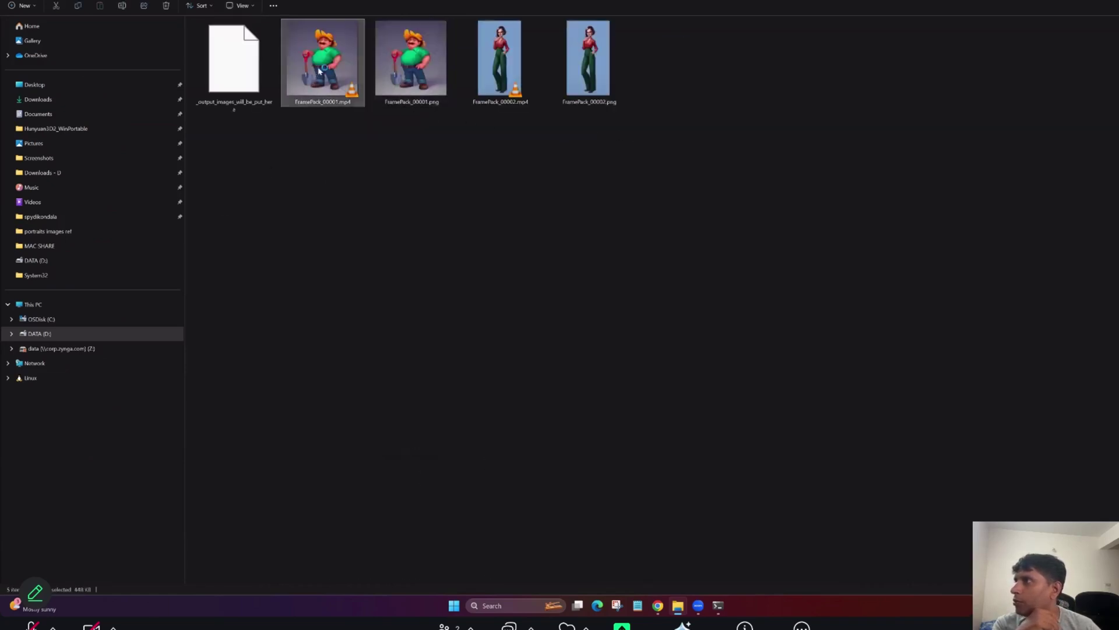
pyautogui.doubleClick(322, 62)
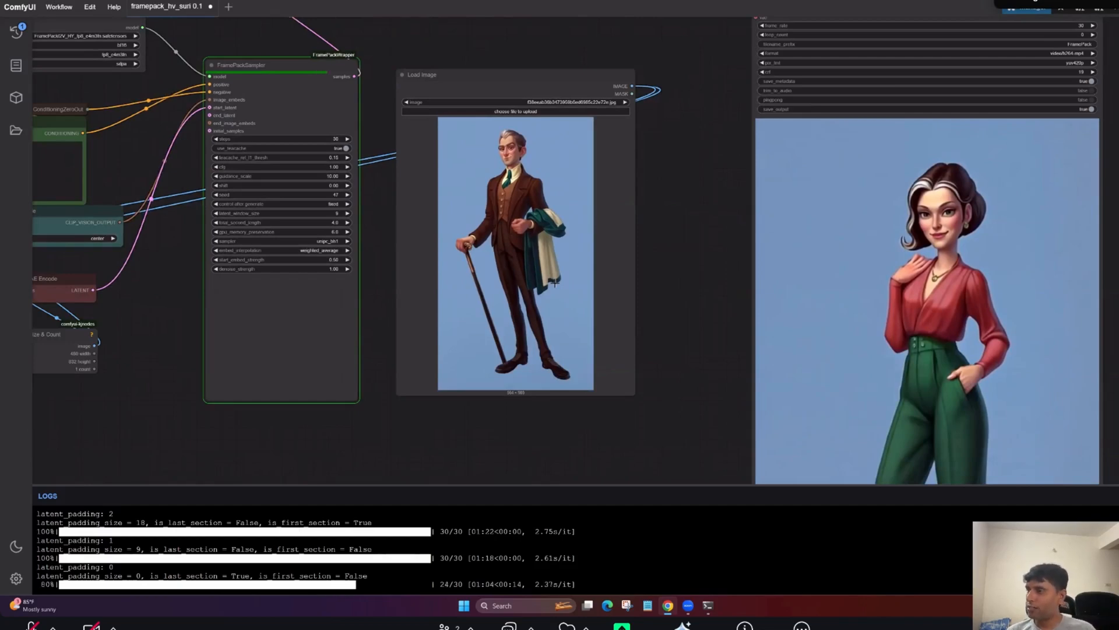
pyautogui.moveTo(643, 293)
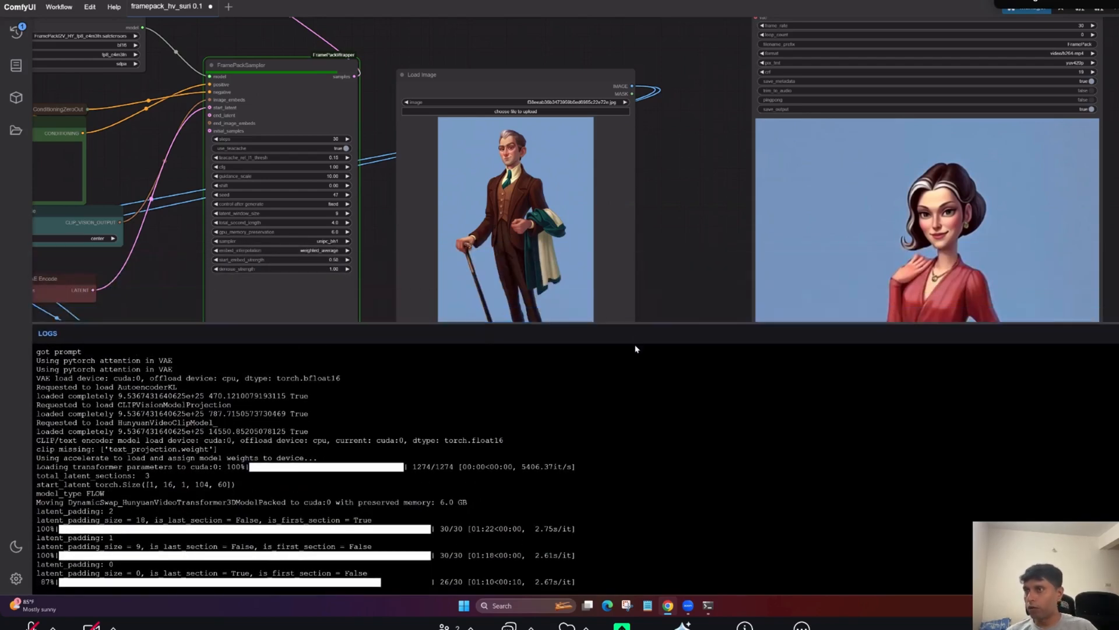
pyautogui.moveTo(628, 352)
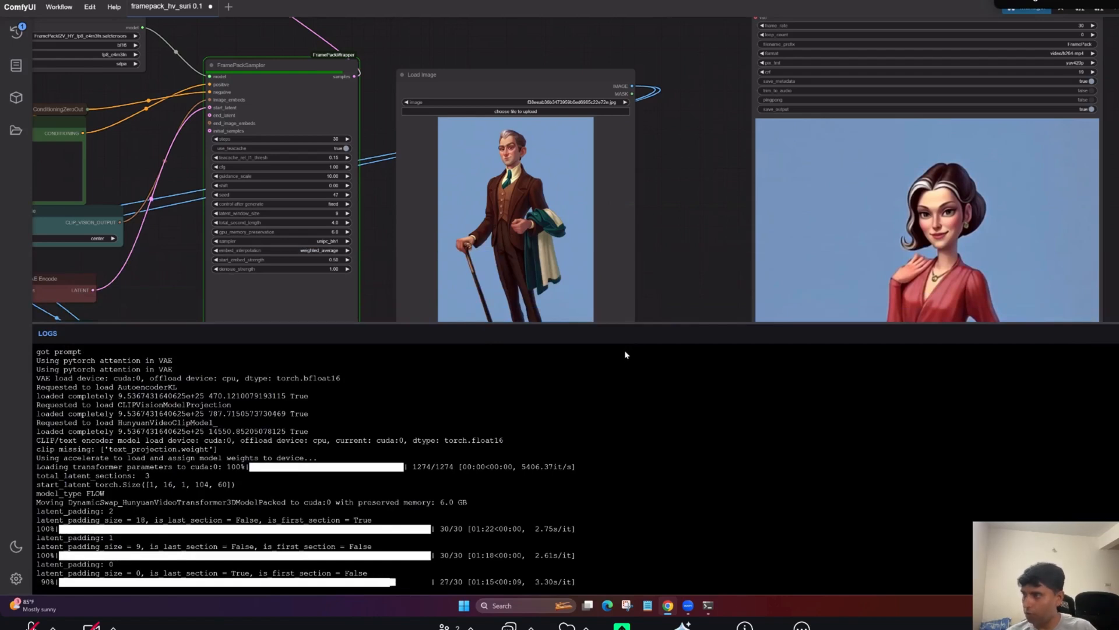
pyautogui.moveTo(620, 355)
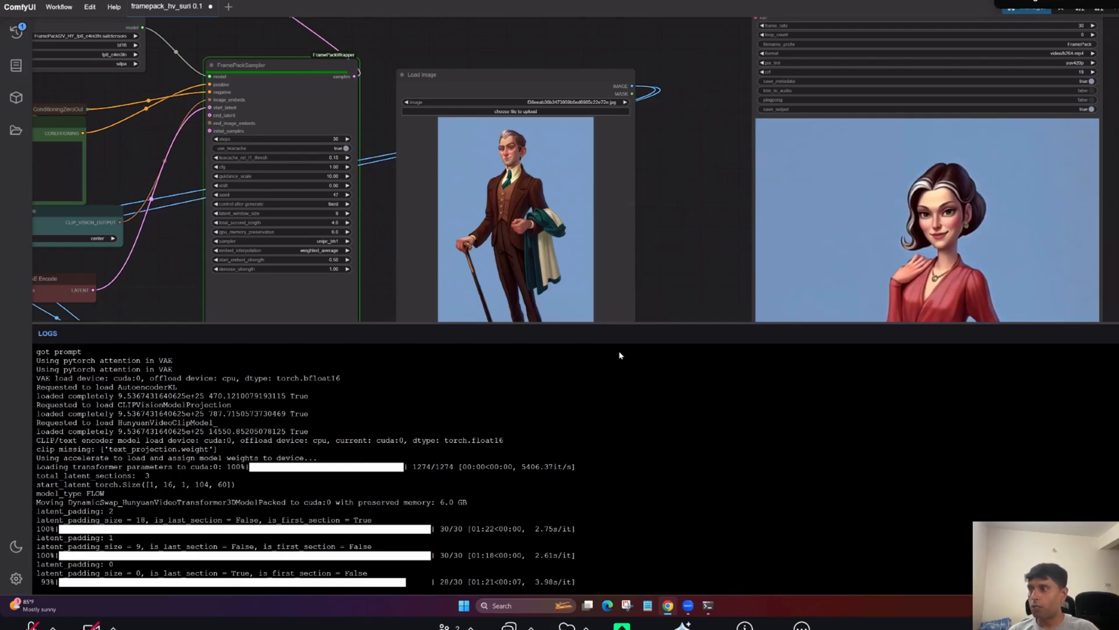
pyautogui.moveTo(667, 331)
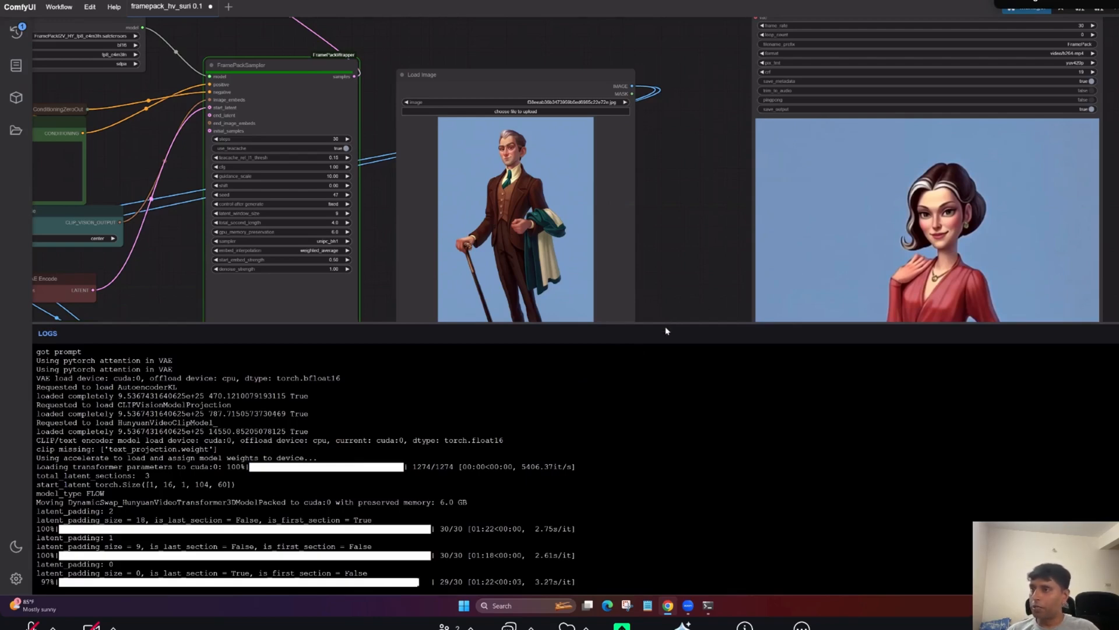
pyautogui.moveTo(597, 520)
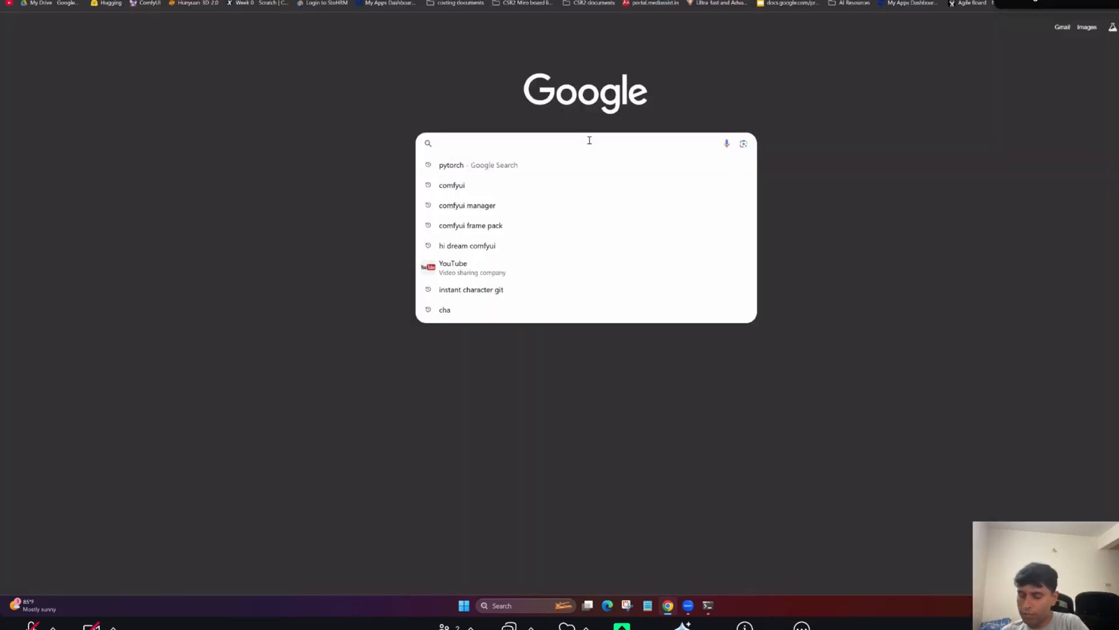
# Step: Search Google for 'vfx glow' and scroll through the image results
pyautogui.write('v')
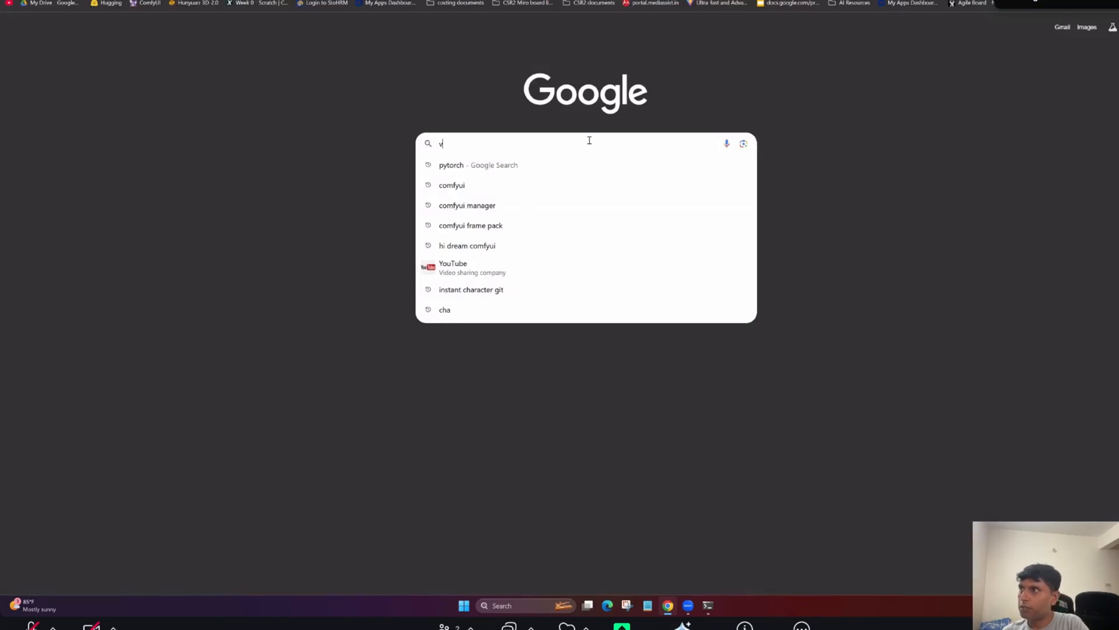
pyautogui.write('fx i')
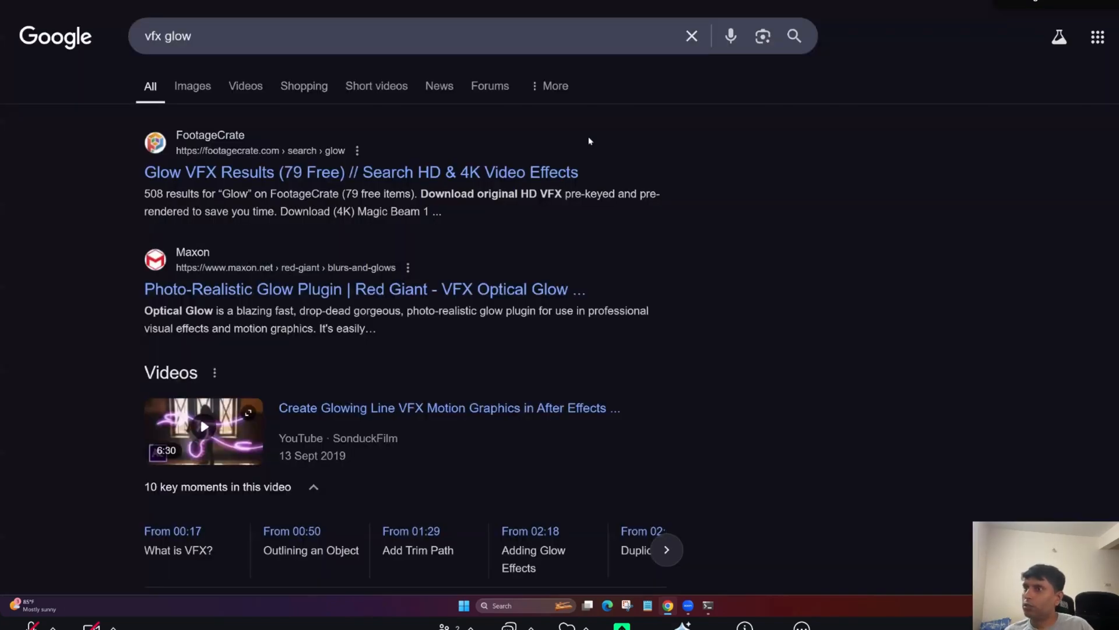
pyautogui.click(193, 86)
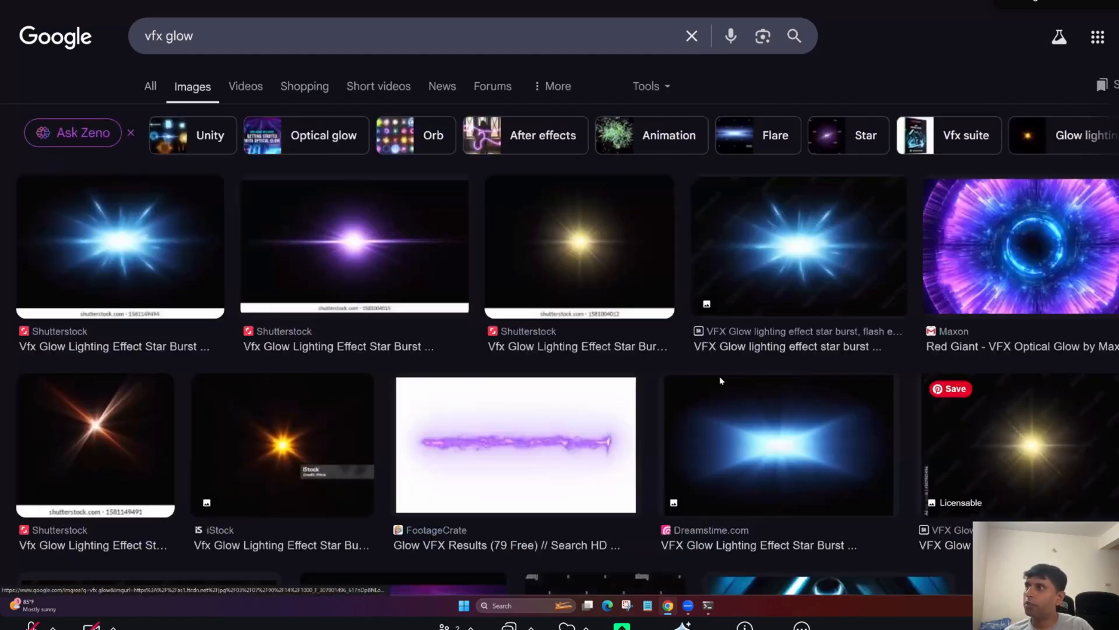
pyautogui.scroll(-3)
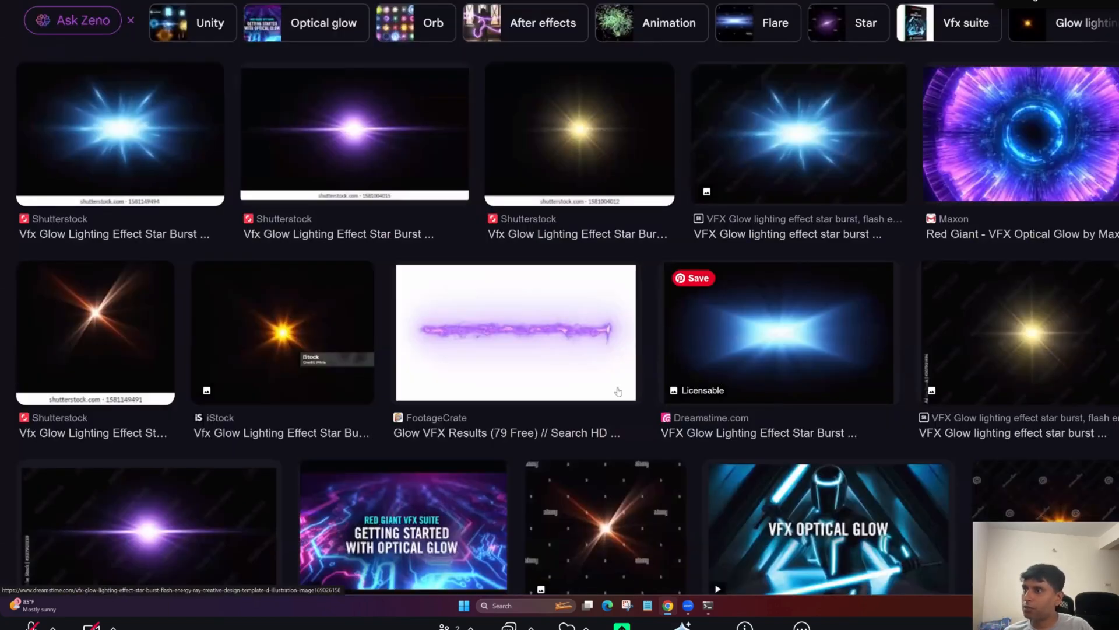
pyautogui.scroll(-3)
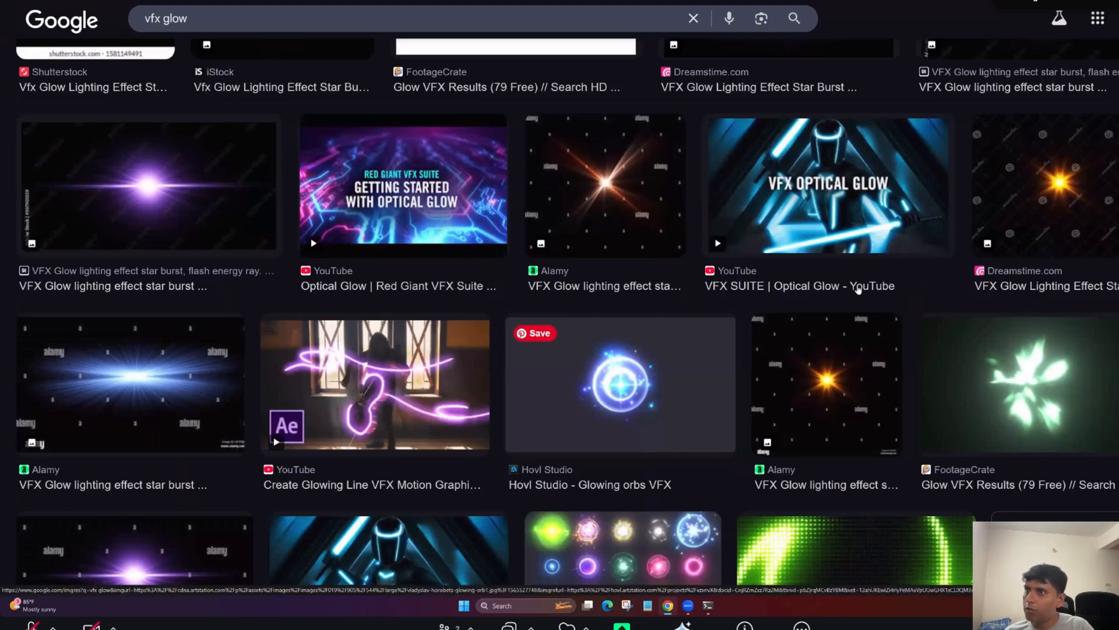
pyautogui.click(620, 384)
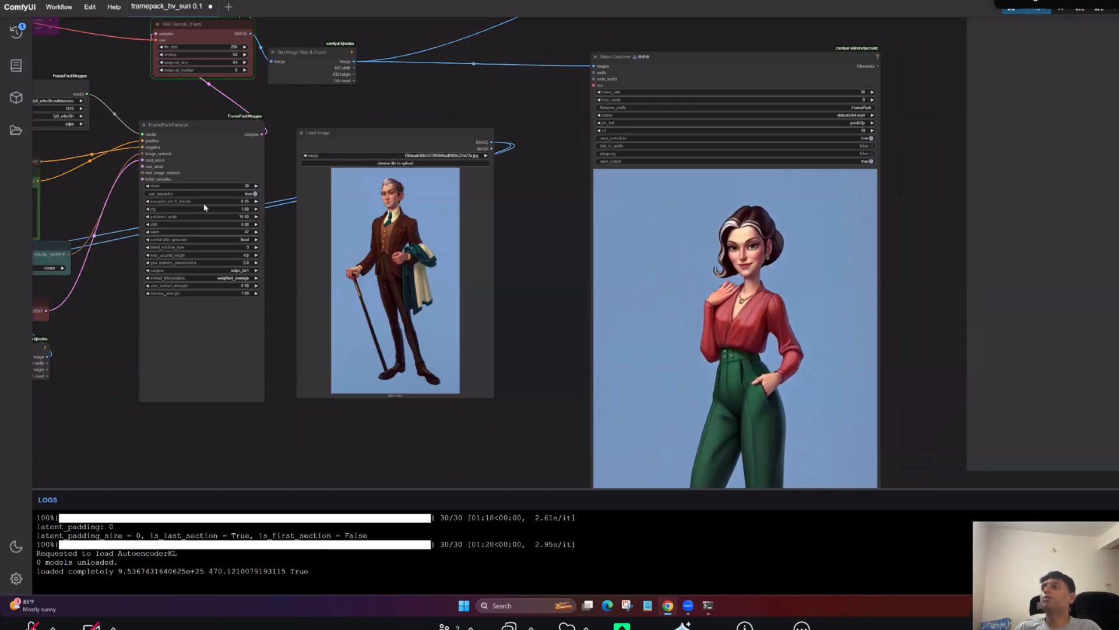
pyautogui.moveTo(783, 250)
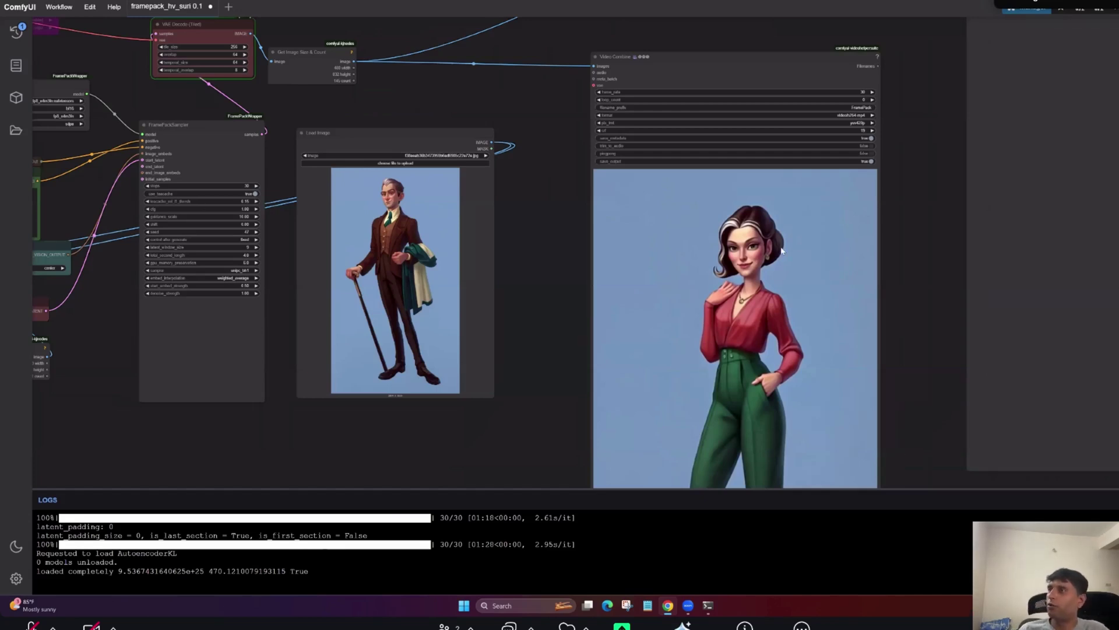